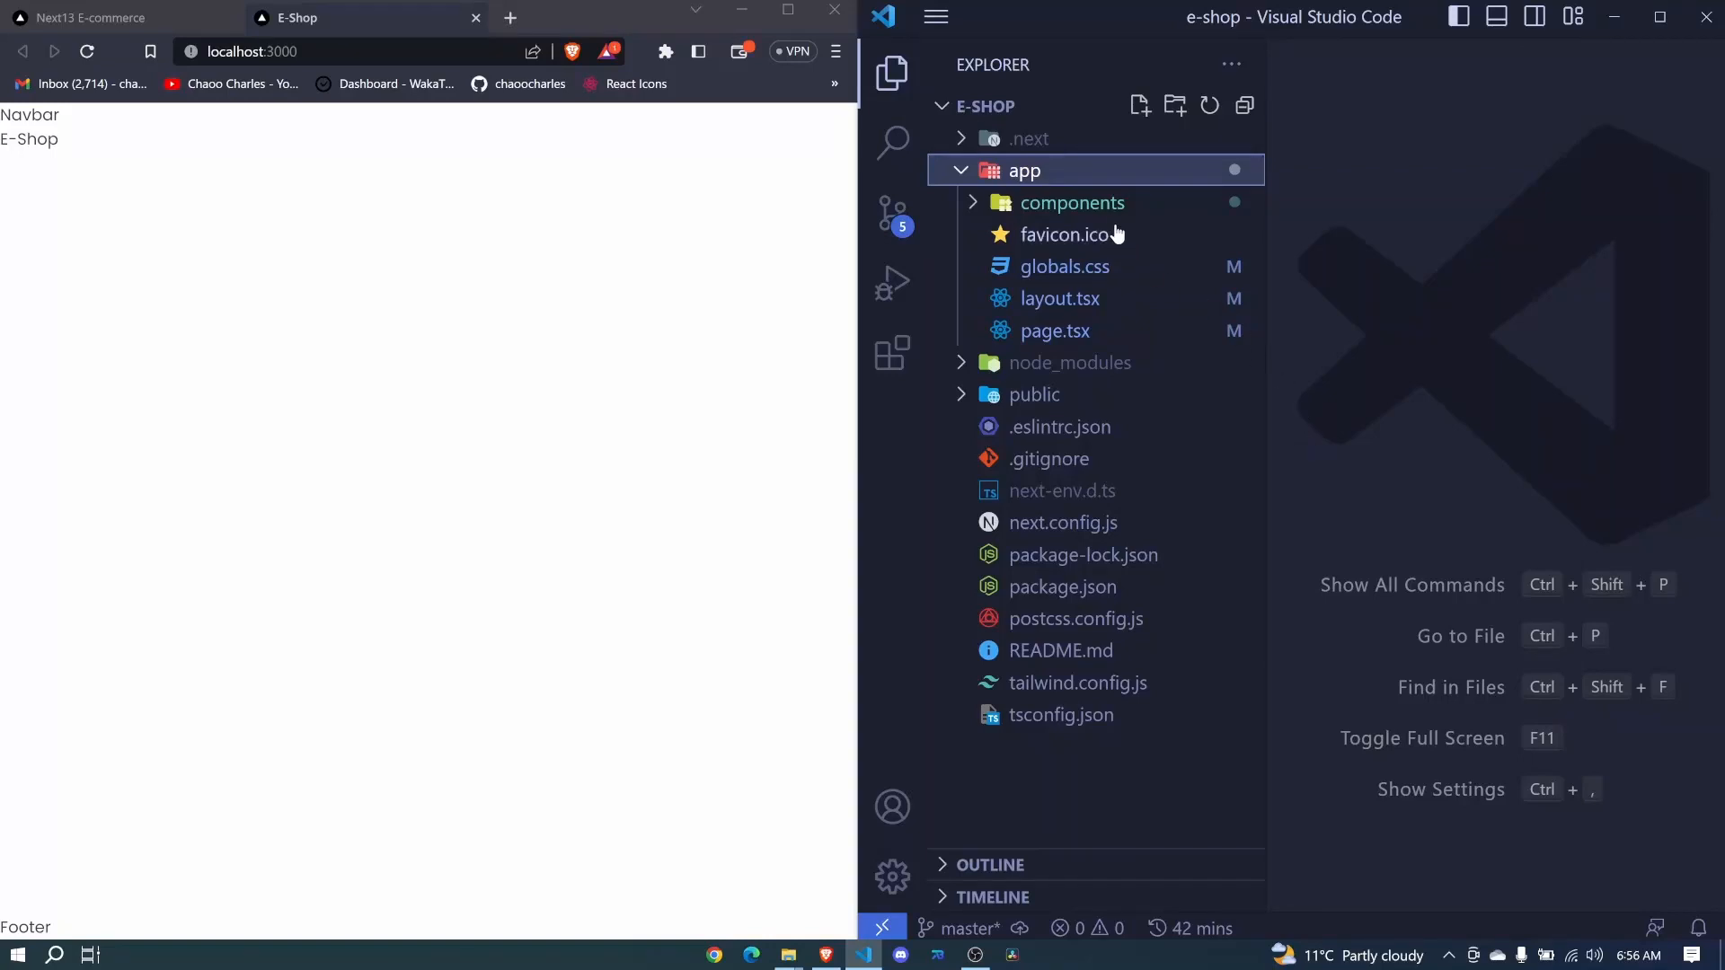
- Expand the components, nav and footer folders, then close and reopen NavBar.tsx
click(1072, 202)
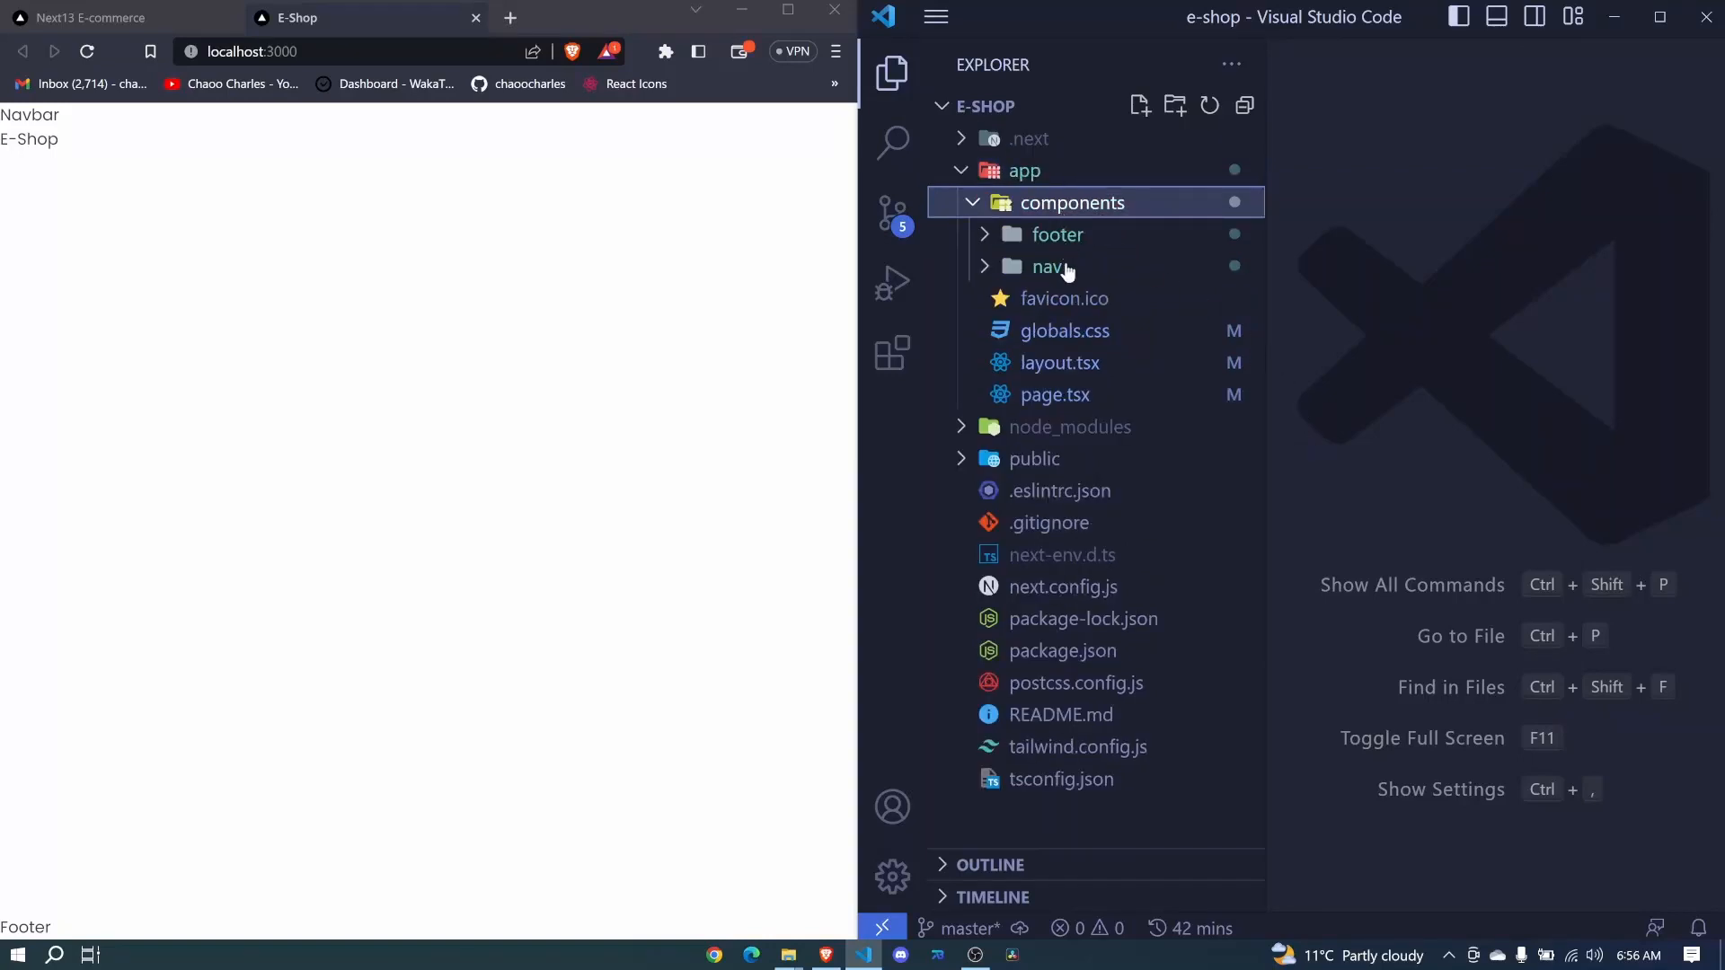
click(1046, 266)
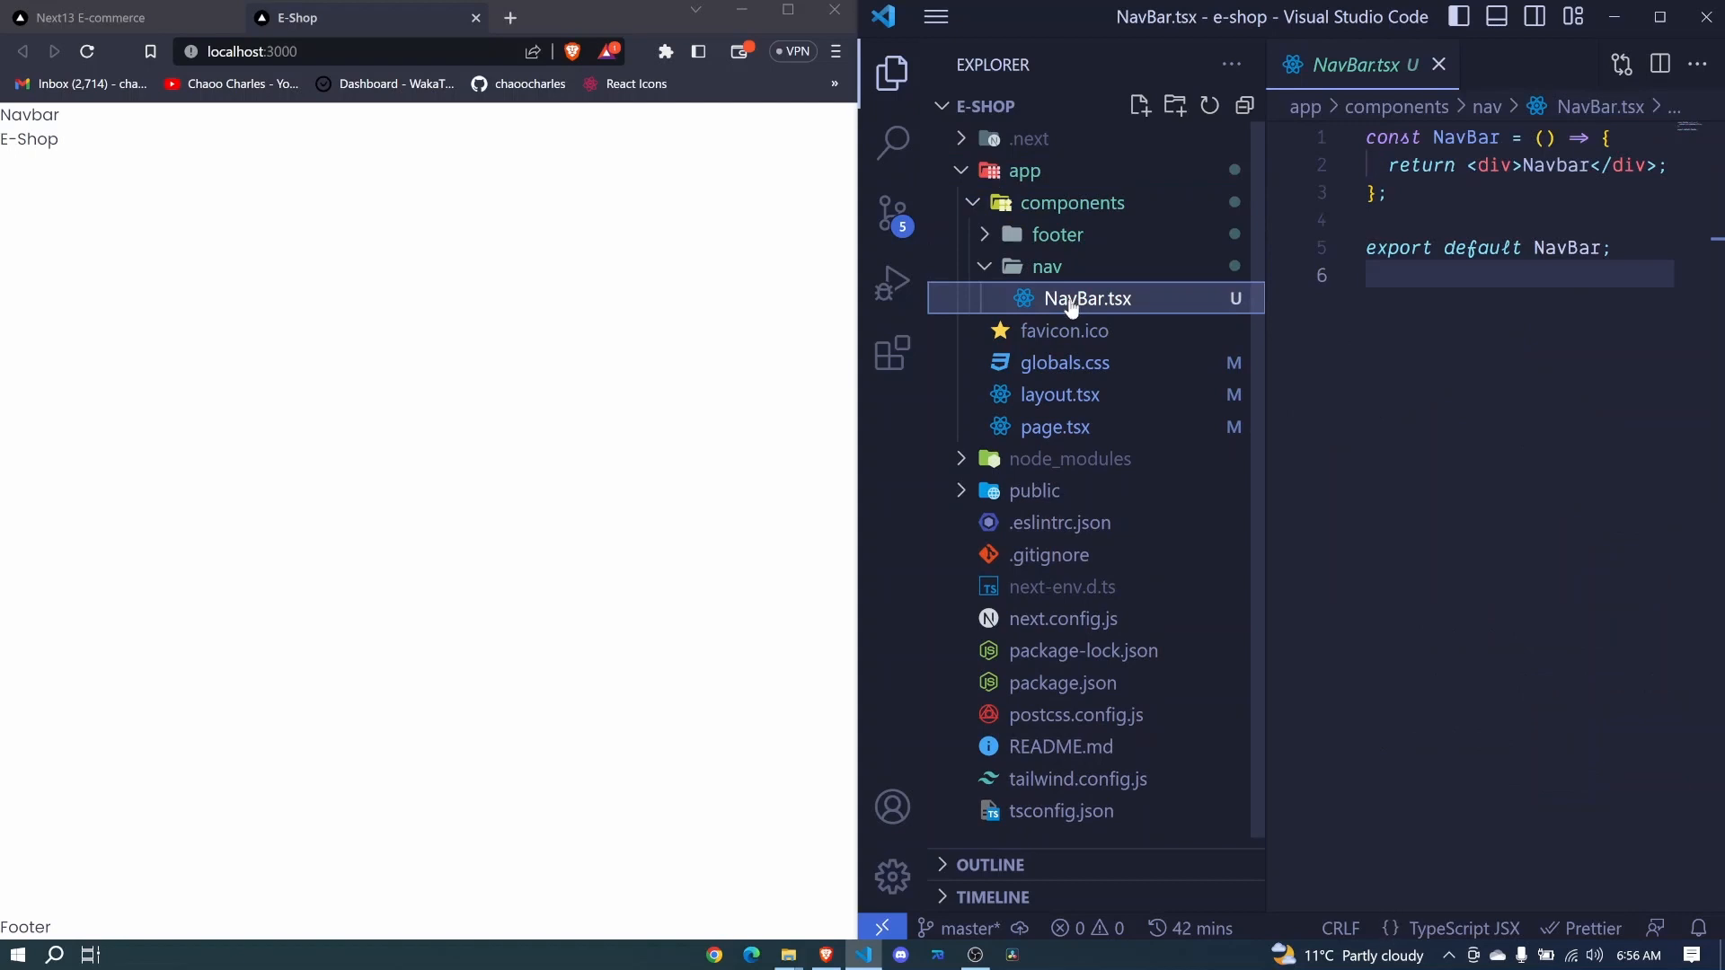
click(1055, 235)
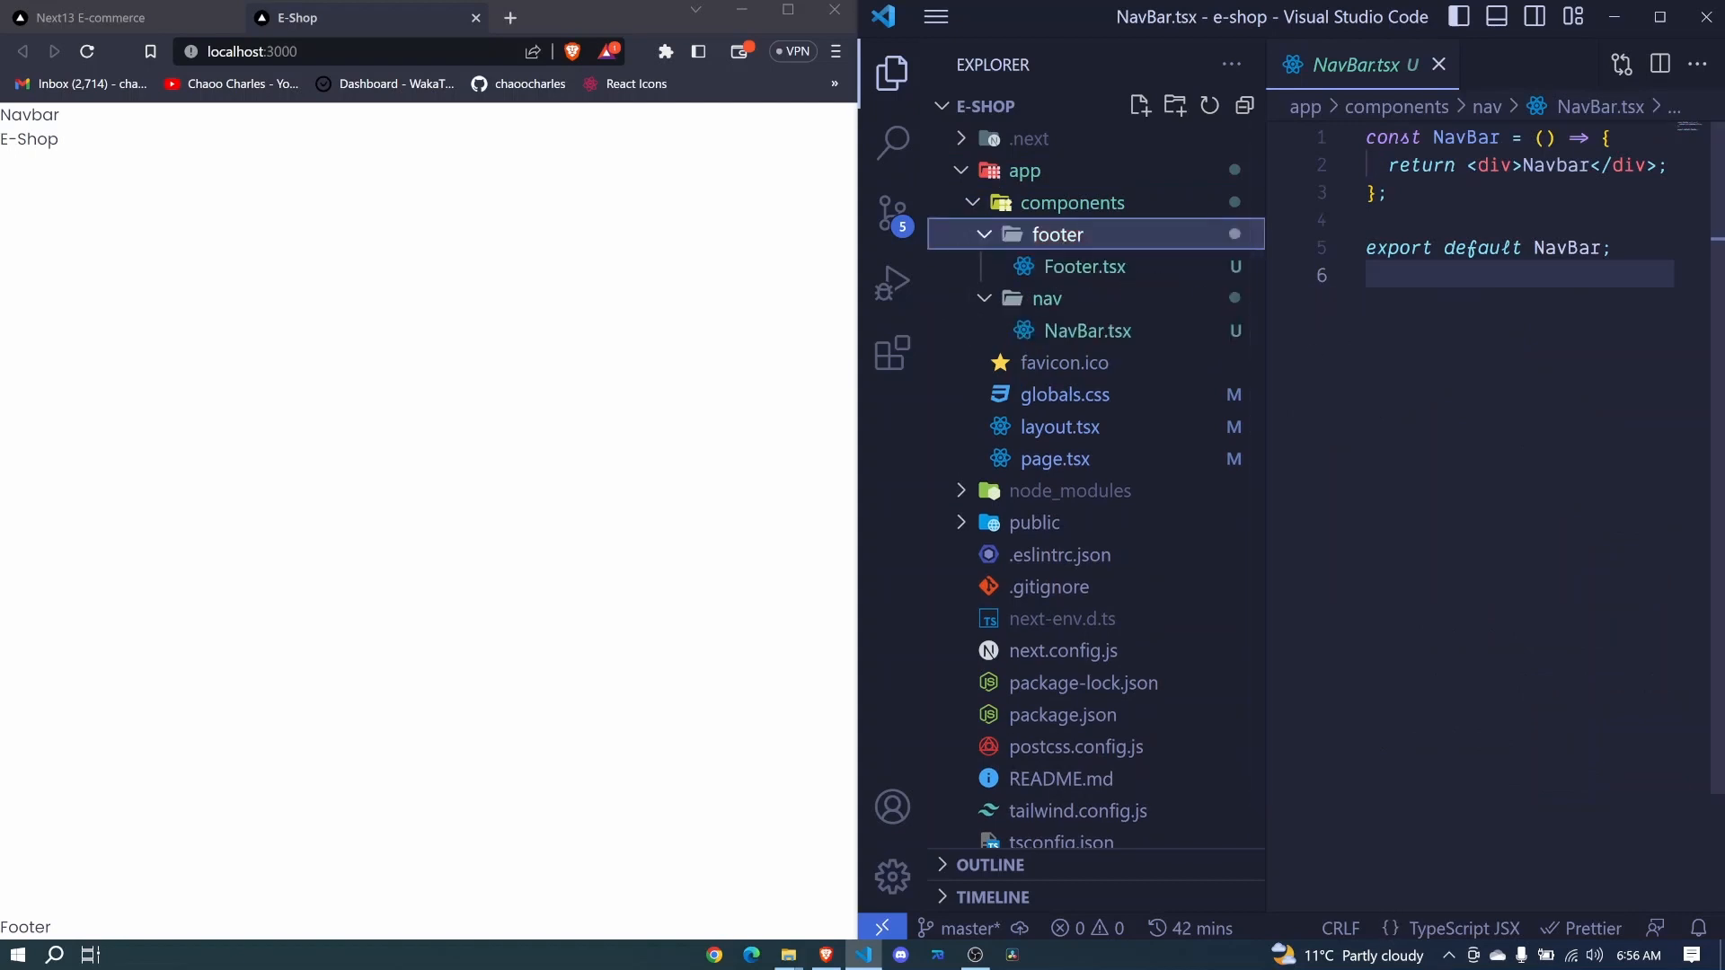
mouse_move(1088, 332)
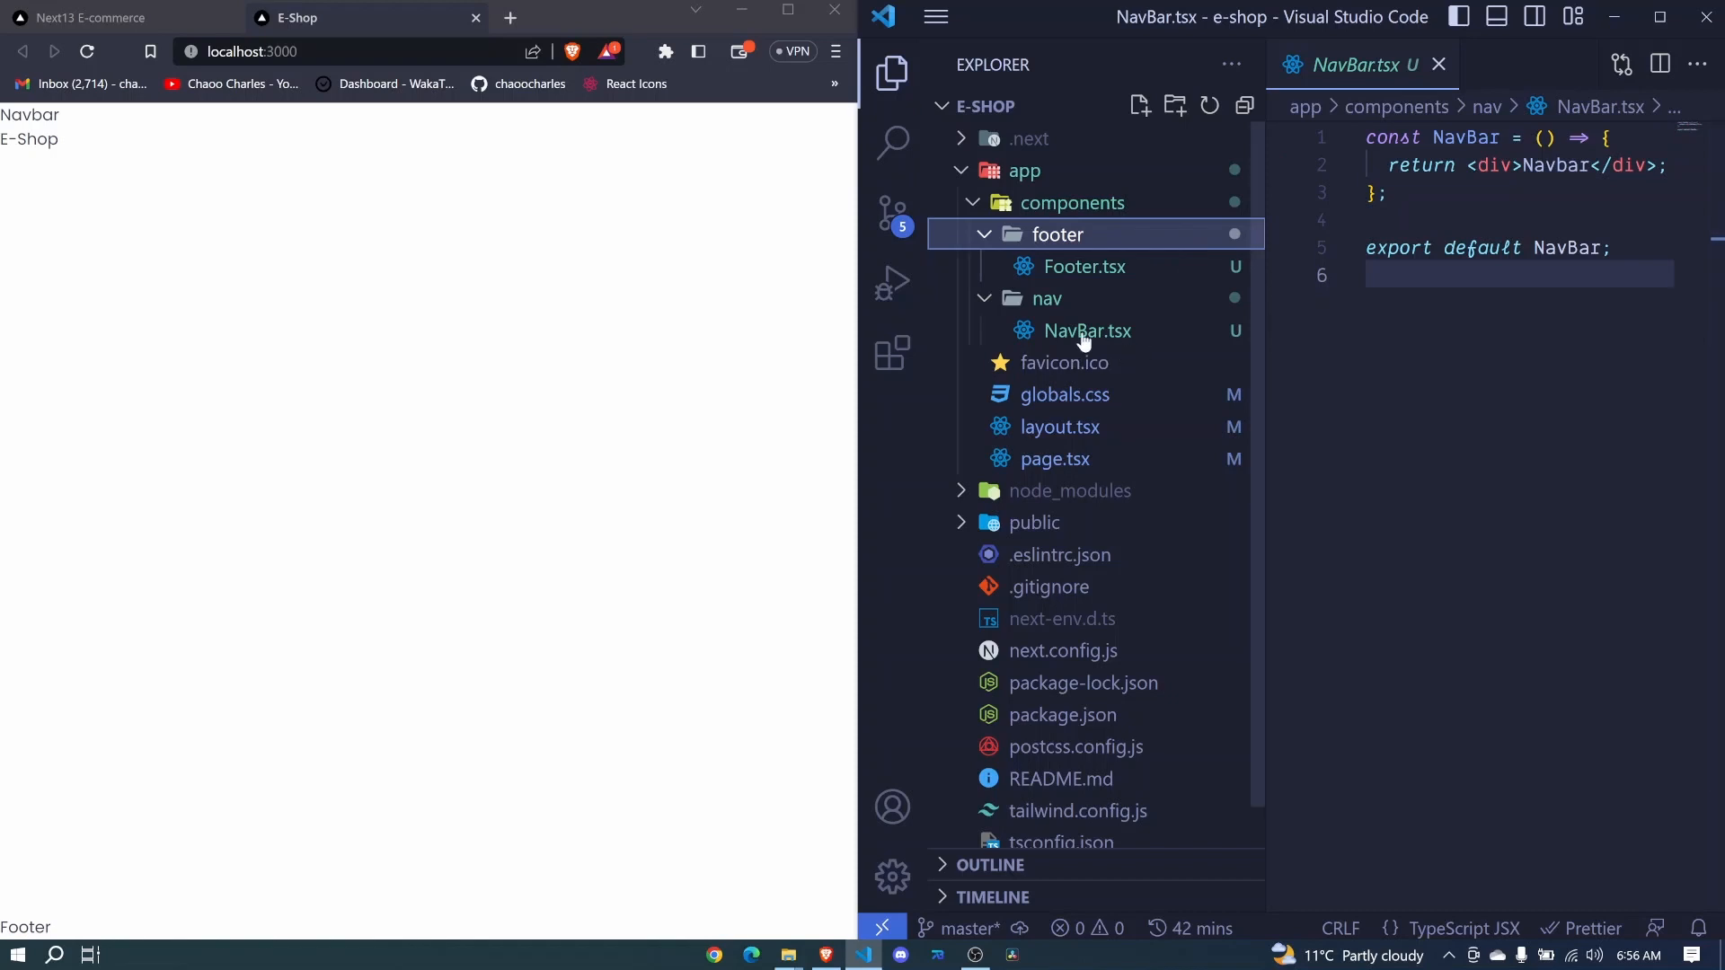
mouse_move(1439, 64)
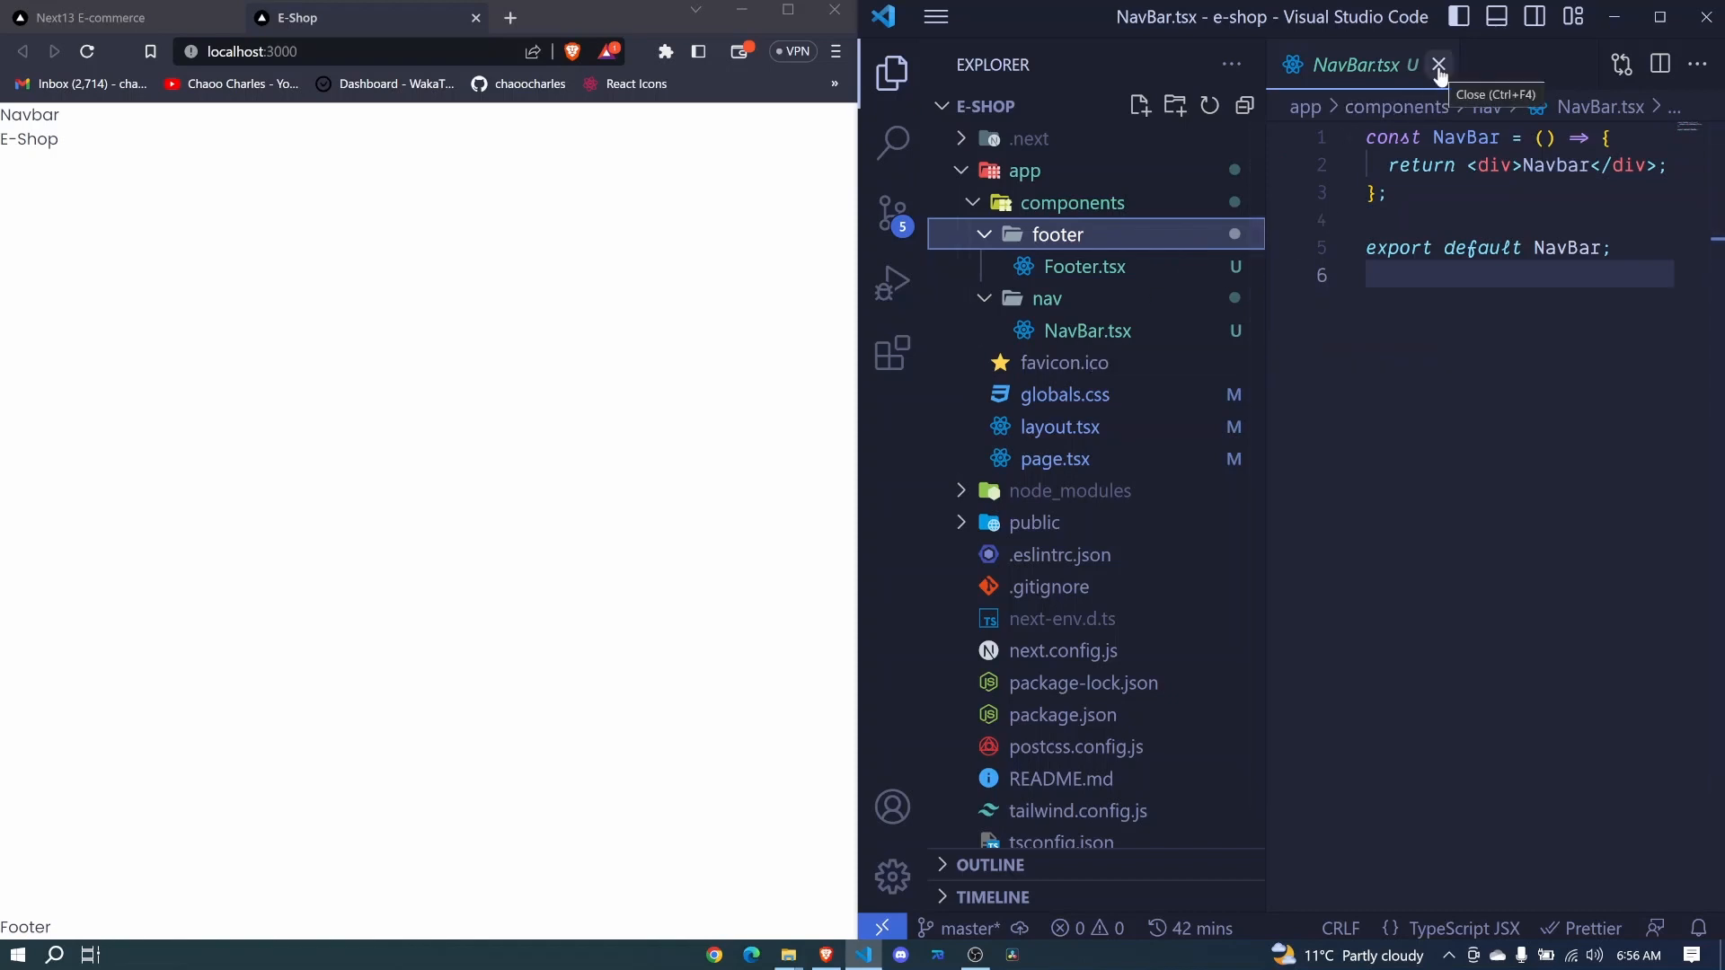
click(1437, 64)
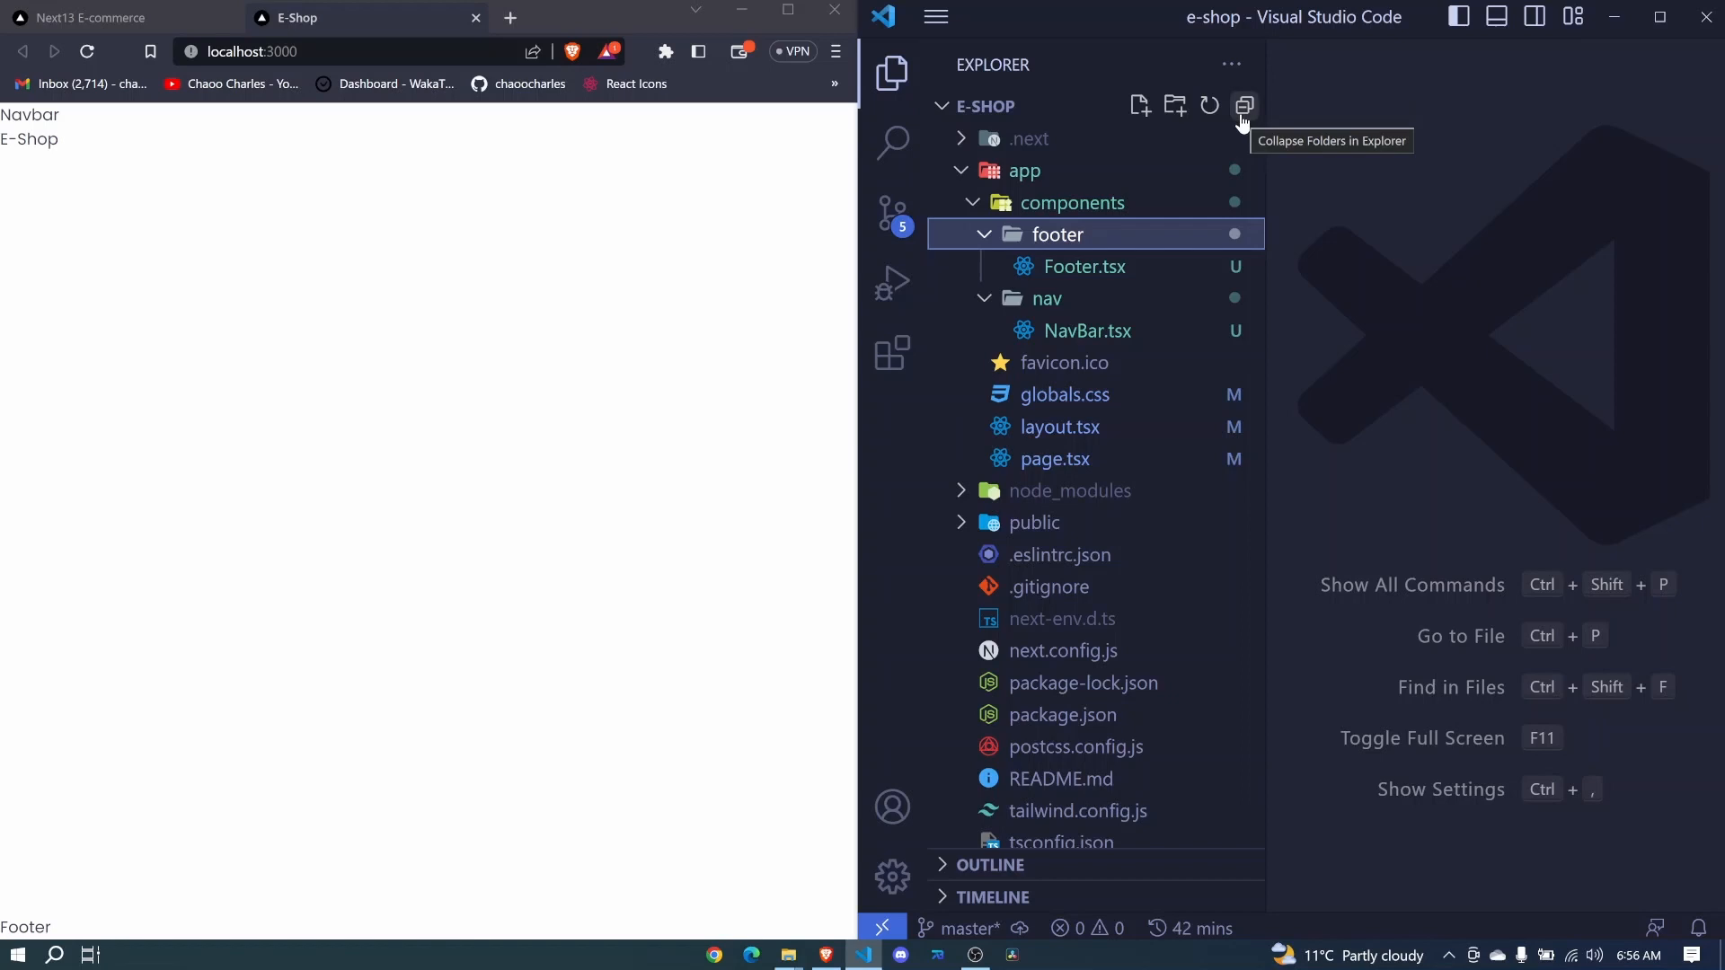
click(1087, 330)
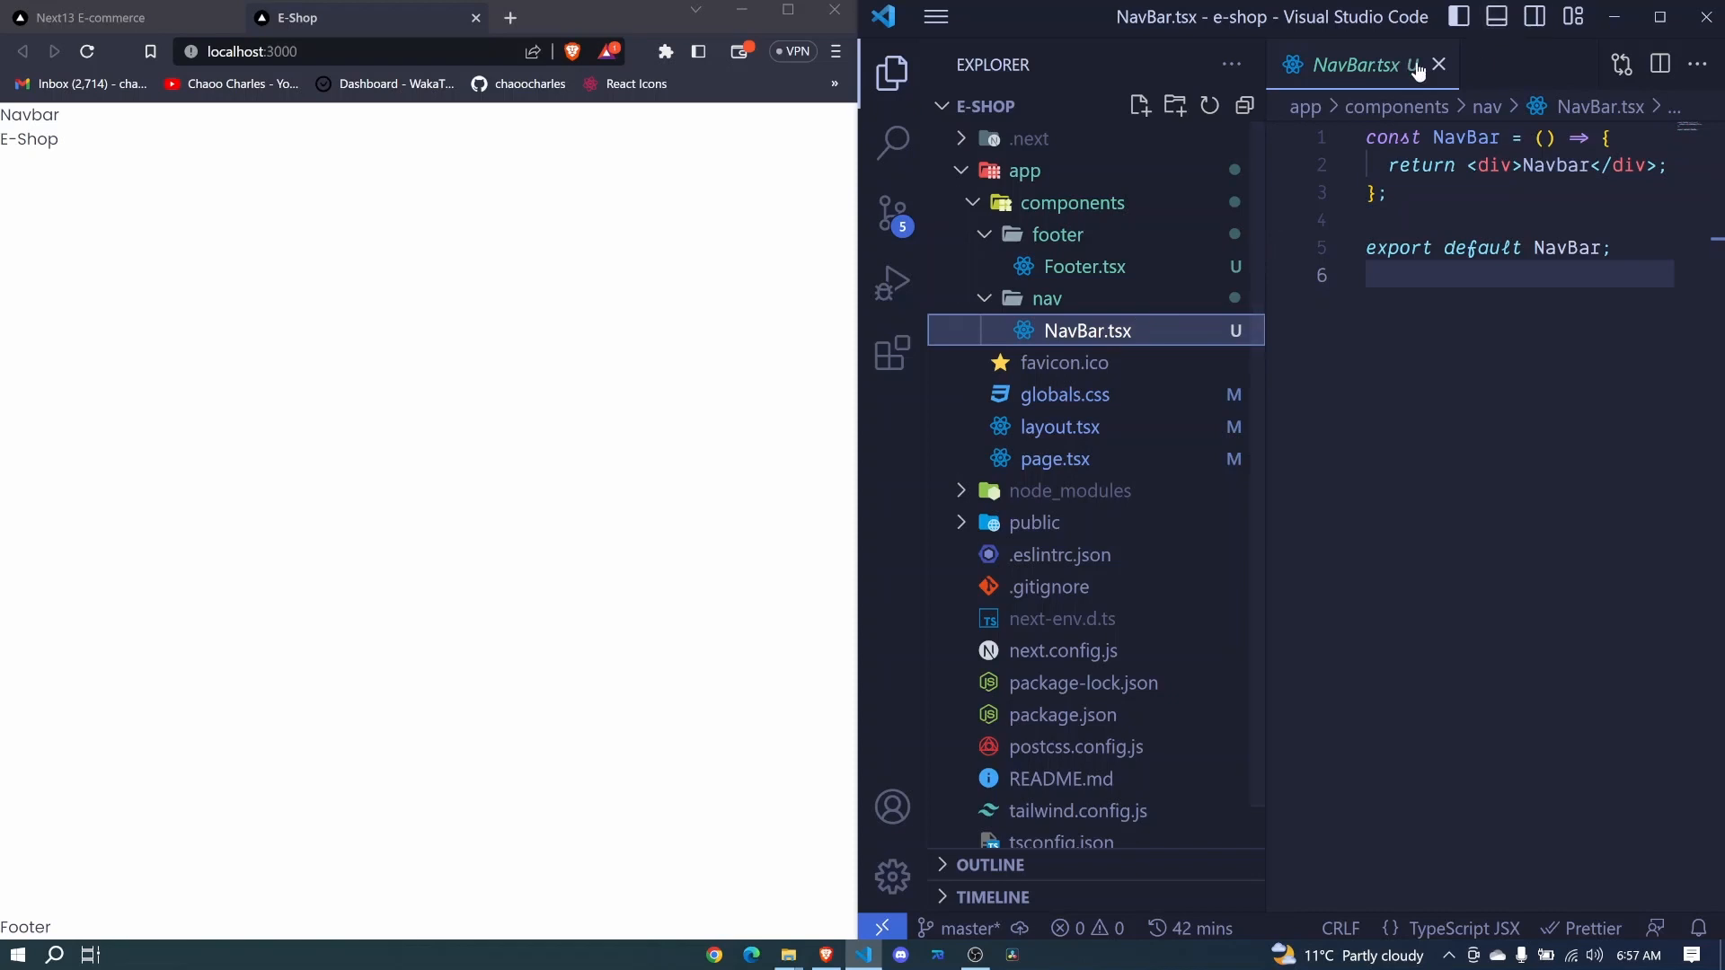
- Close the NavBar.tsx editor tab
click(1439, 65)
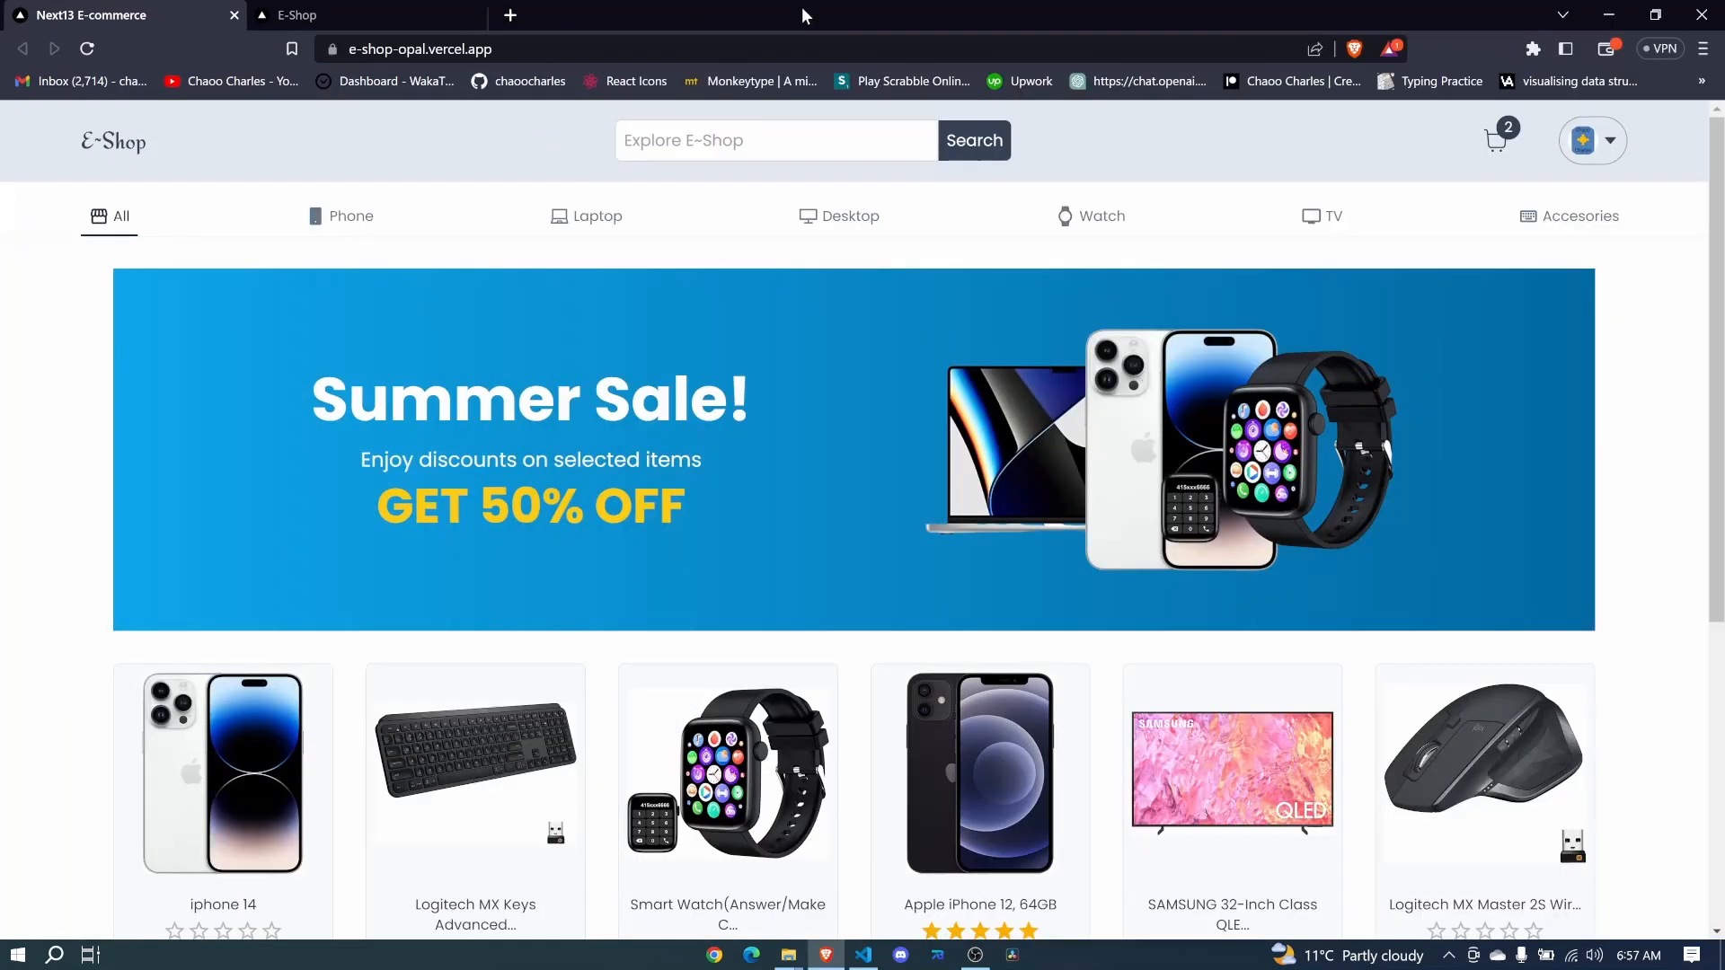
mouse_move(99, 132)
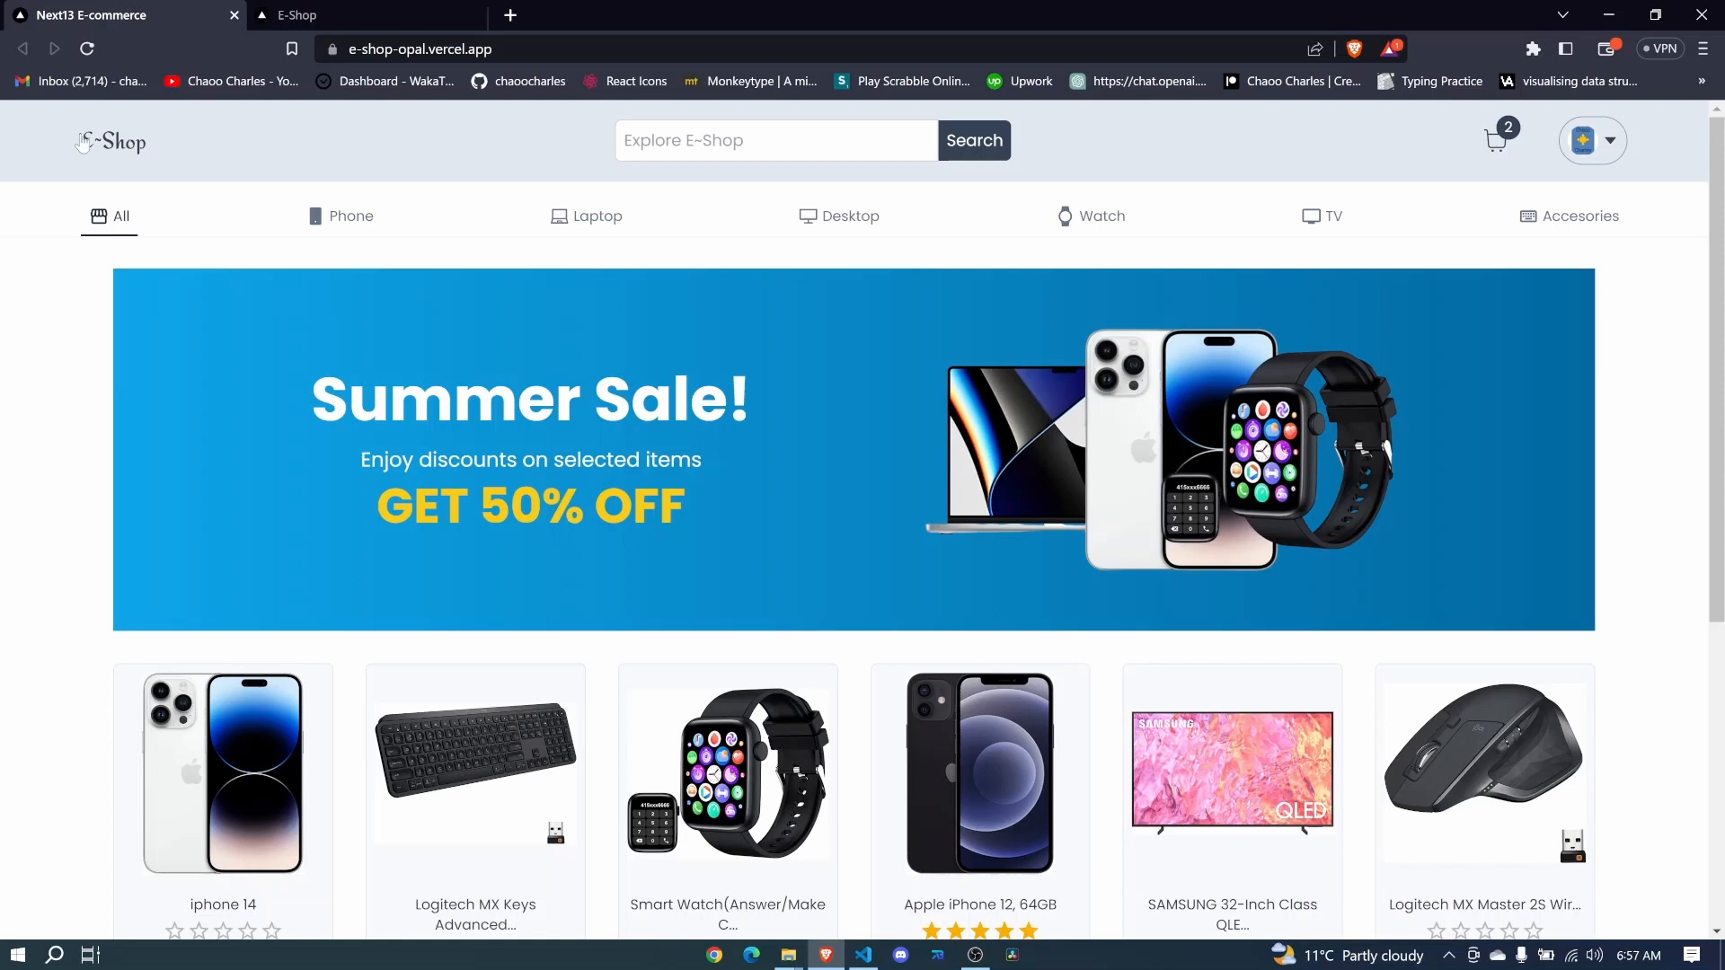
mouse_move(1638, 281)
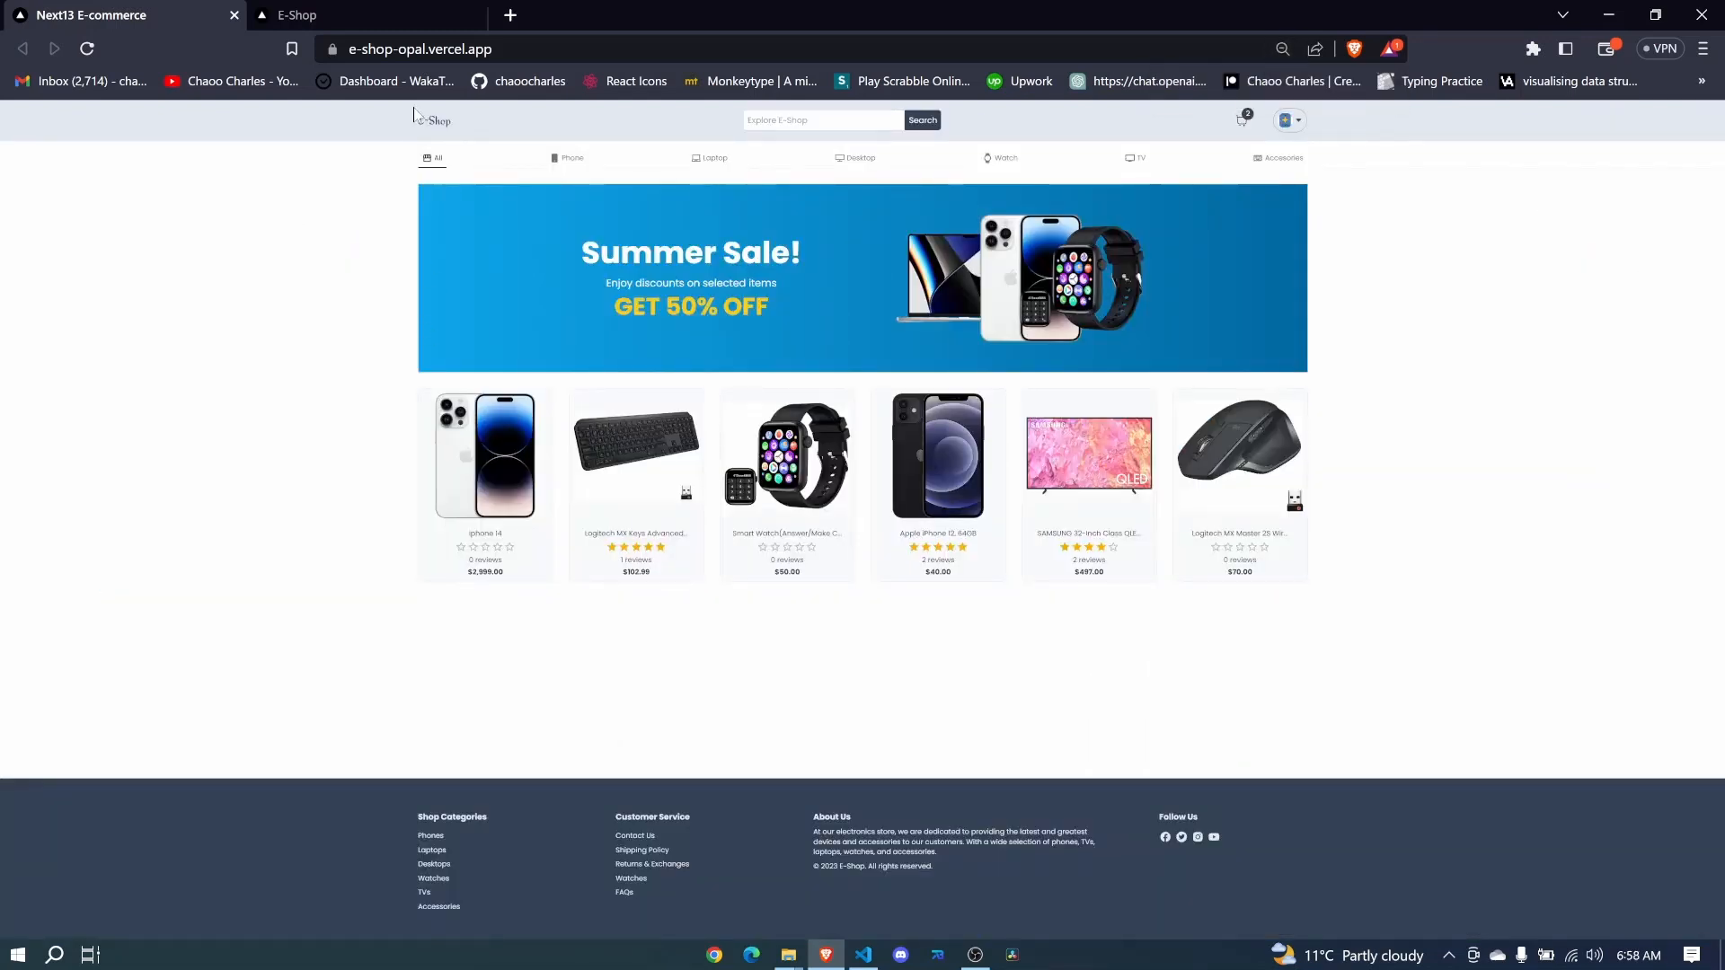
mouse_move(575, 237)
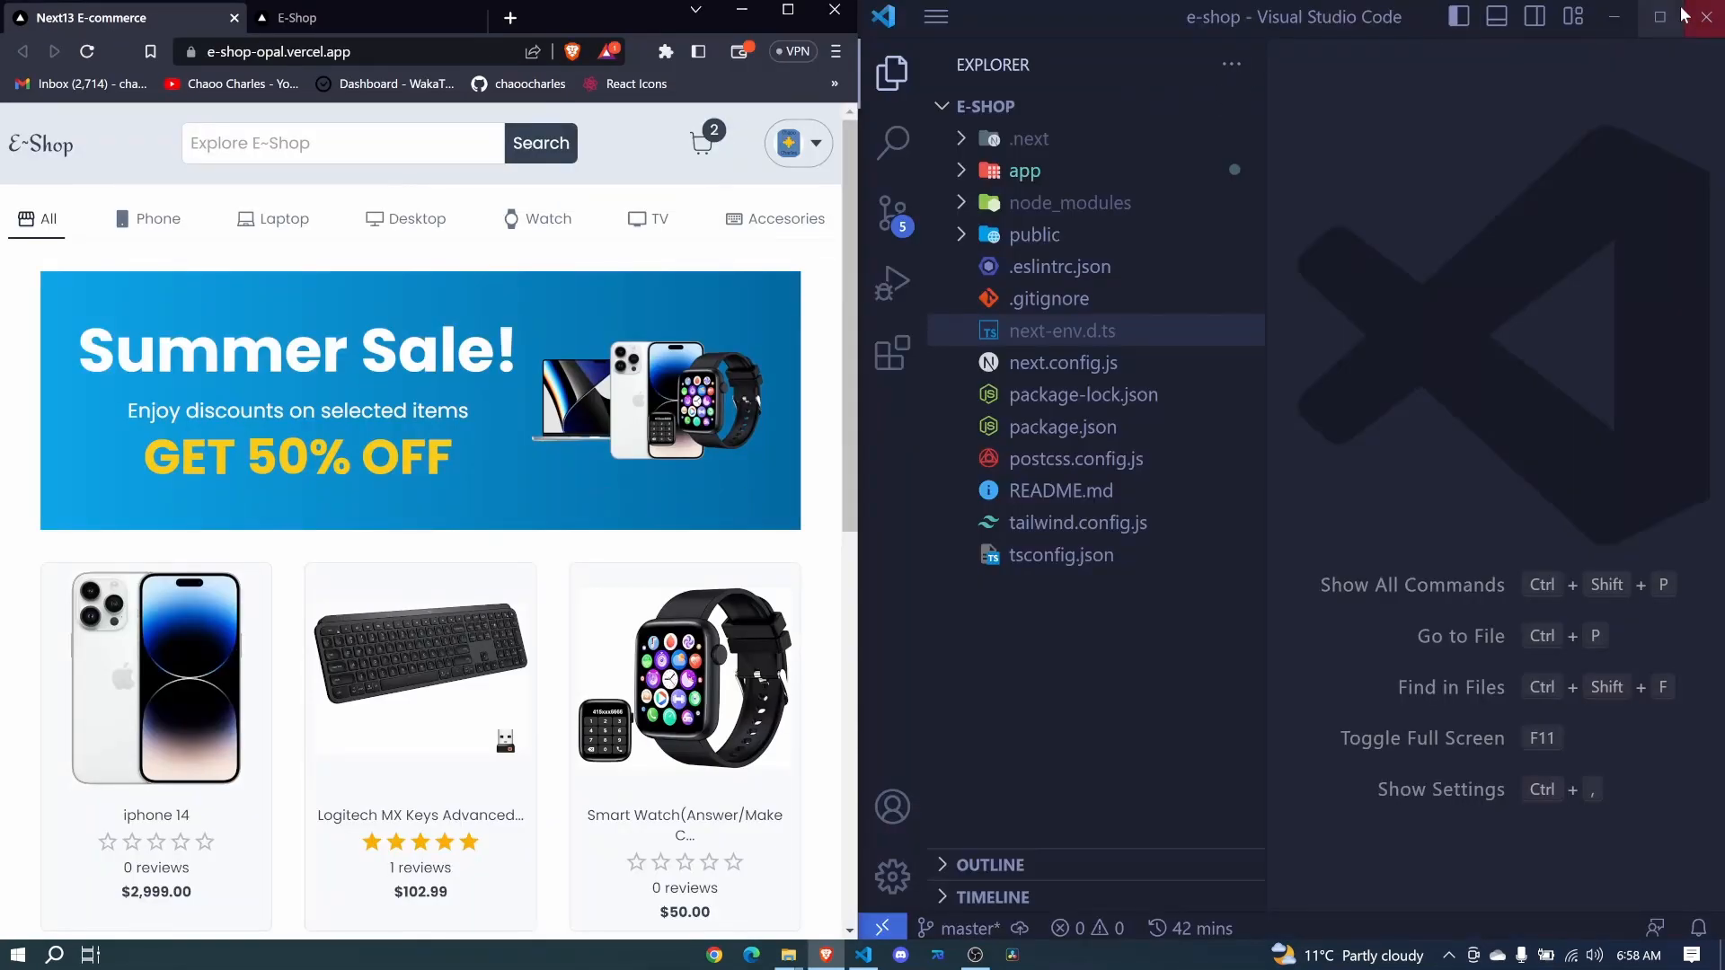
- Maximize VS Code and create a new Container.tsx file in app/components
click(1657, 16)
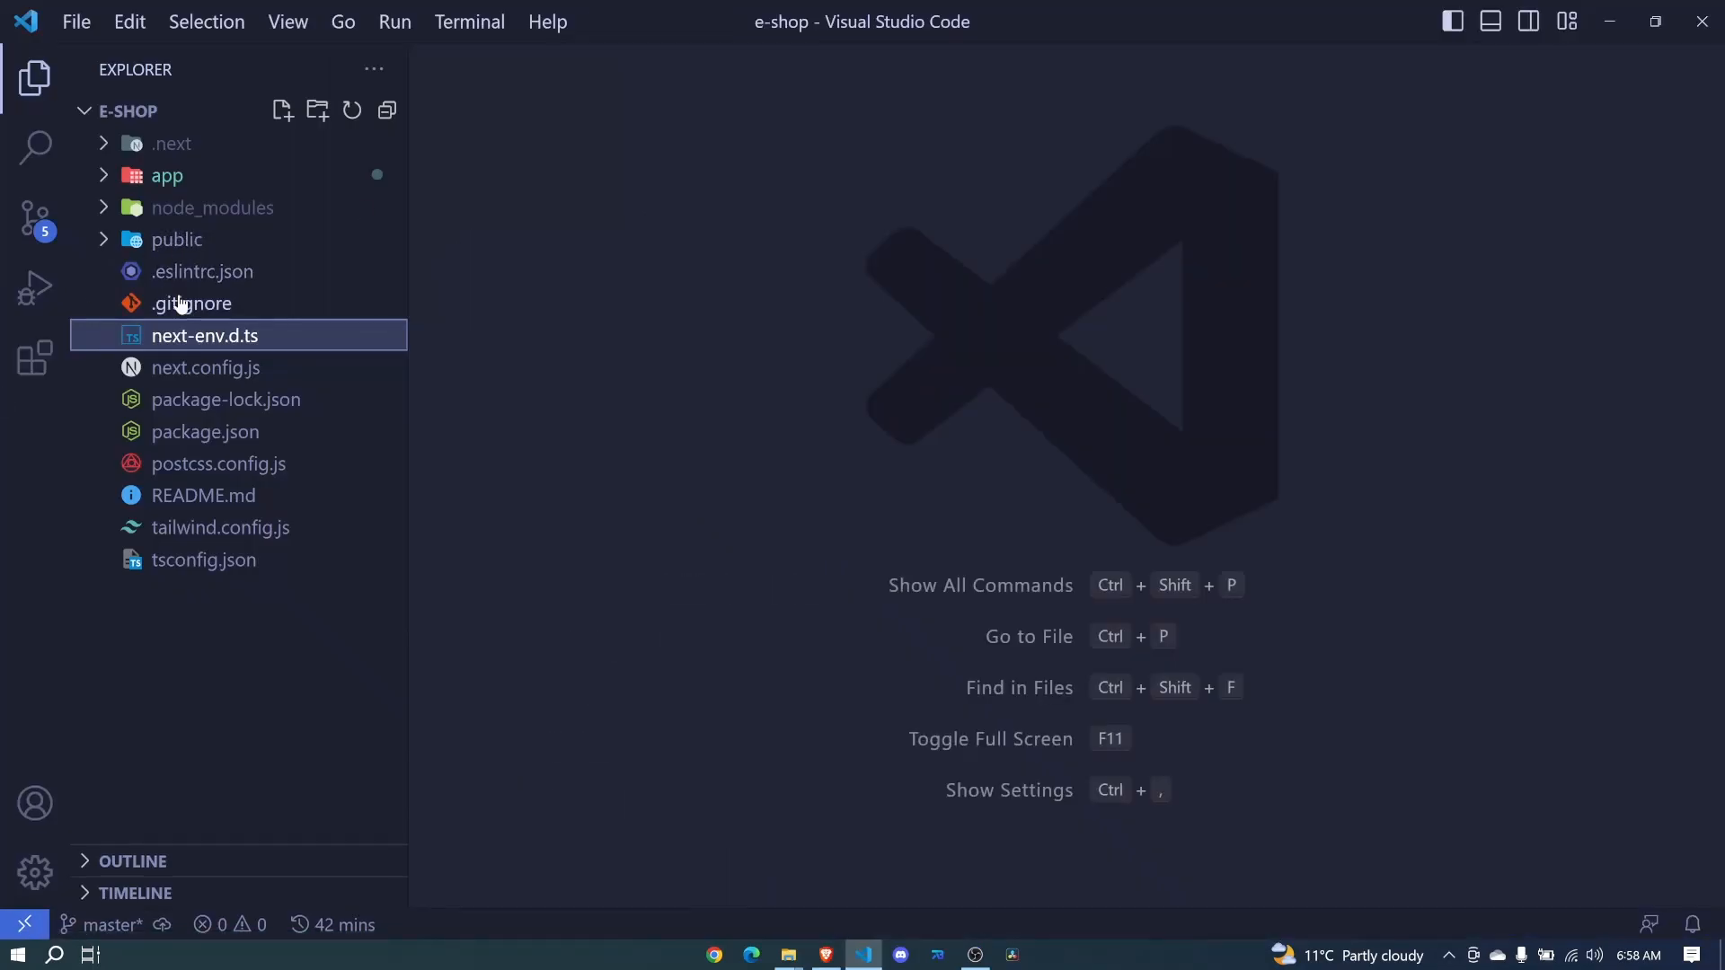
click(166, 175)
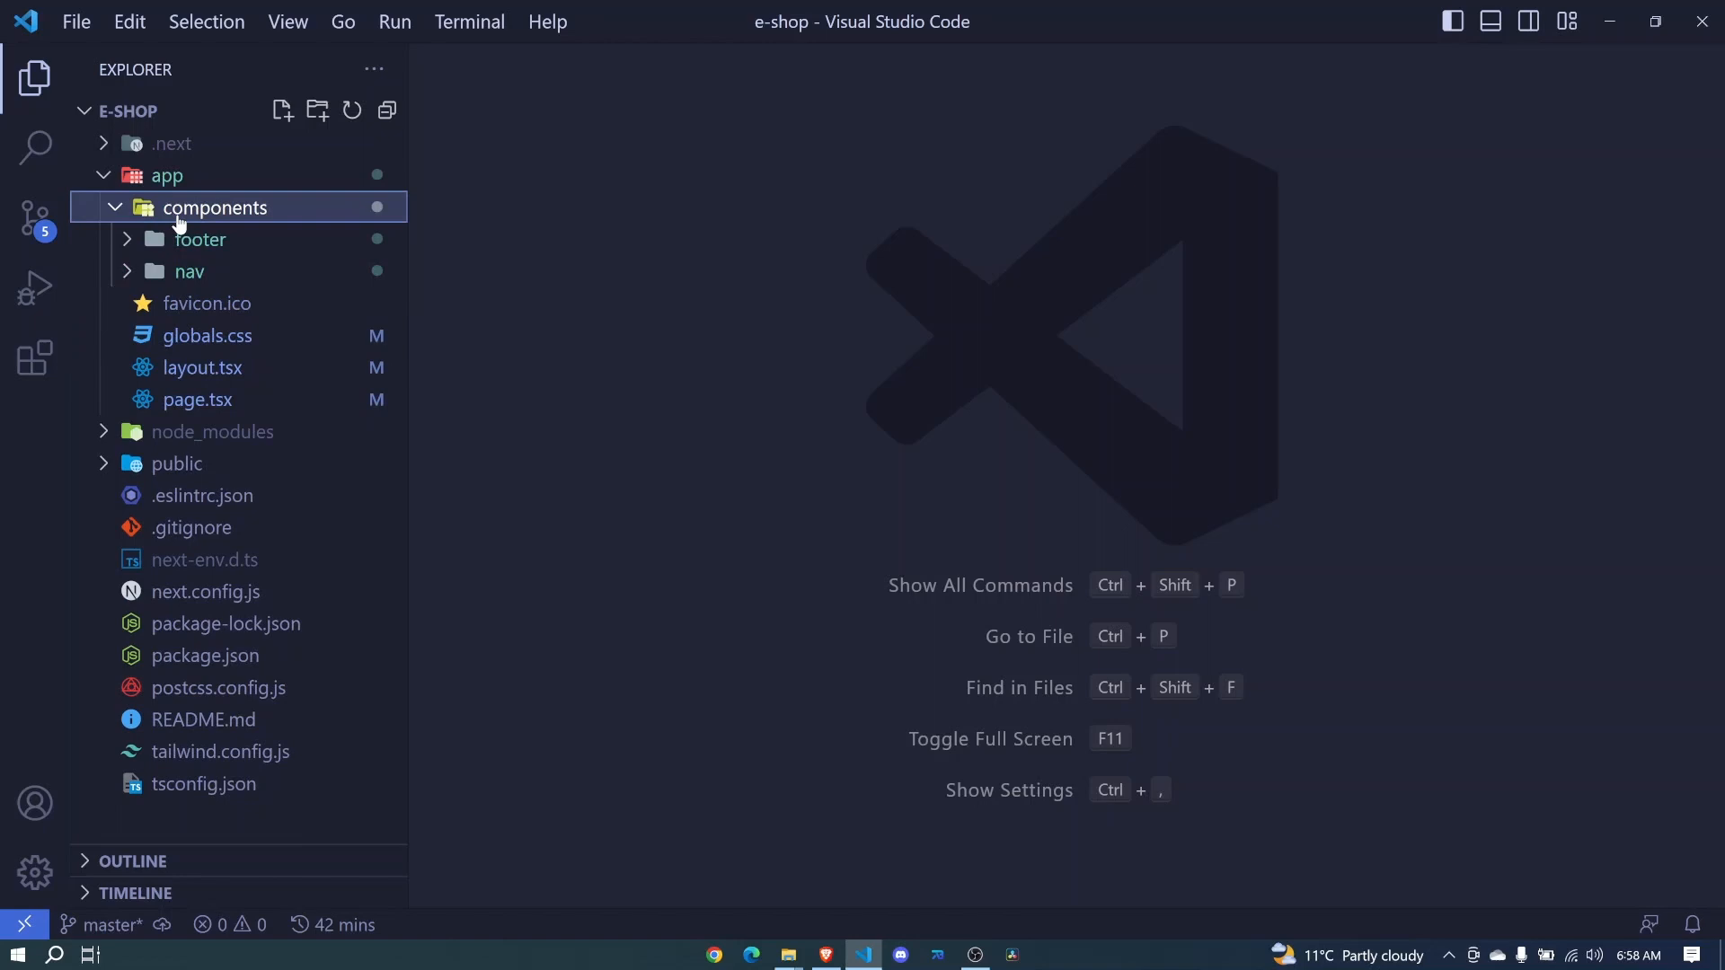
mouse_move(236, 220)
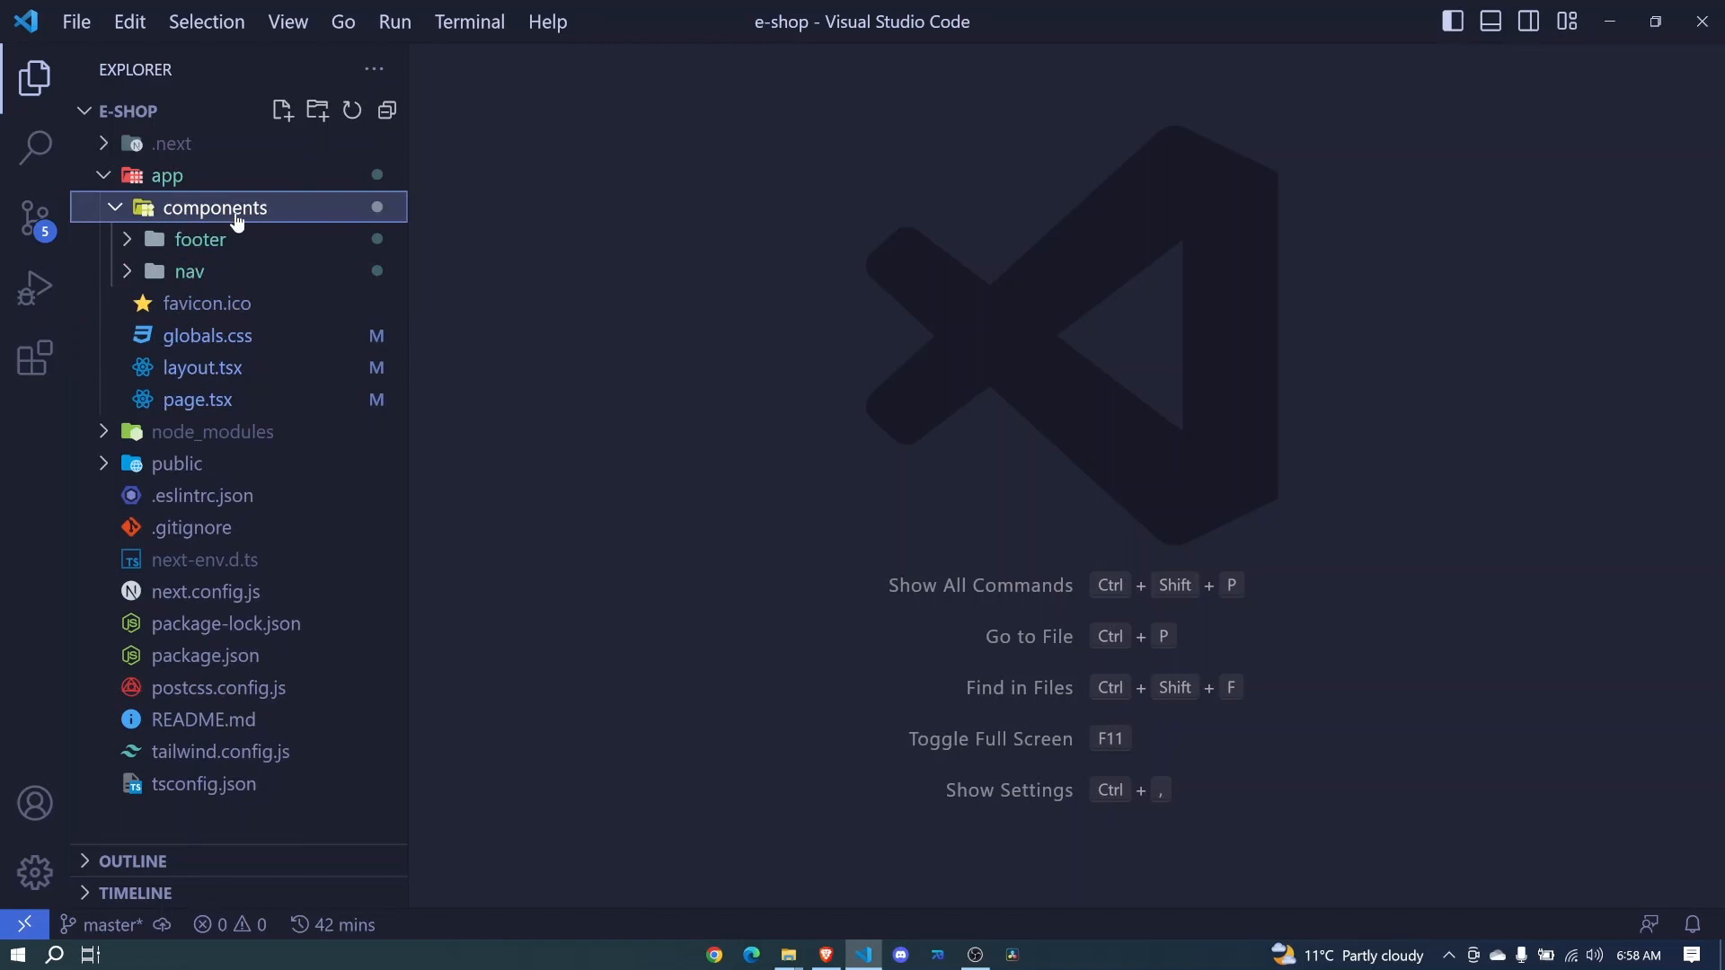
mouse_move(247, 192)
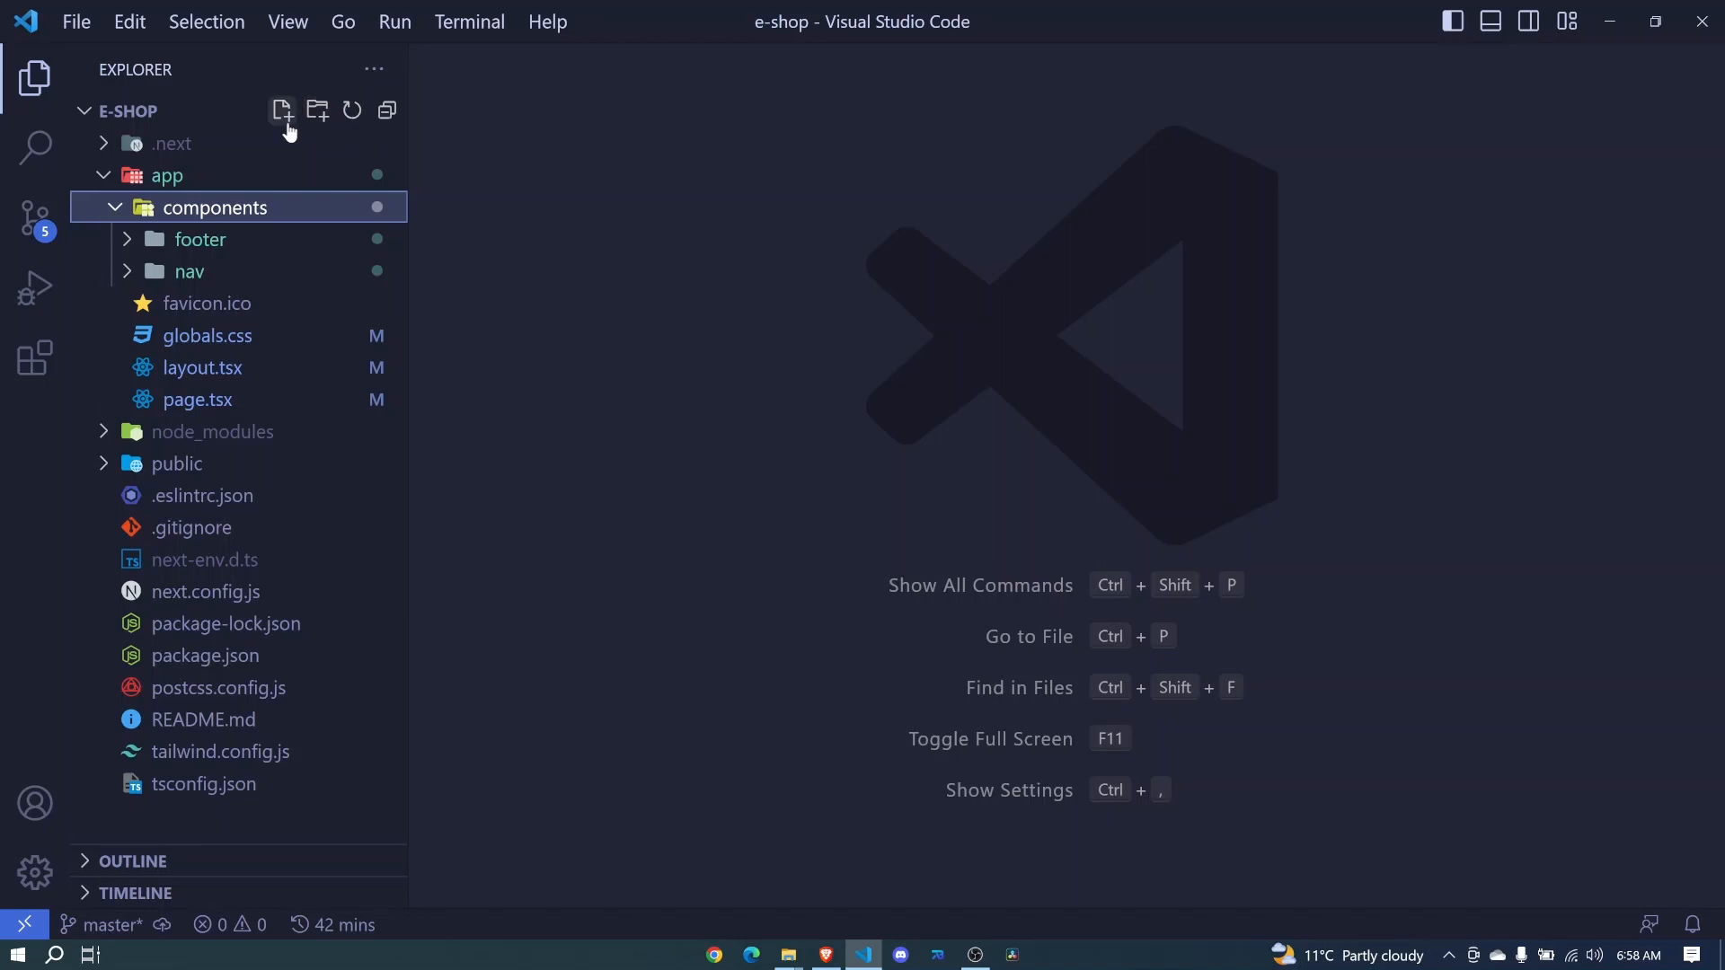
mouse_move(282, 110)
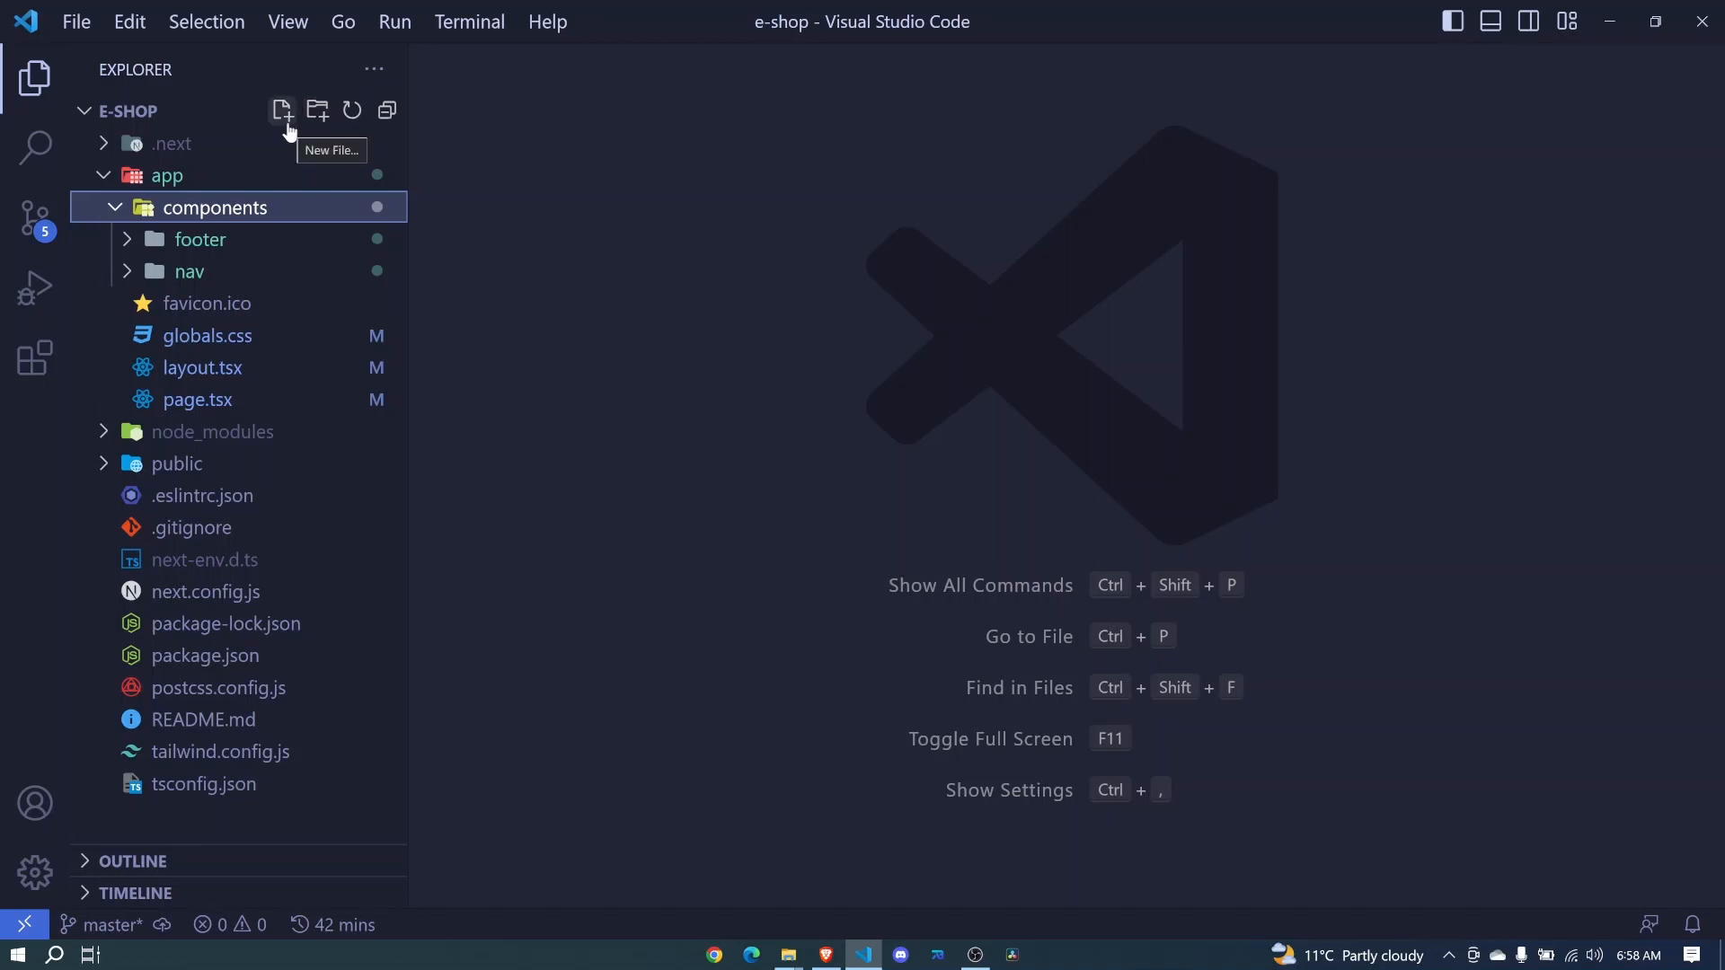
click(280, 110)
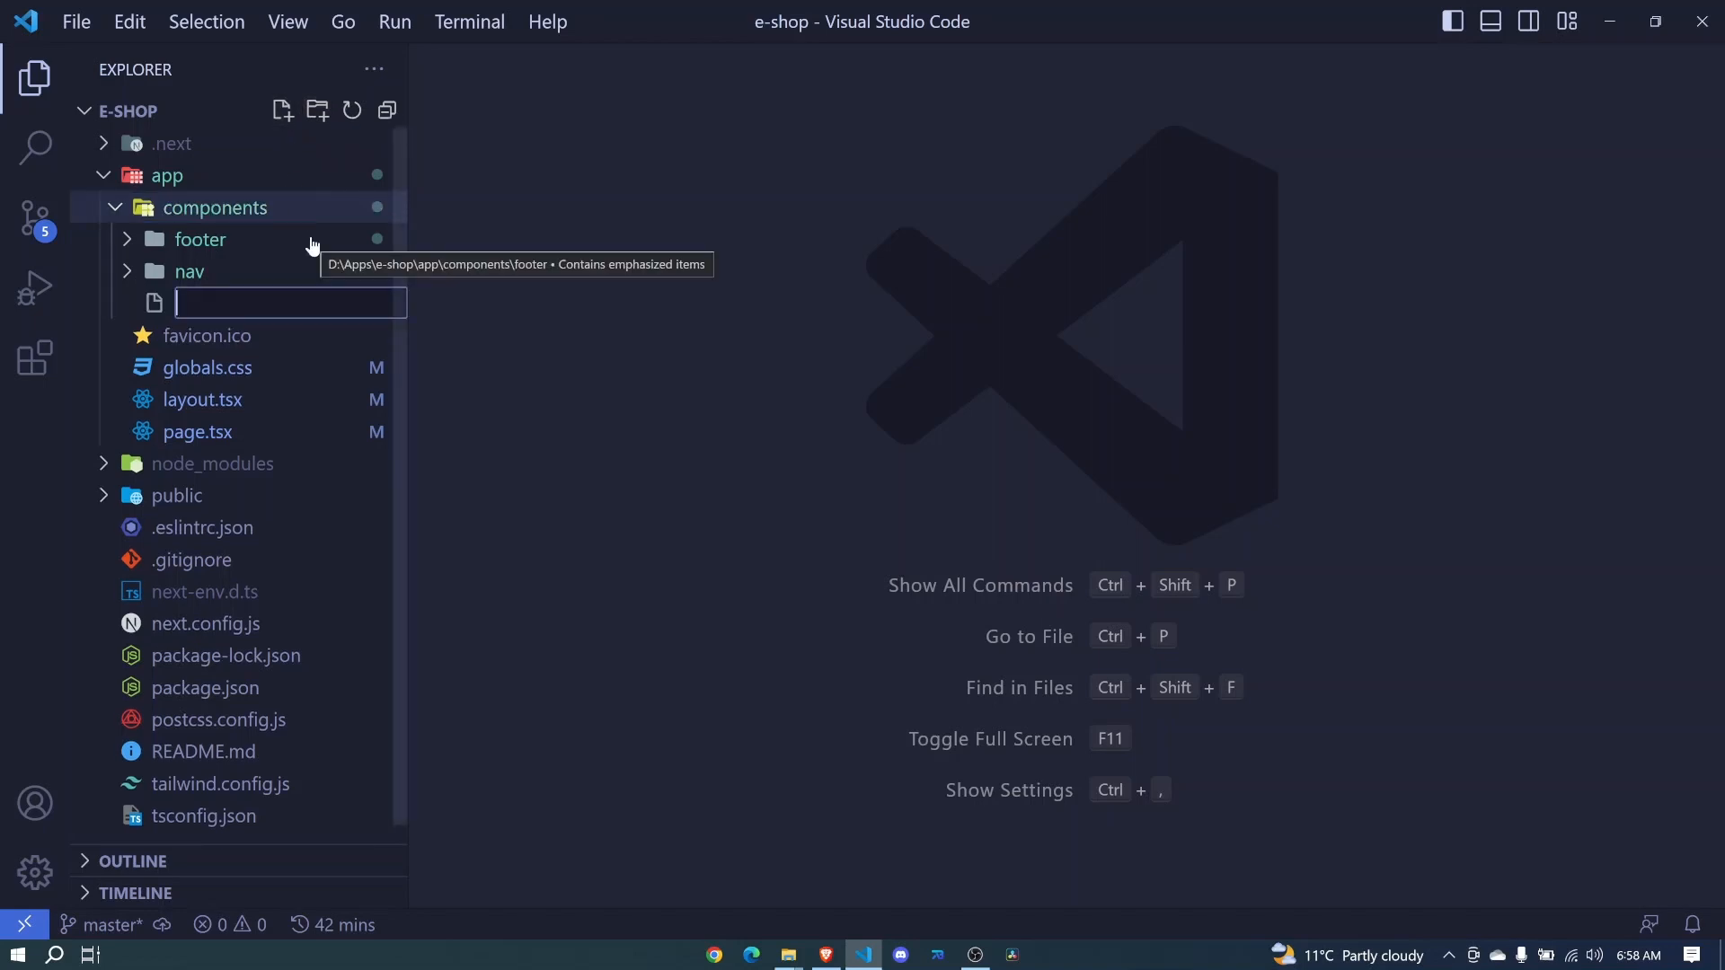
text(Container.tsx)
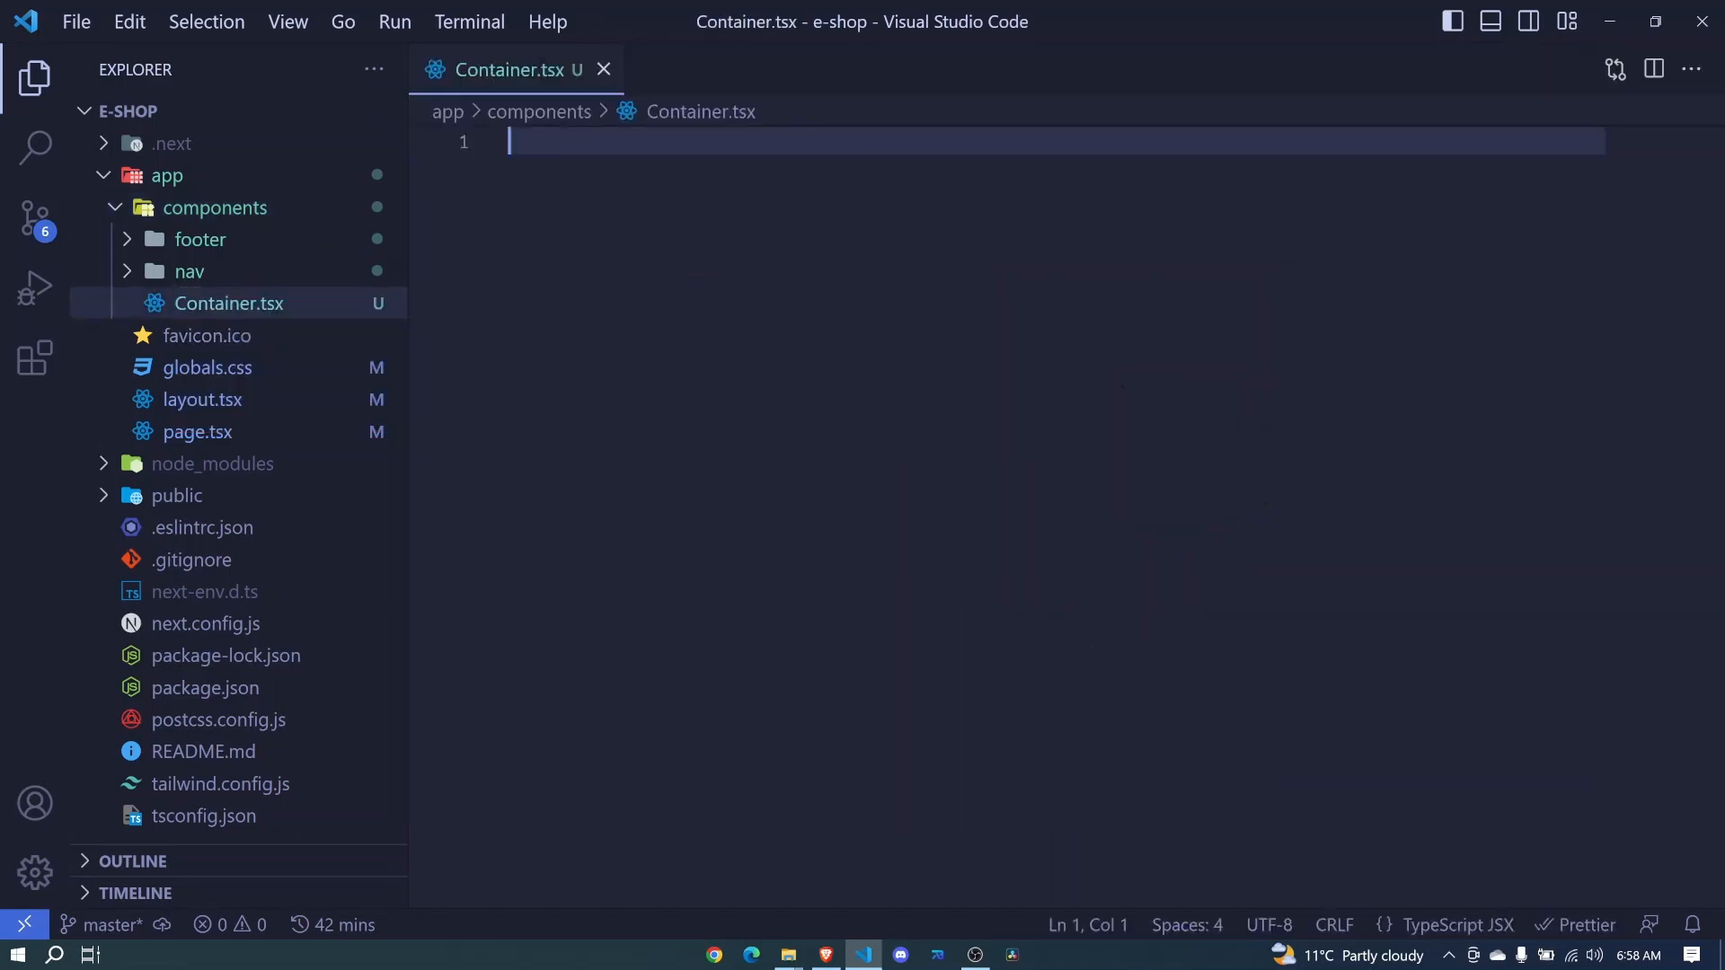
- Scaffold Container with the sfc snippet, rendering {children} and destructuring the children prop
text(sfc)
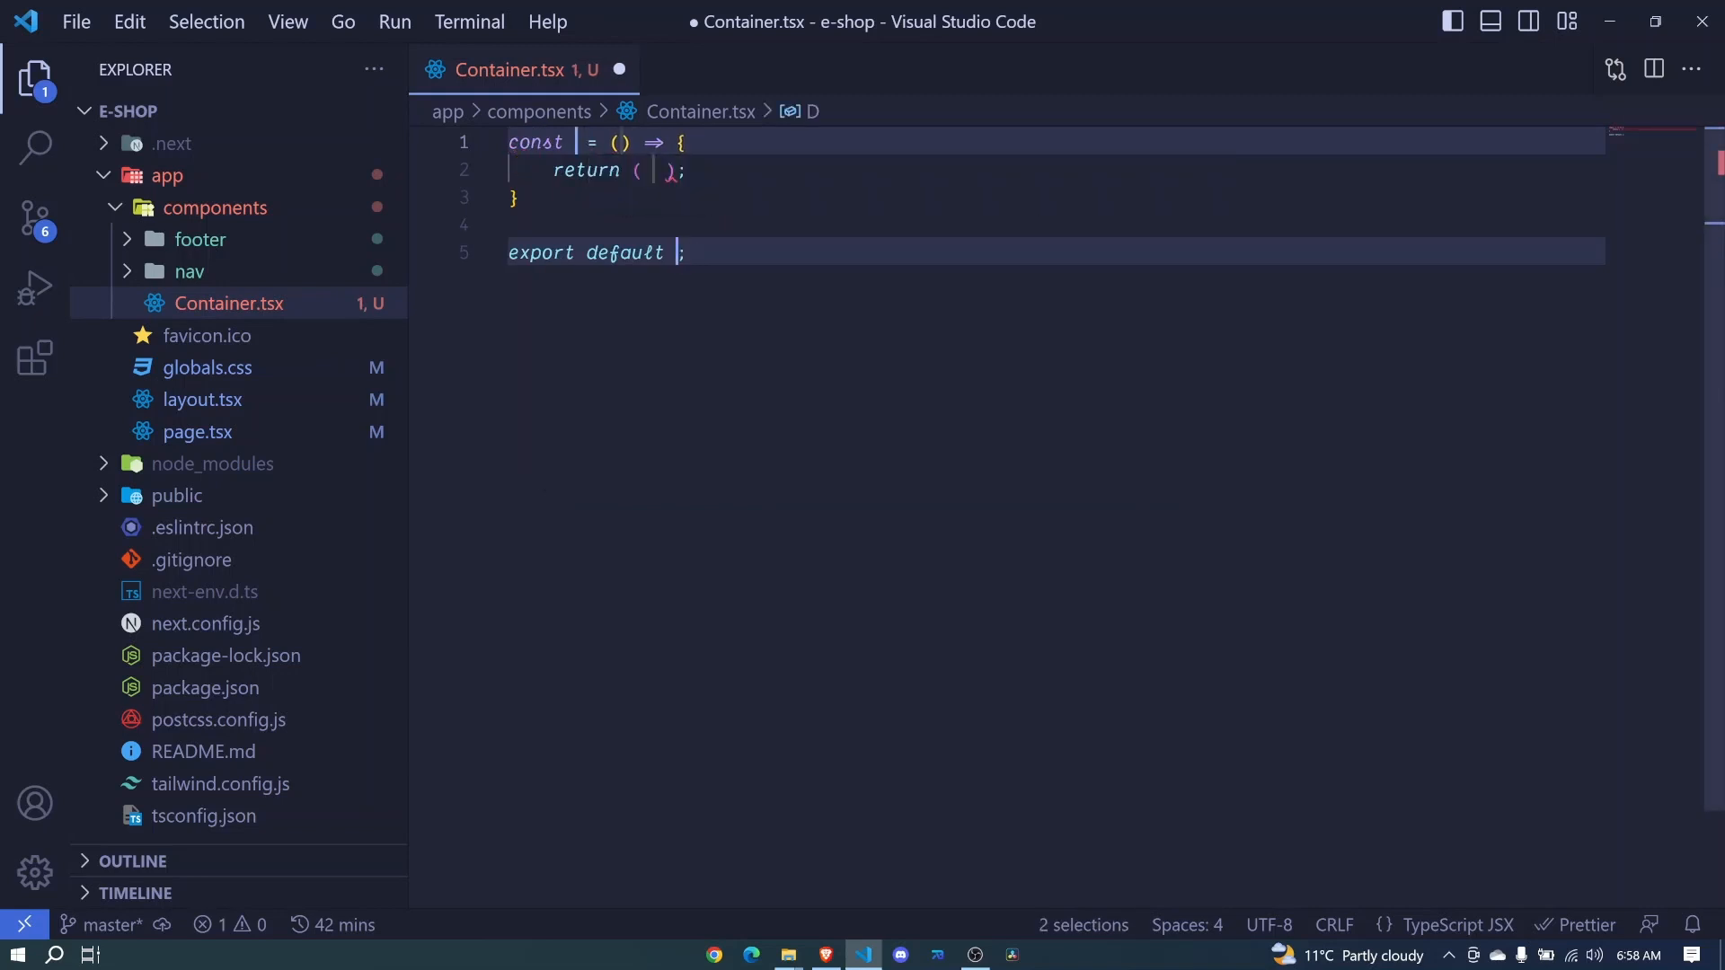
text(Container)
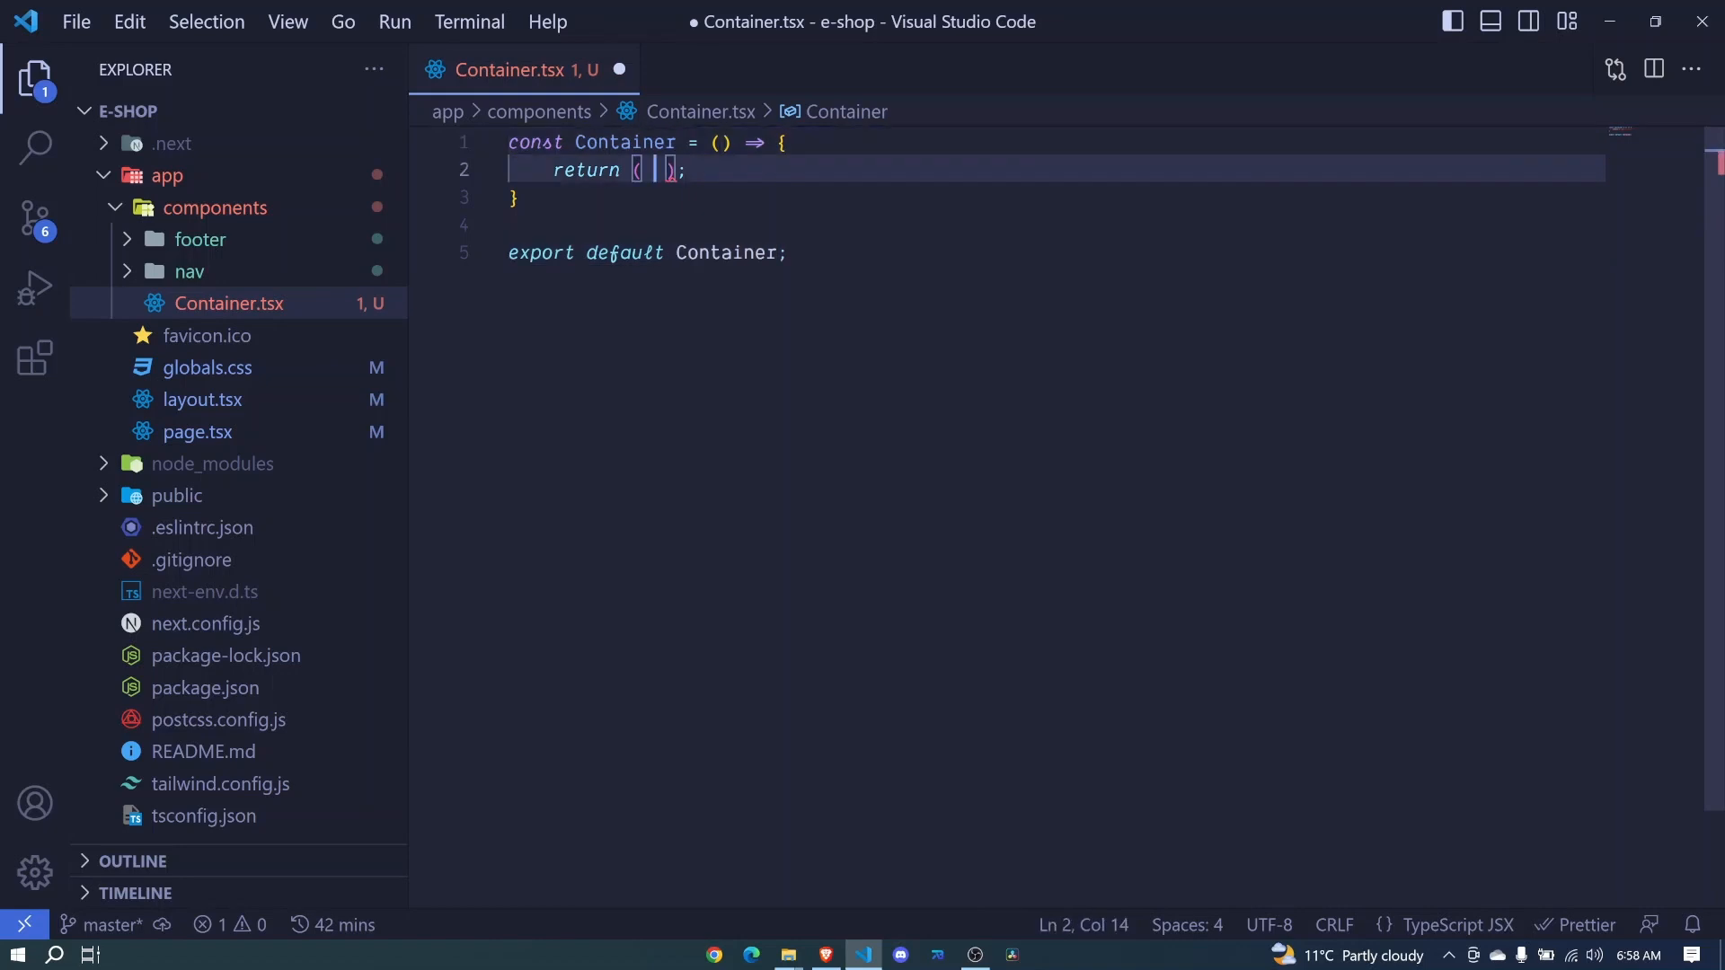
text(div>)
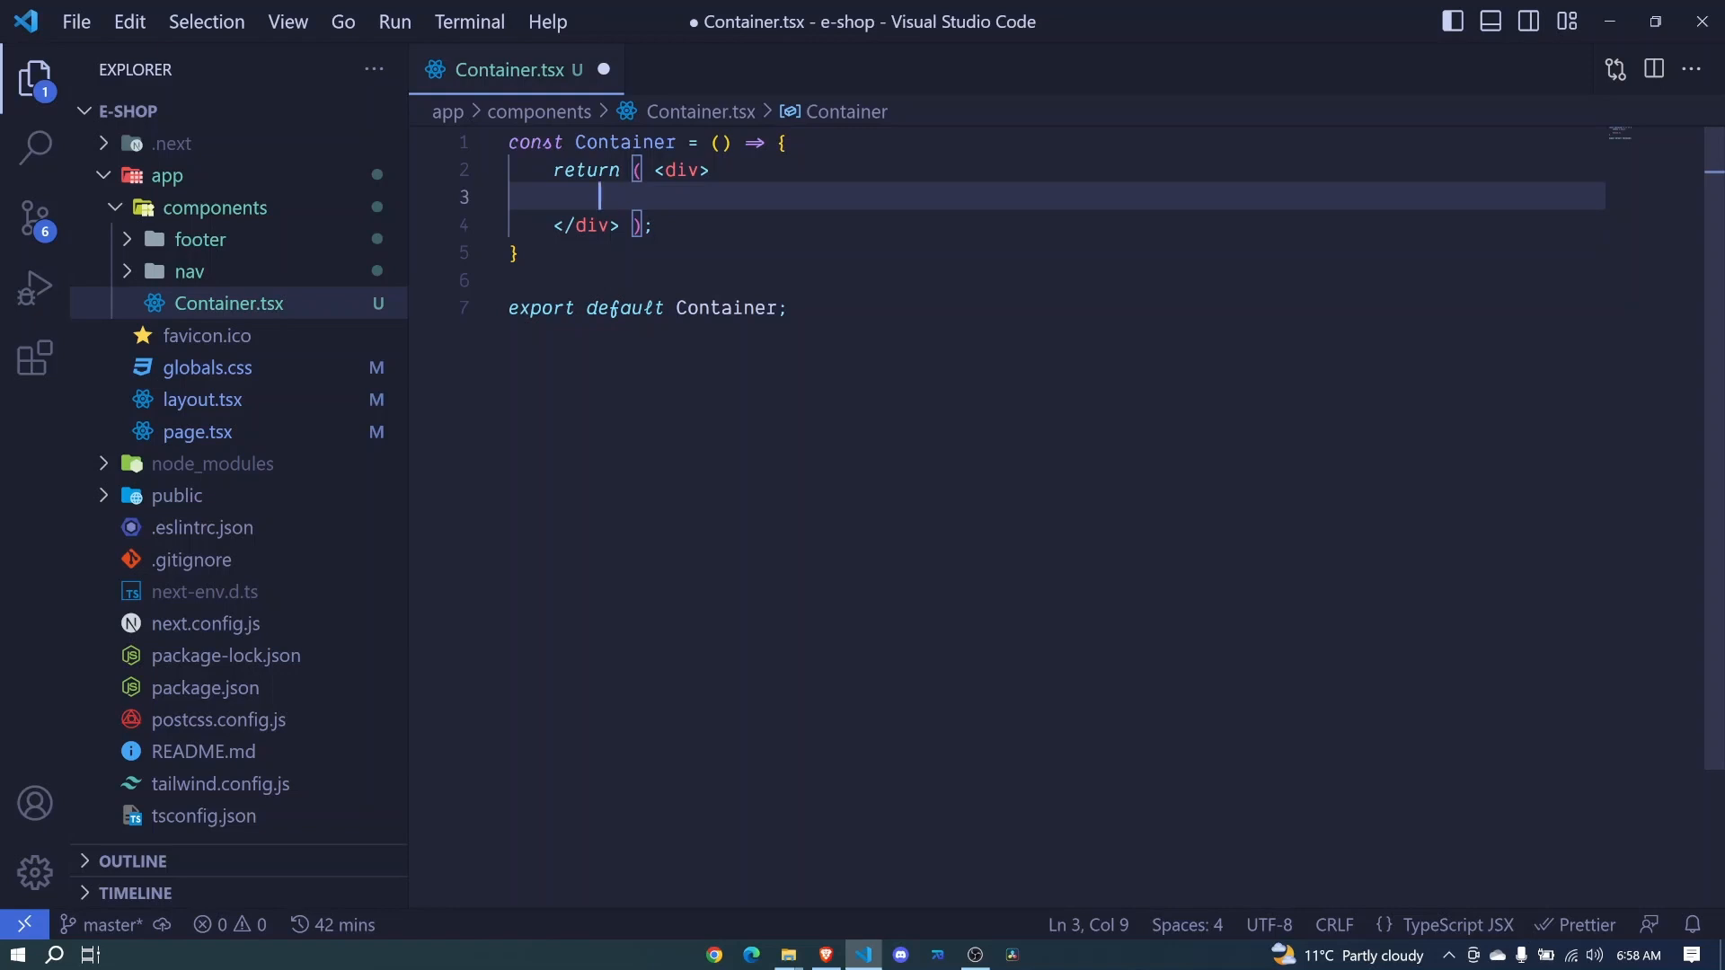
text({})
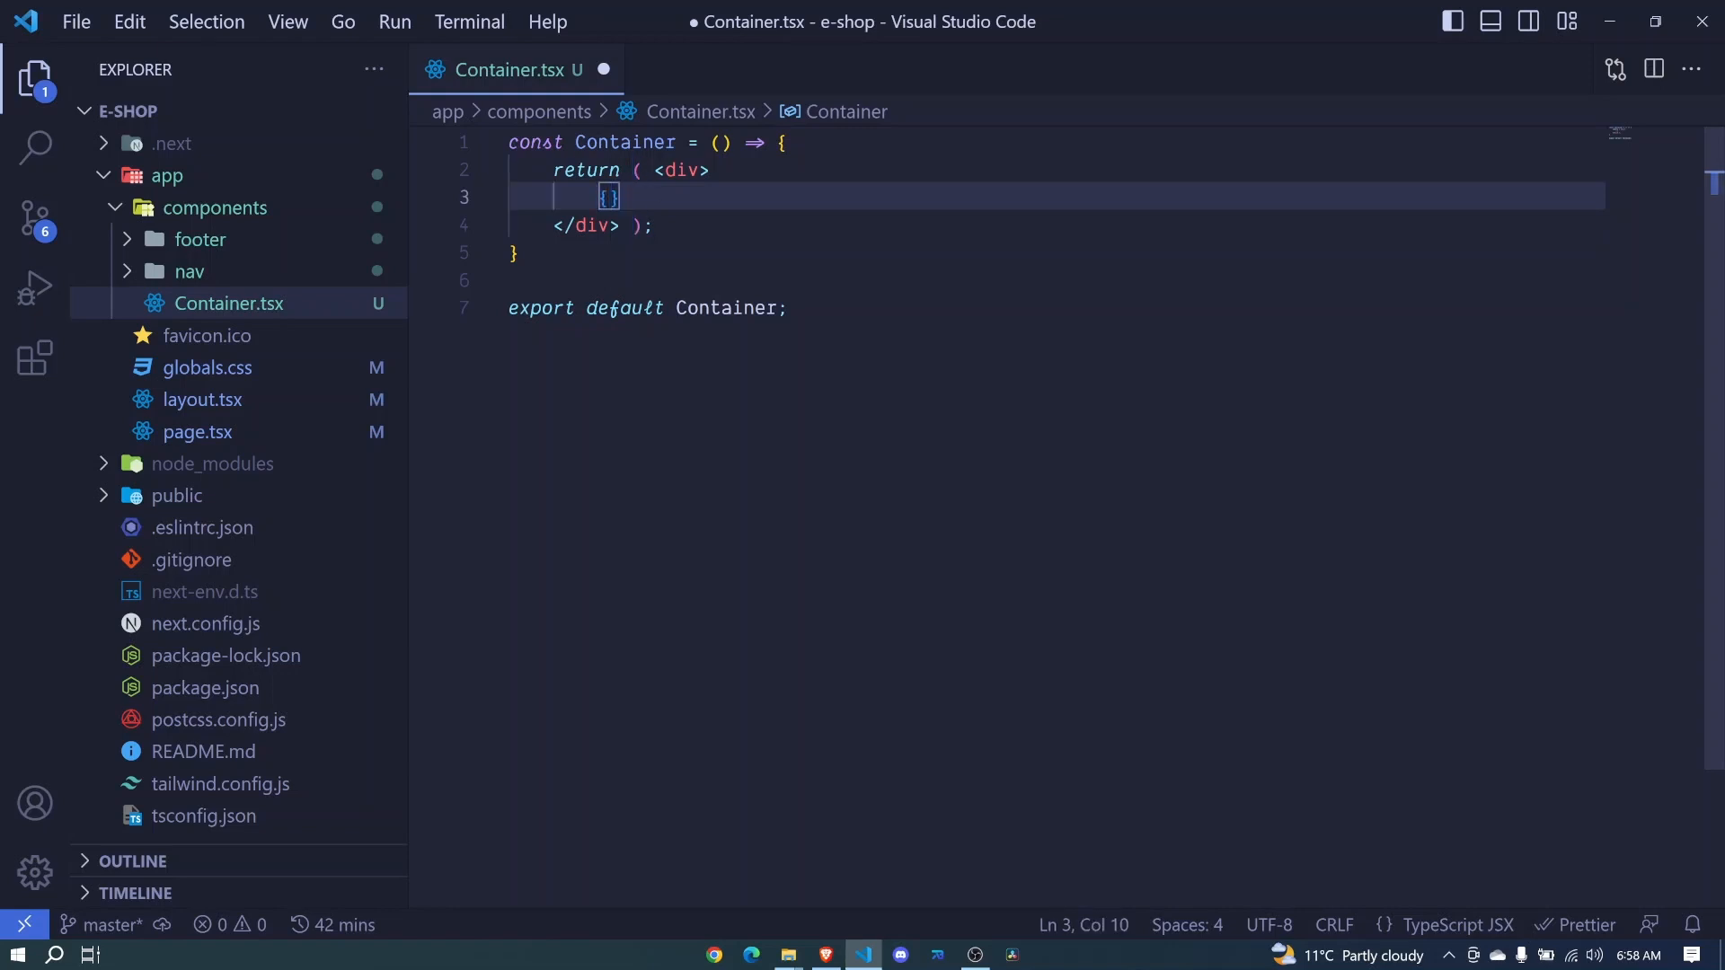
text(children)
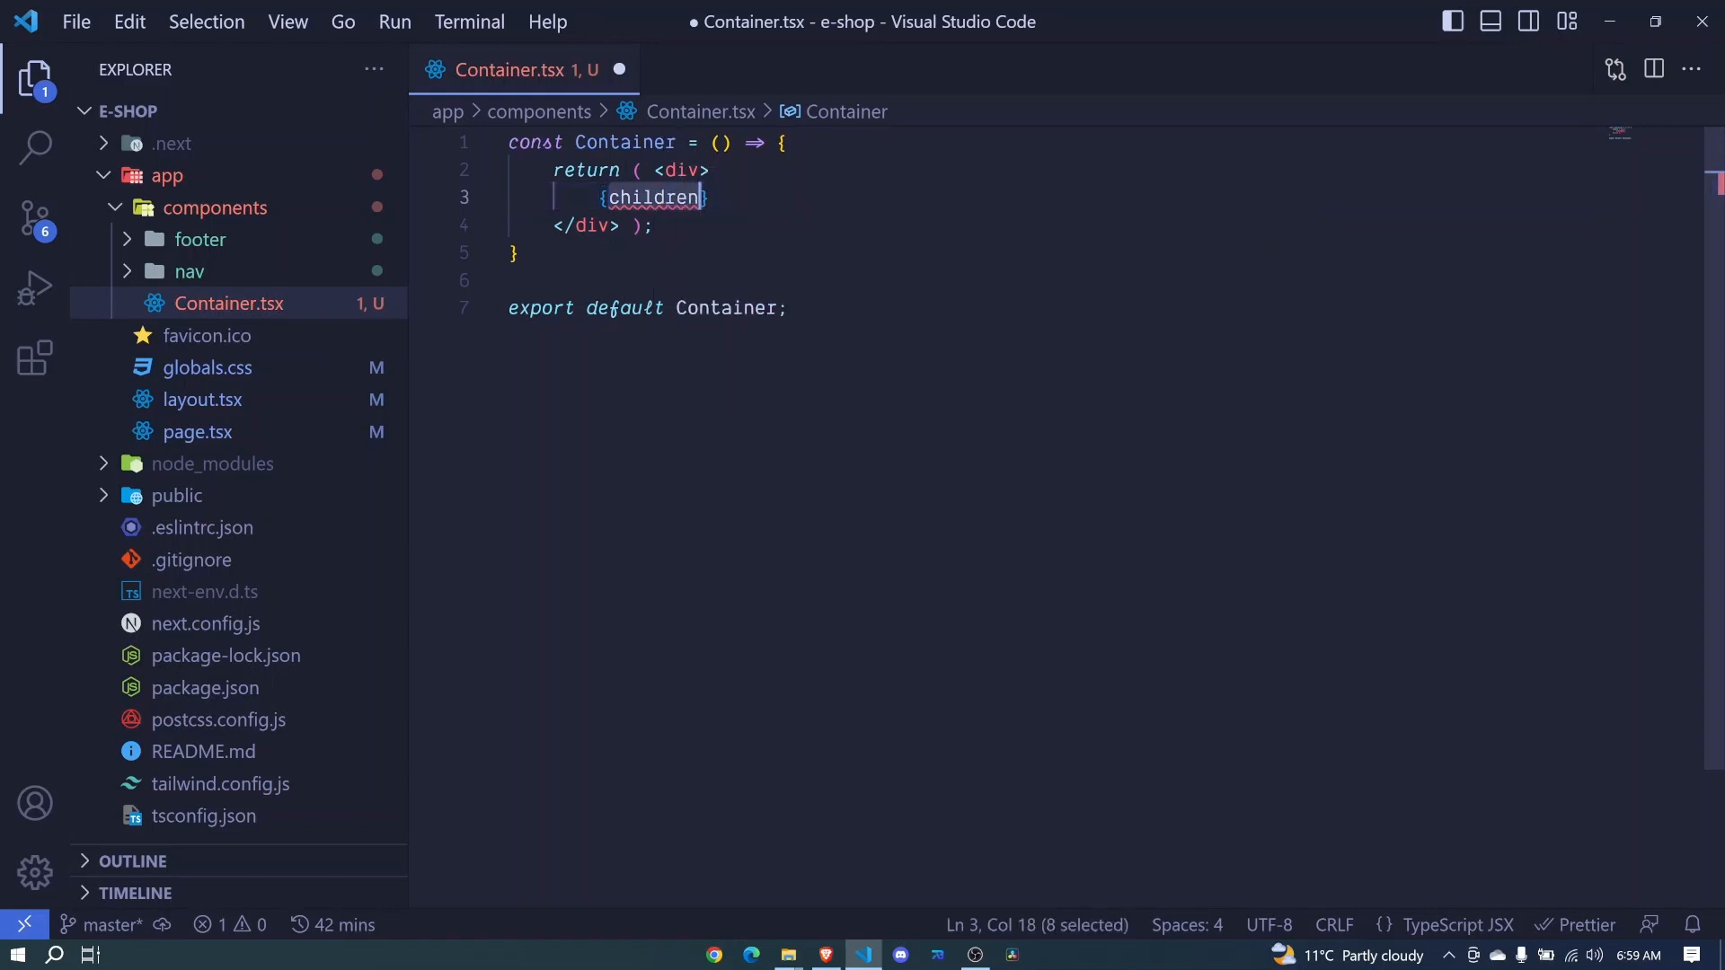
click(723, 142)
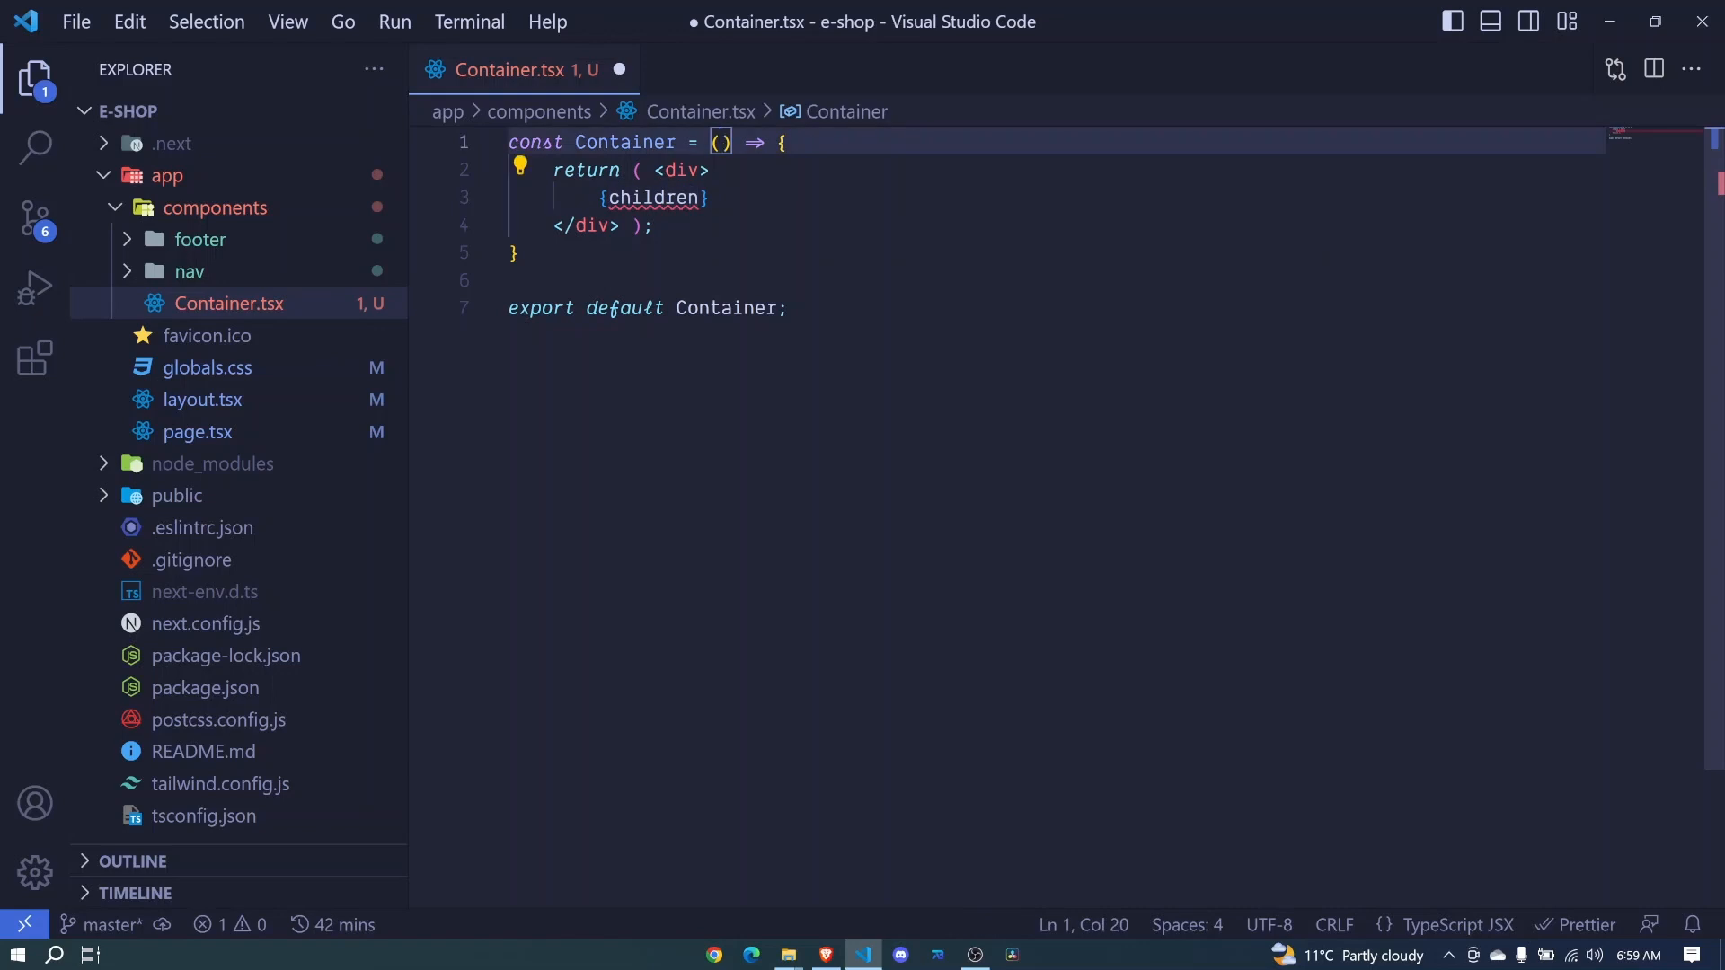
text({children)
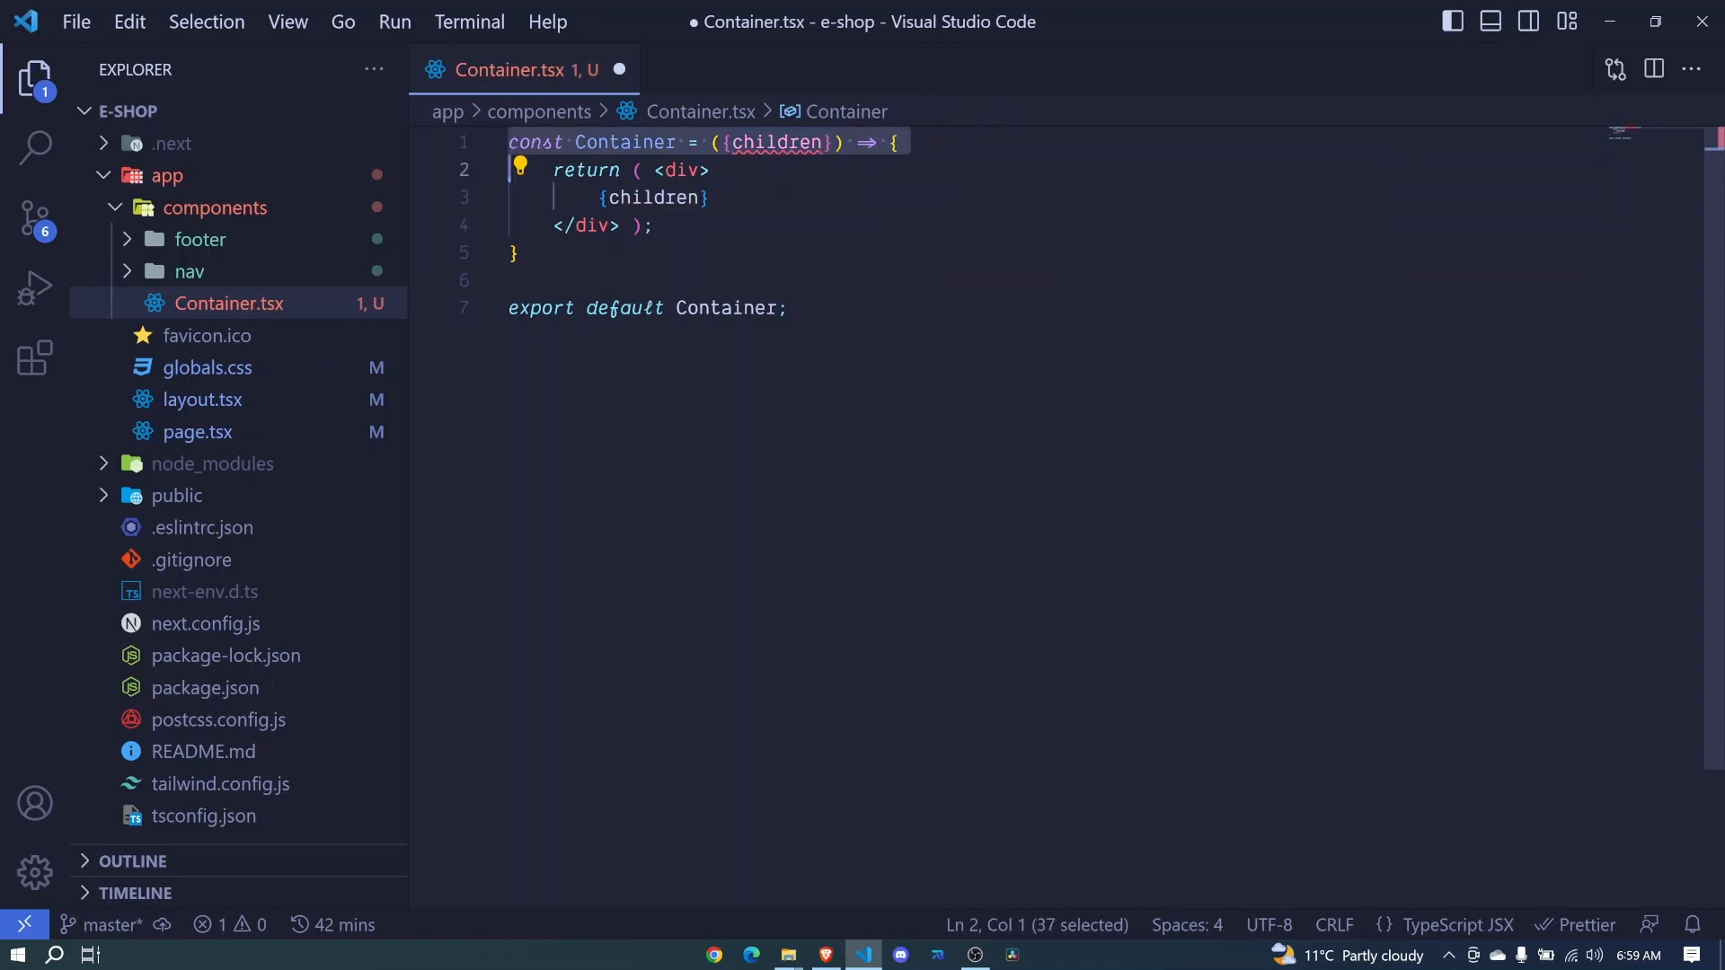
- Add a ContainerProps interface with children typed as React.ReactNode above the component
key(Enter)
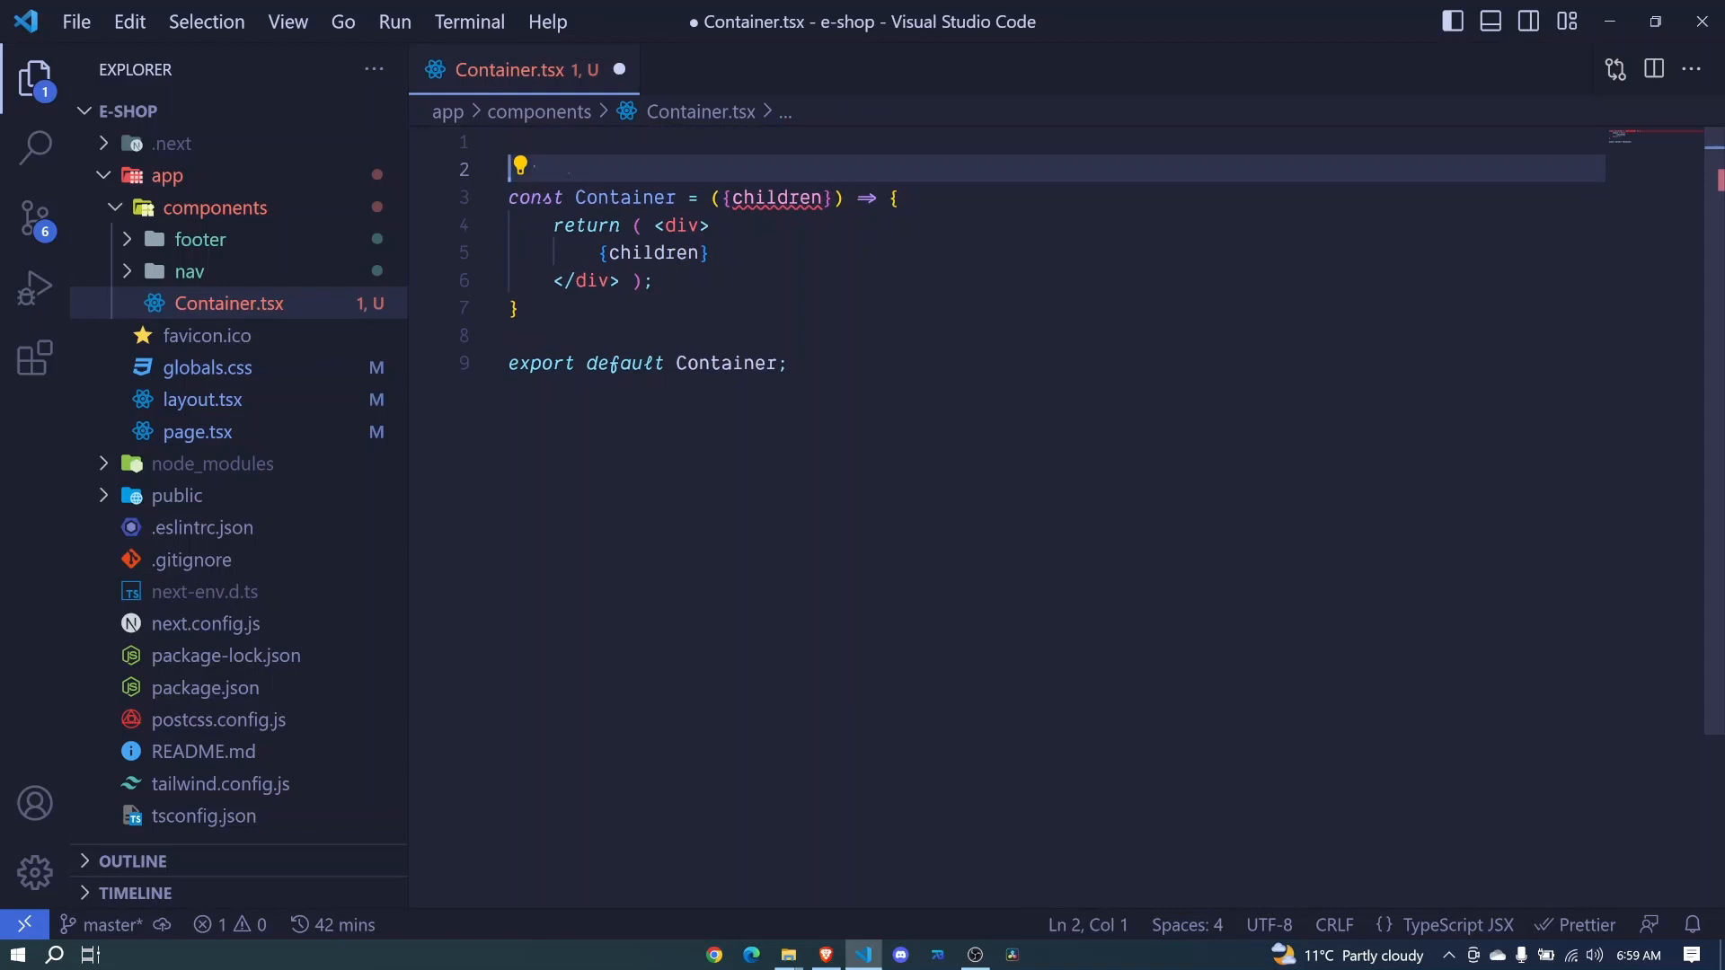
text(interface)
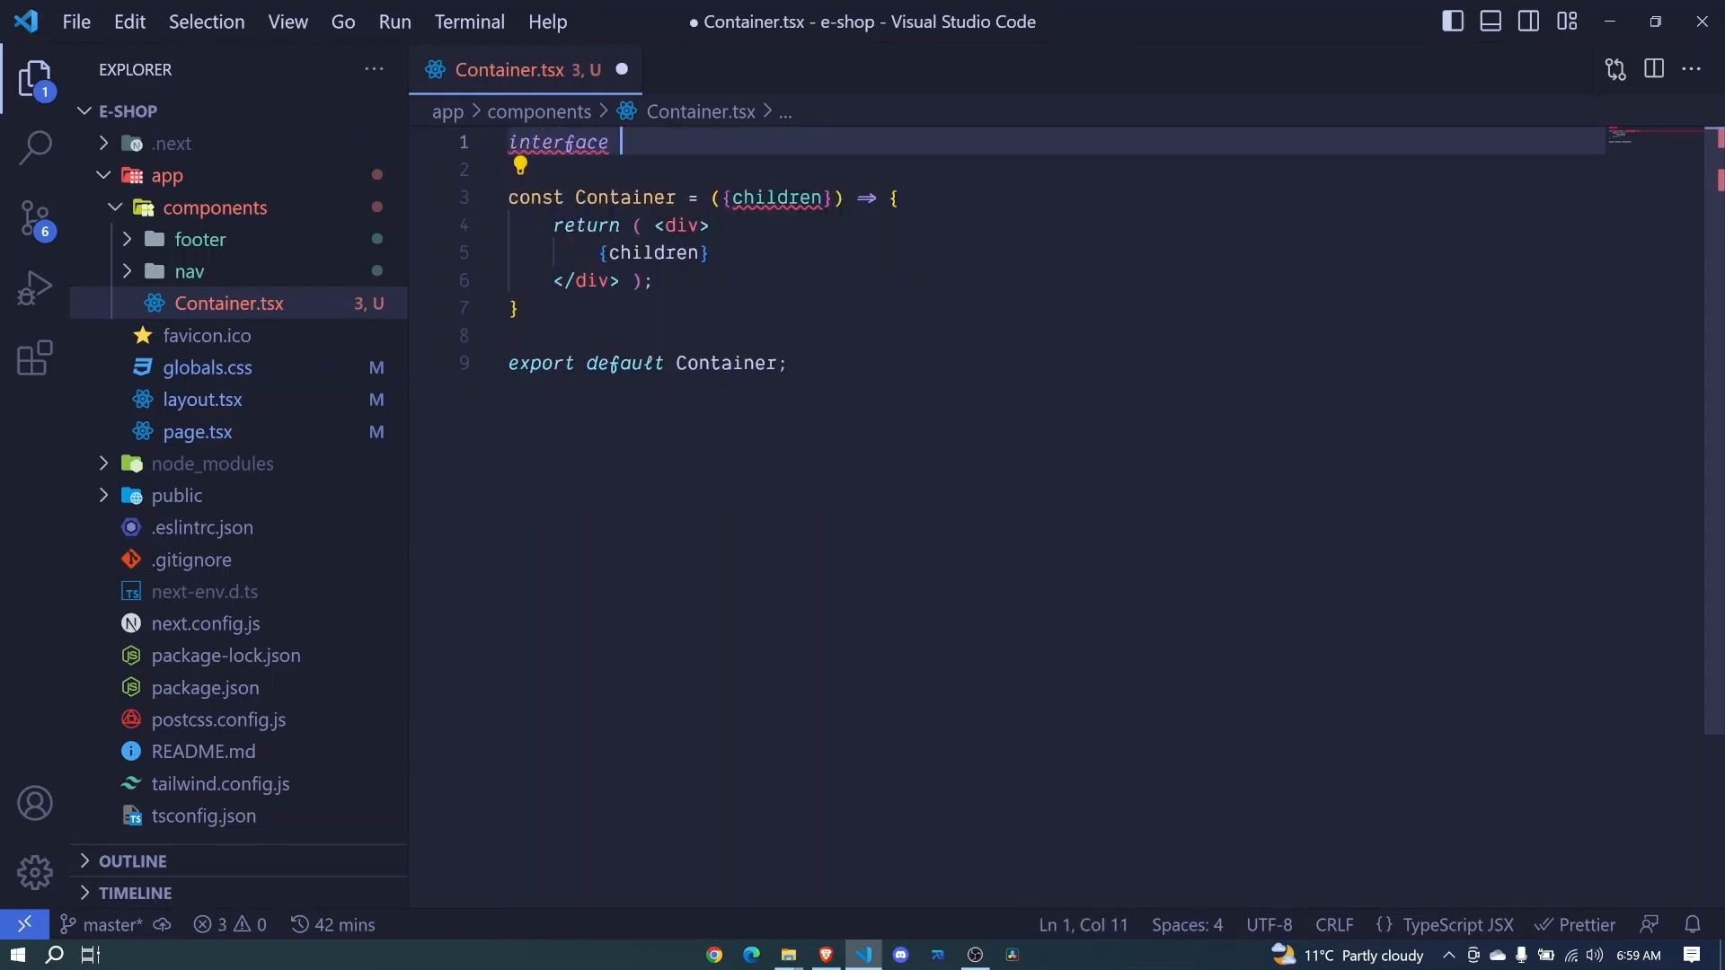
text(Container)
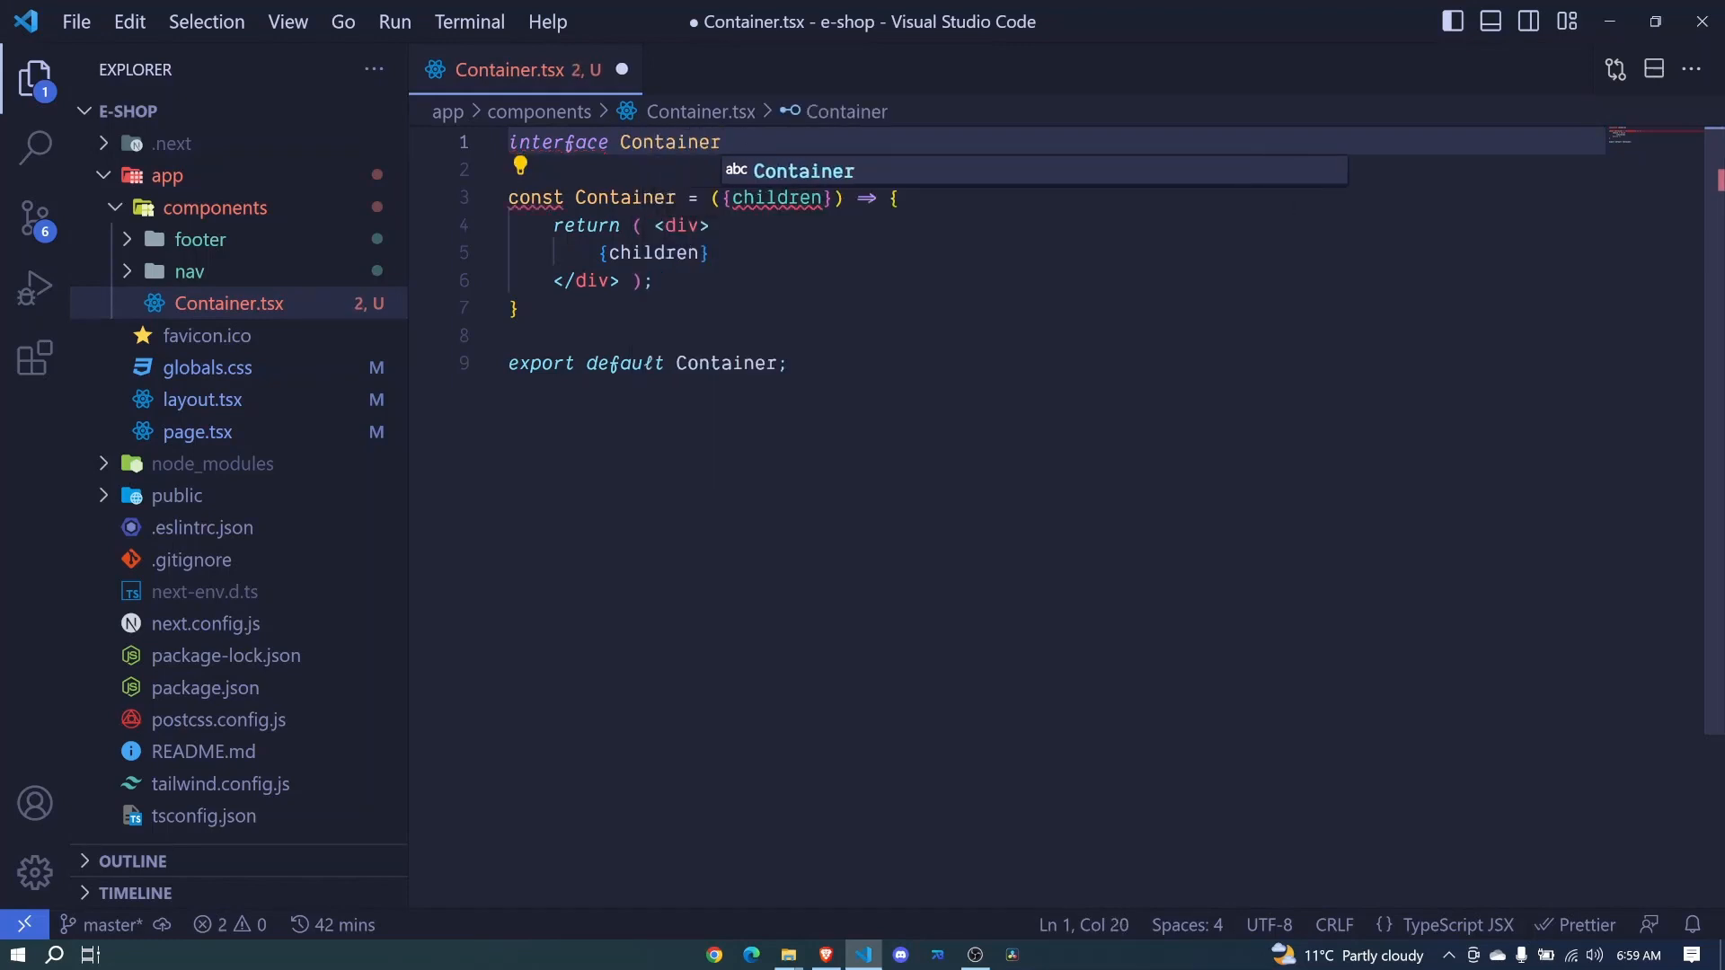
text(Props)
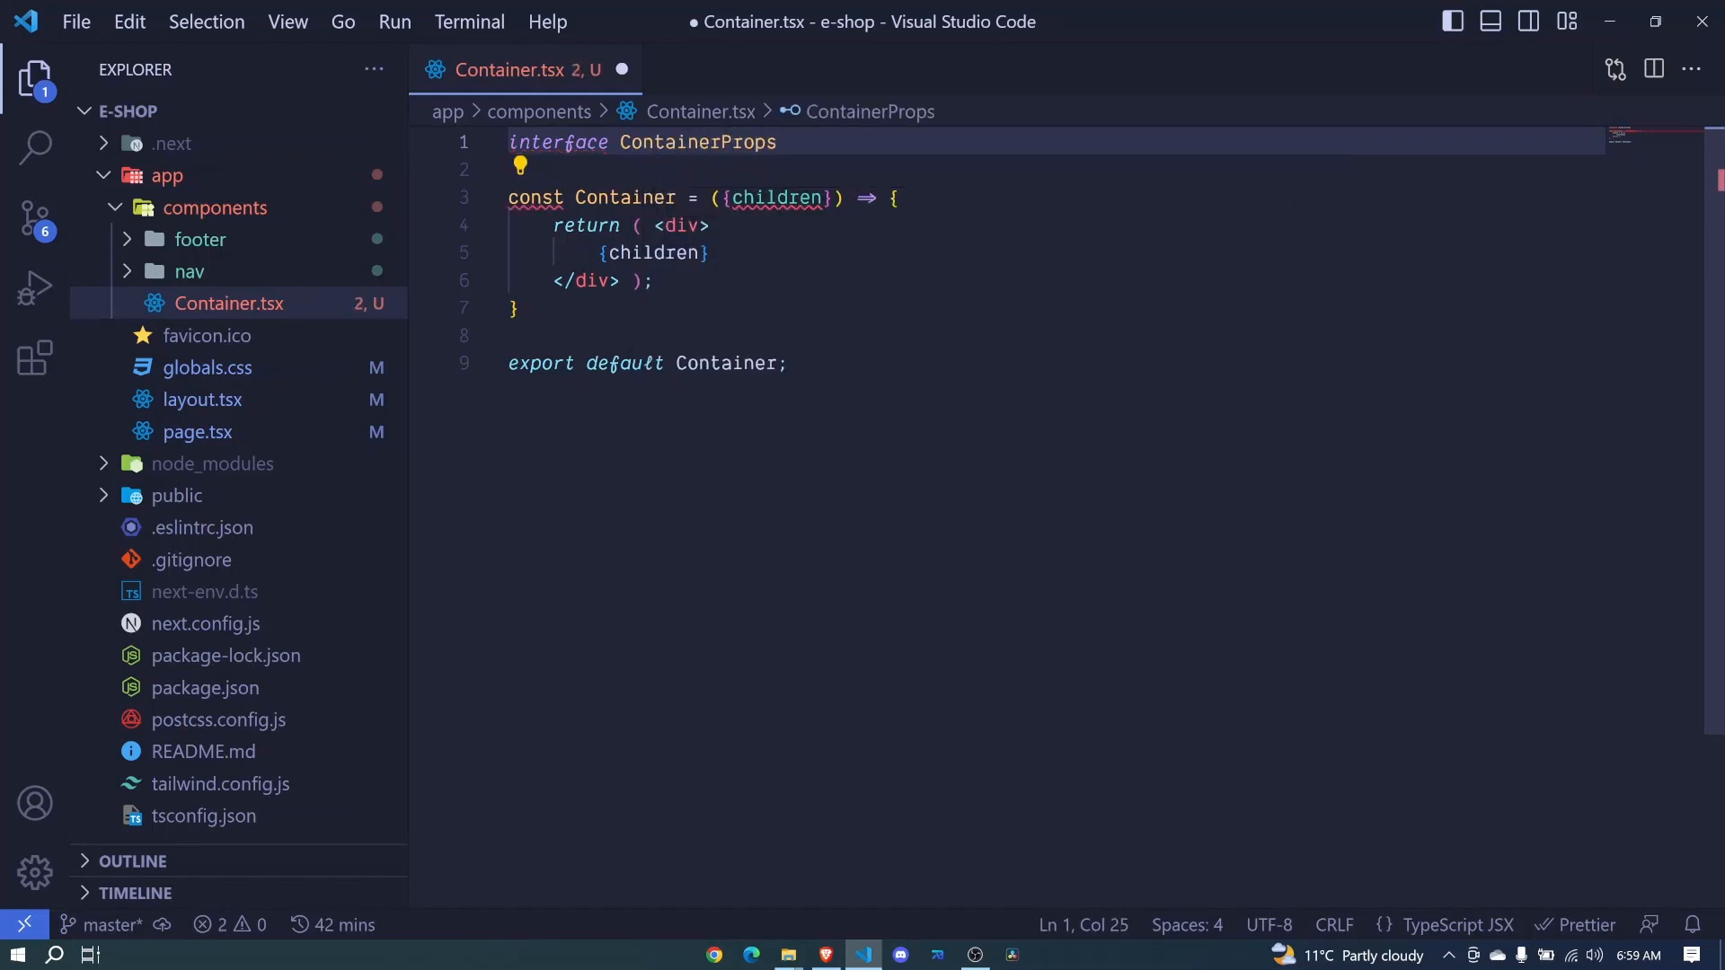
text({)
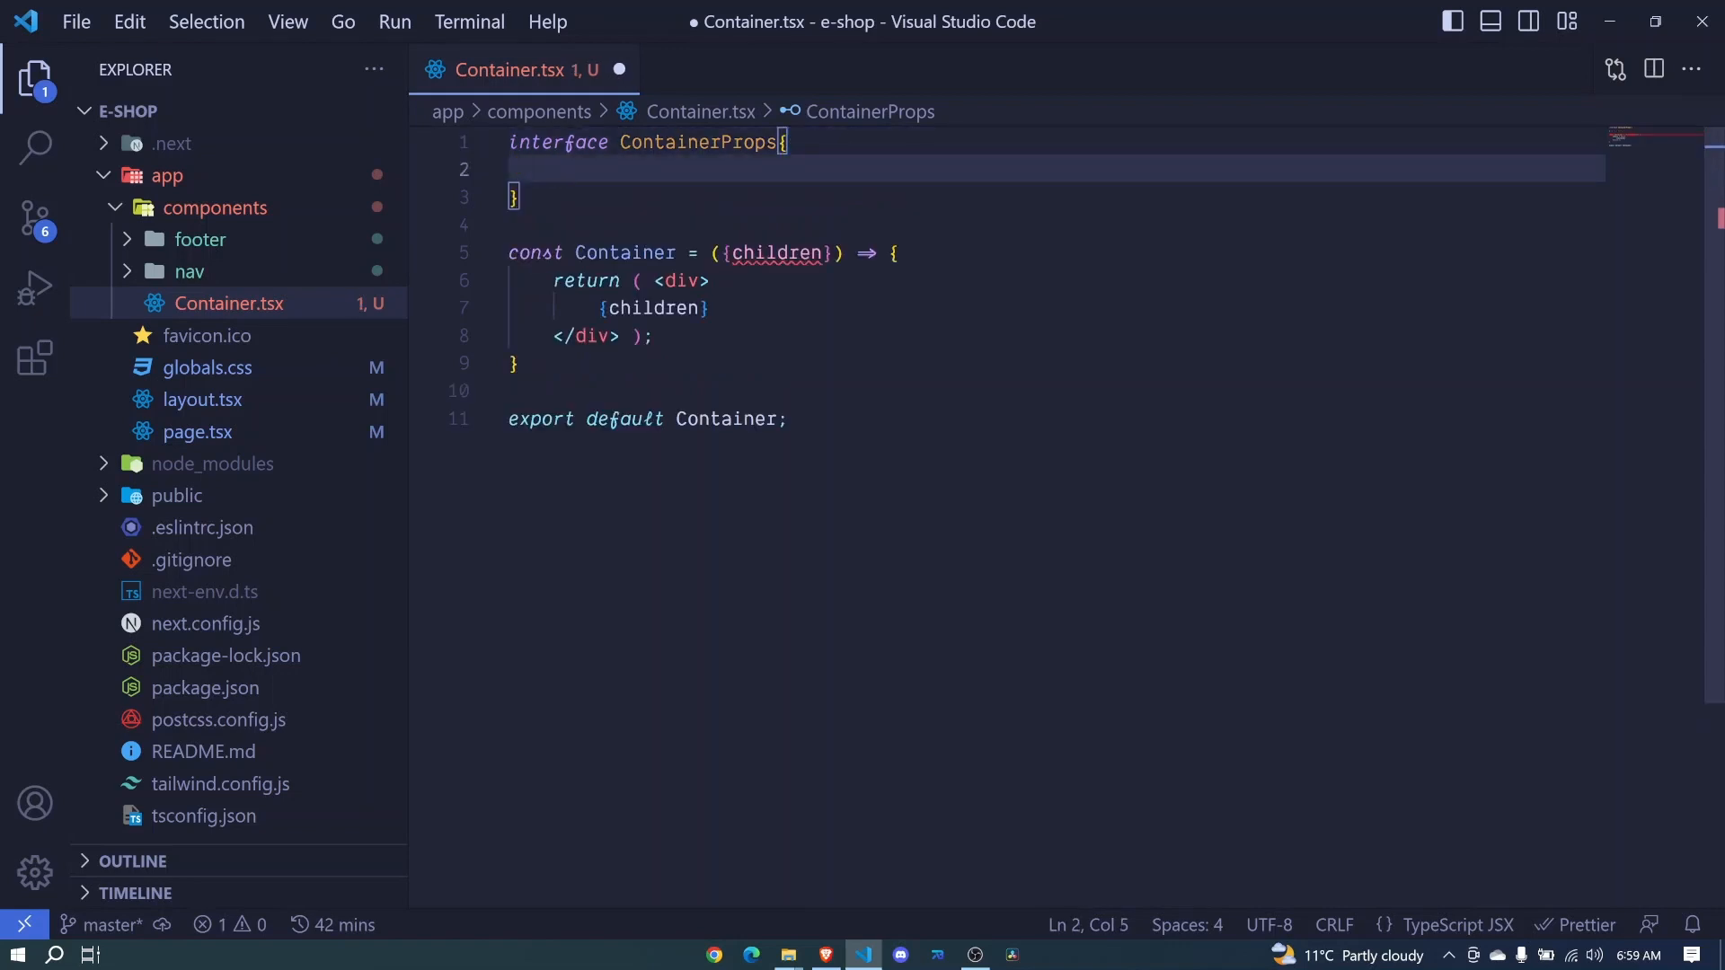
text(chil)
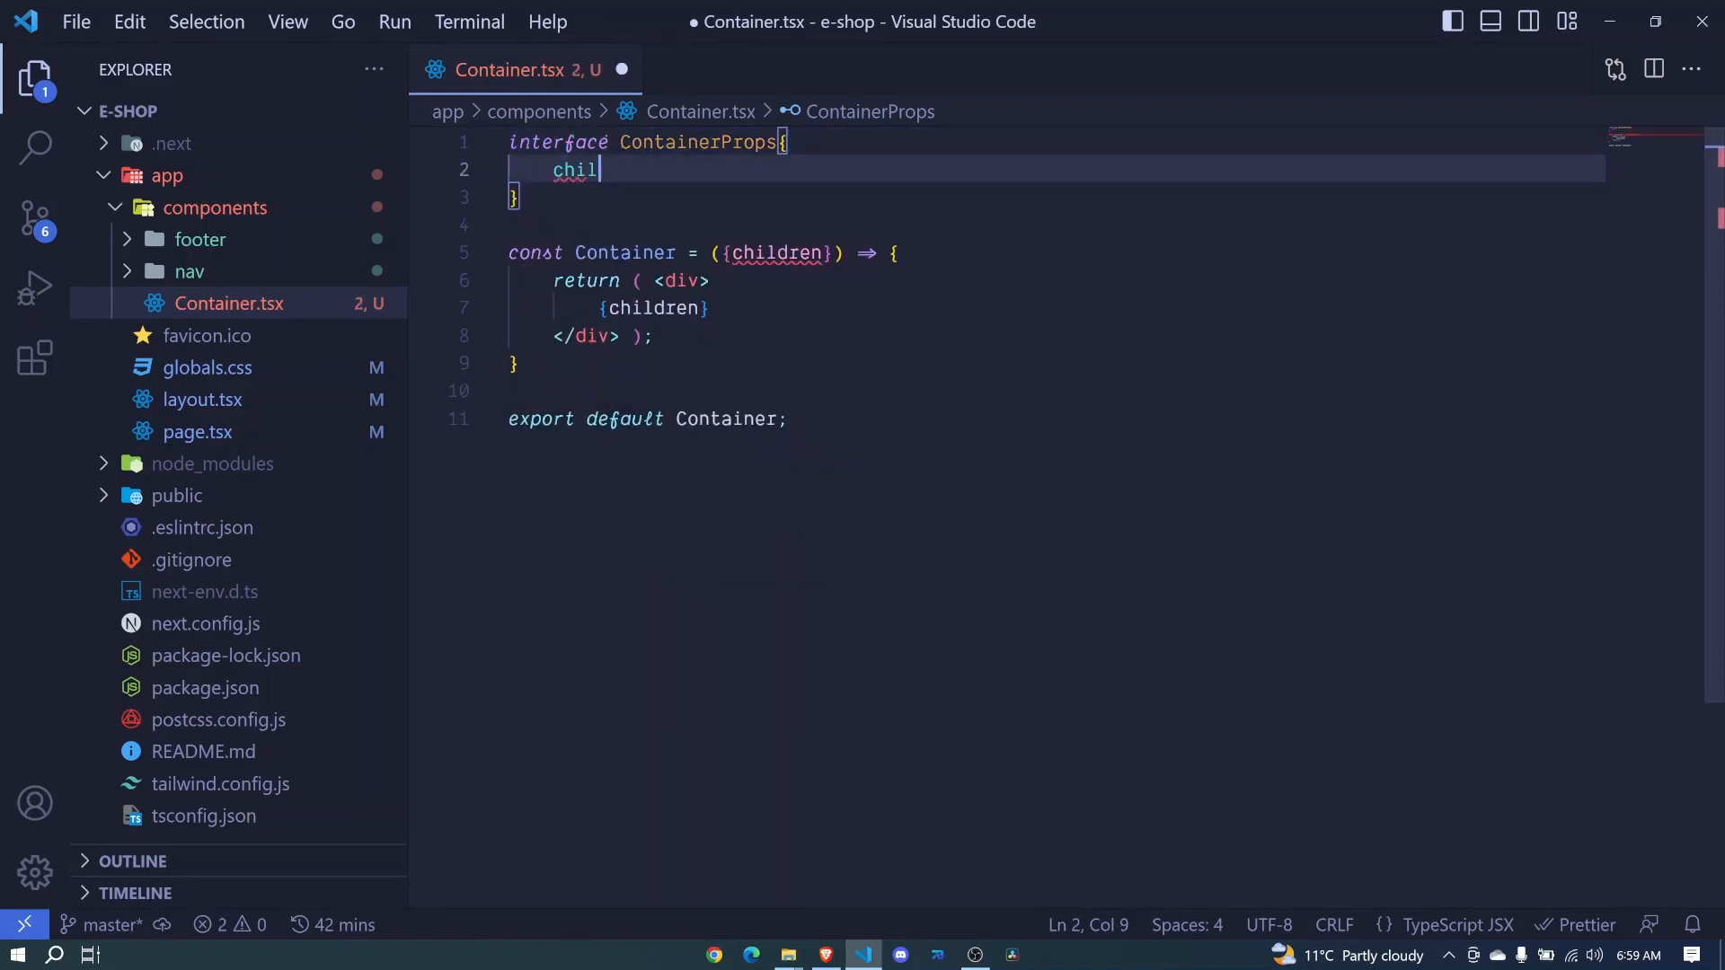
text(dren:)
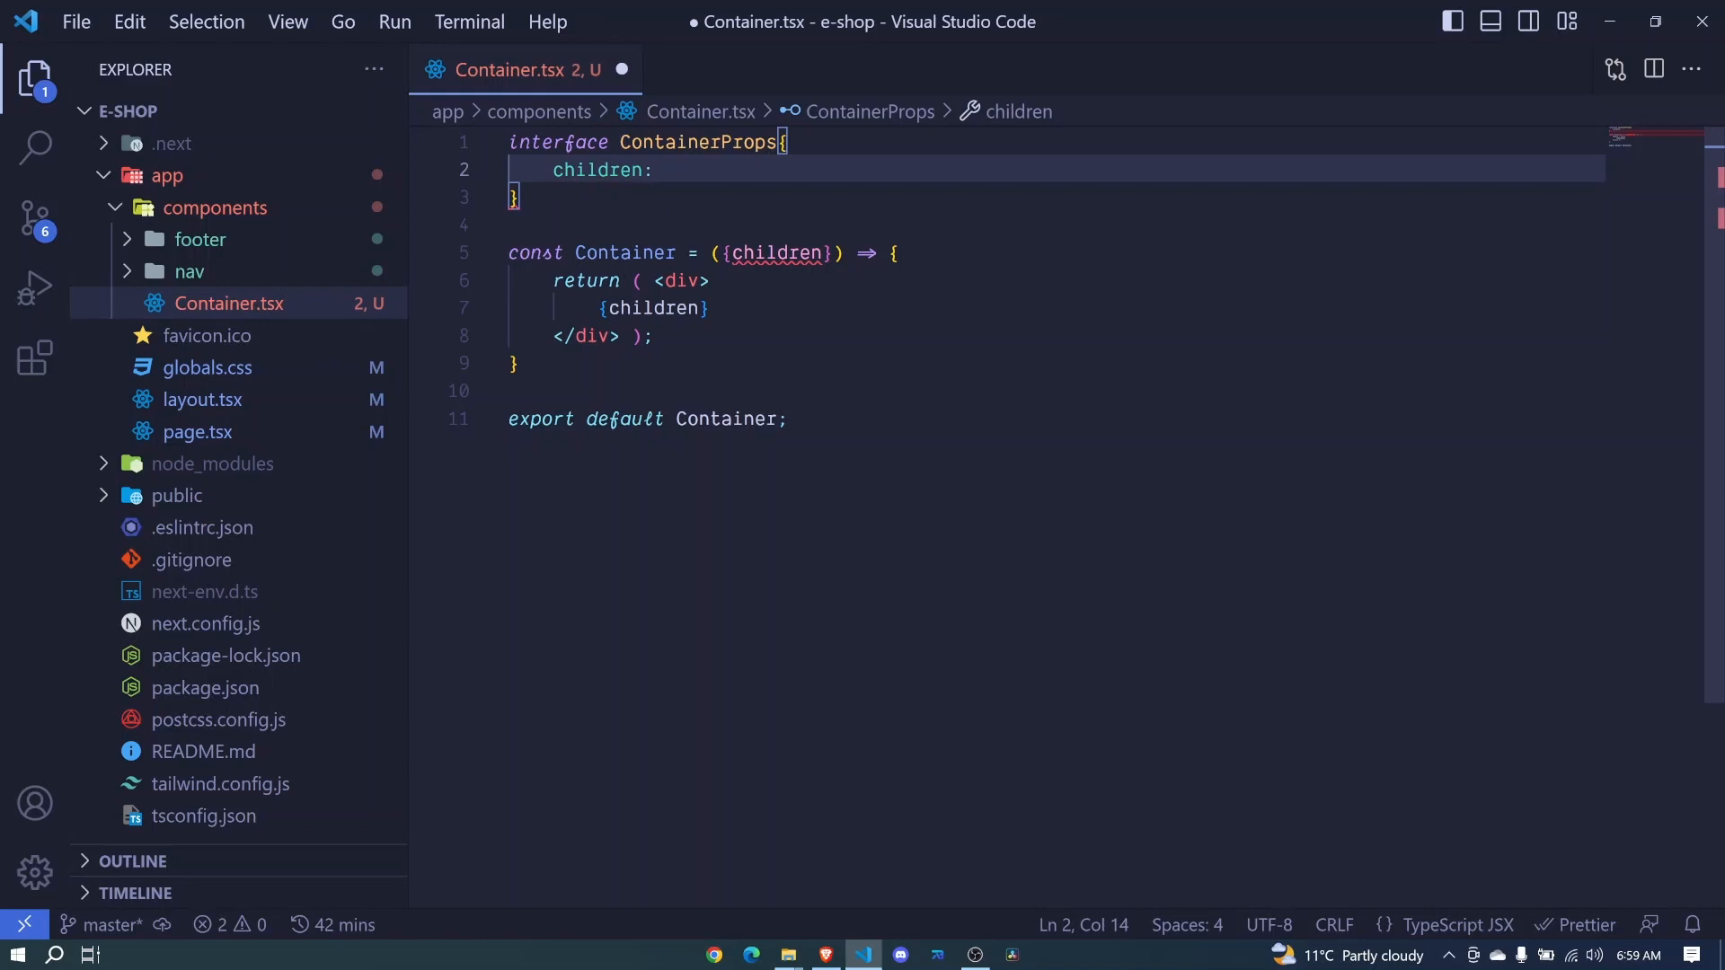
text(Re)
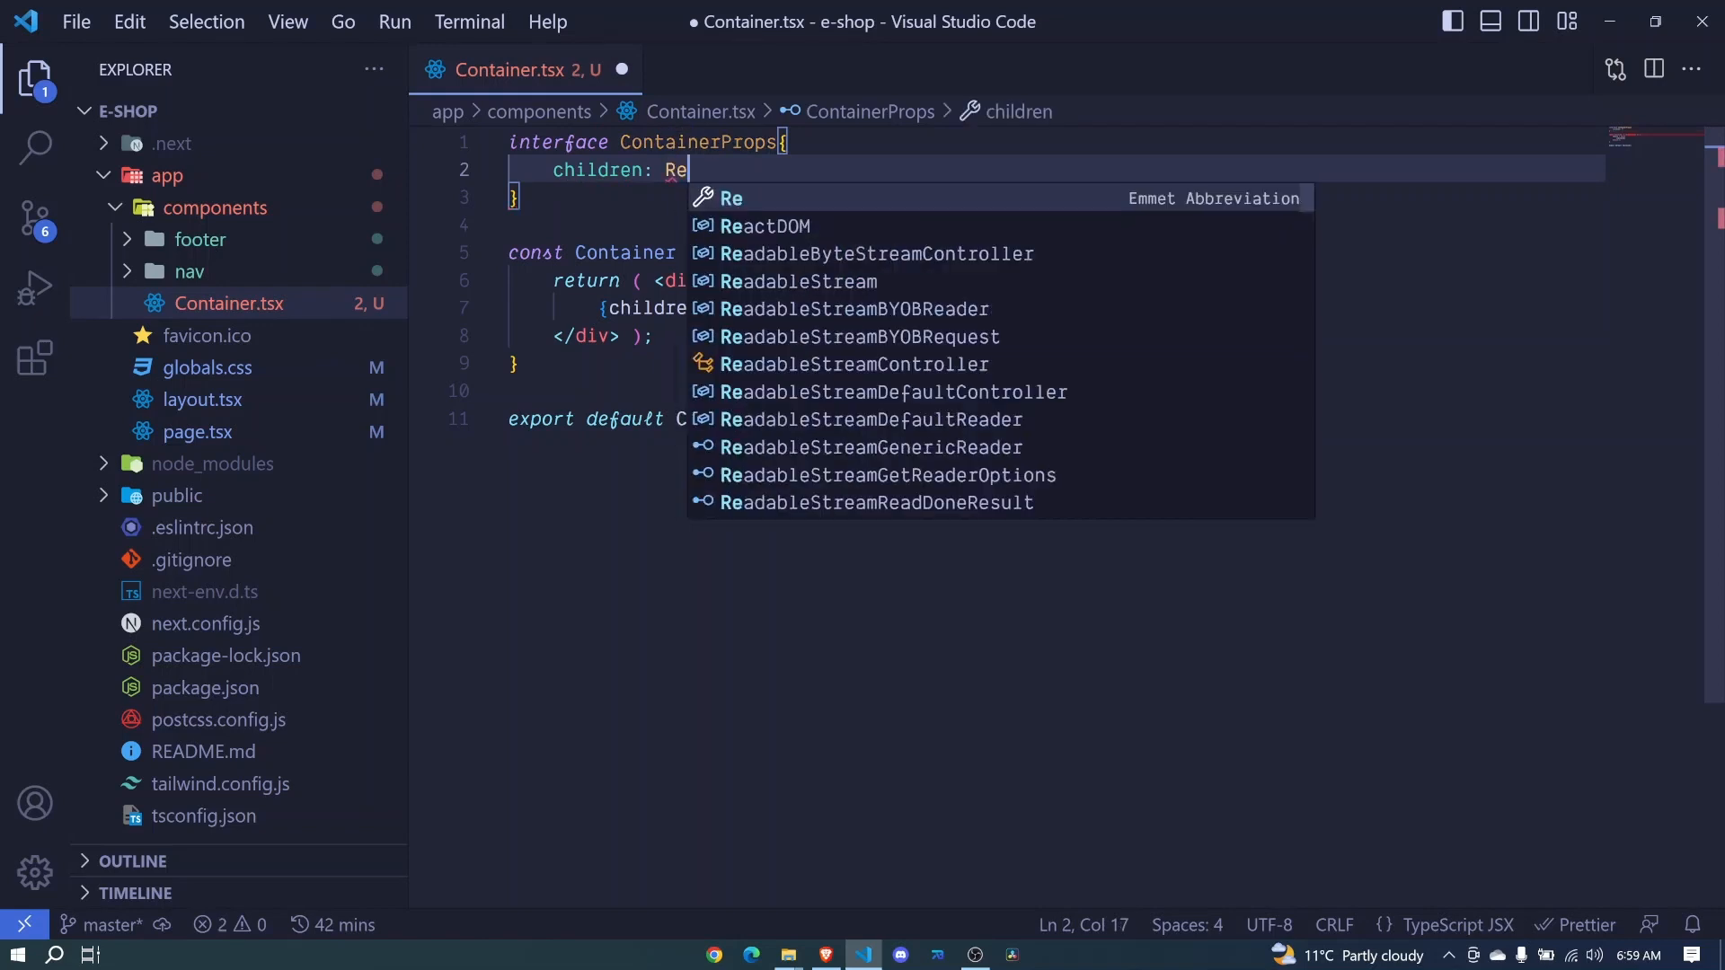
text(act)
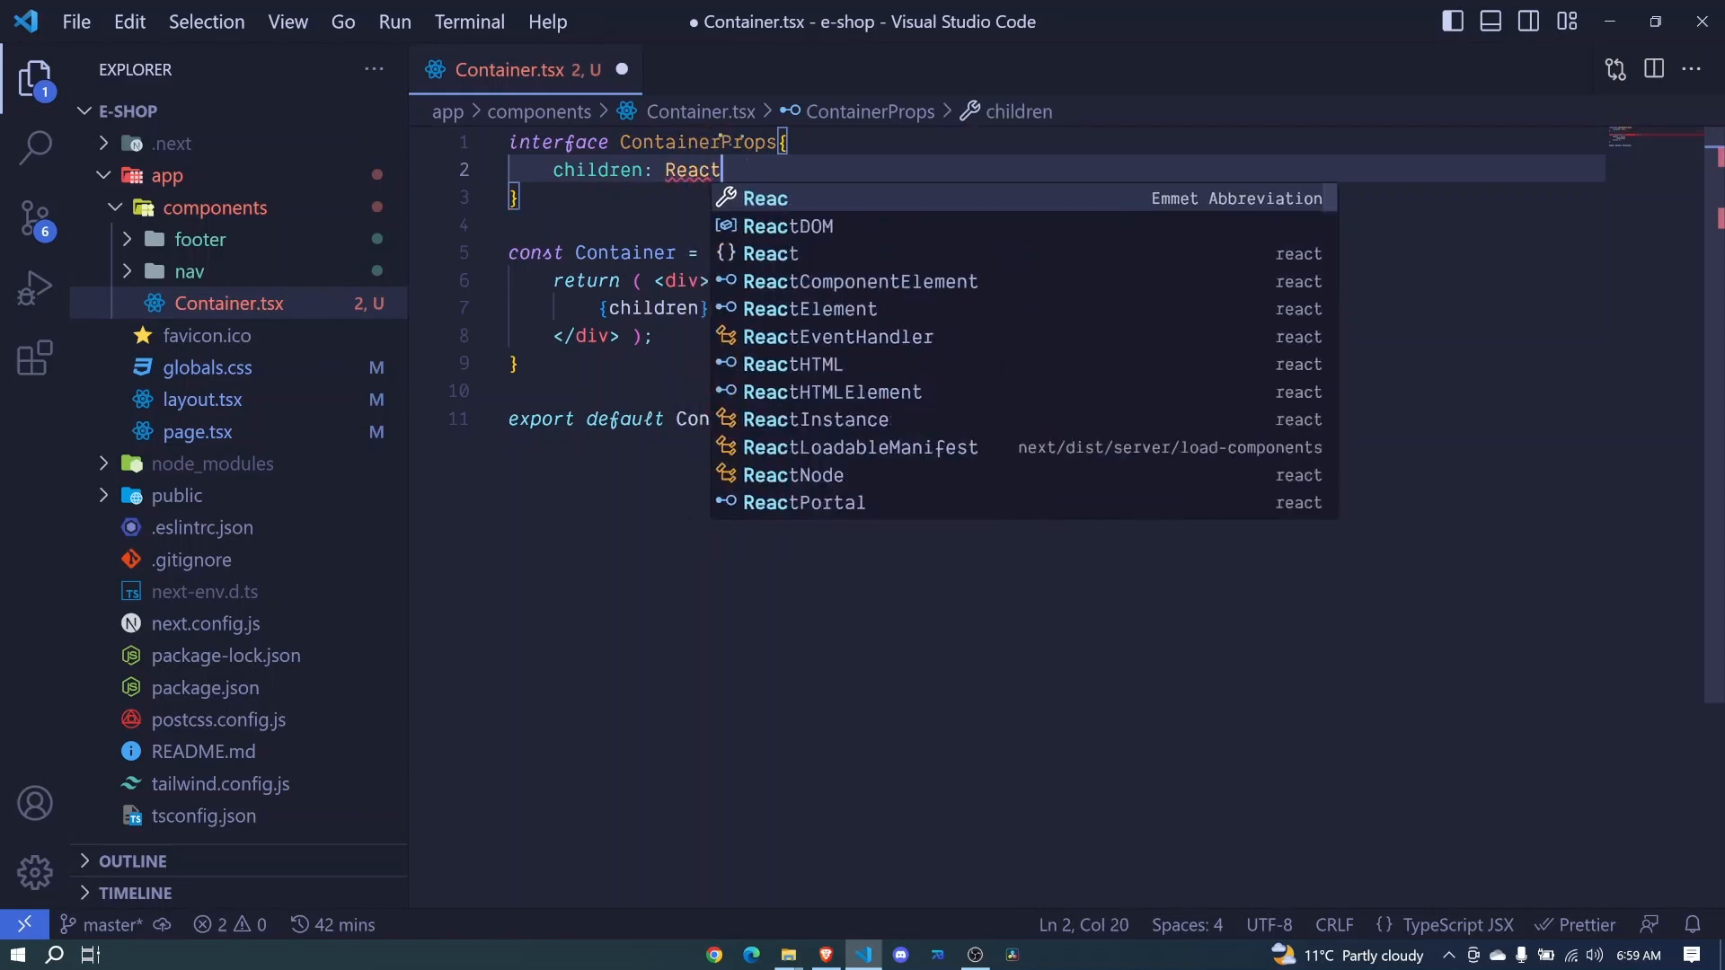
text(.)
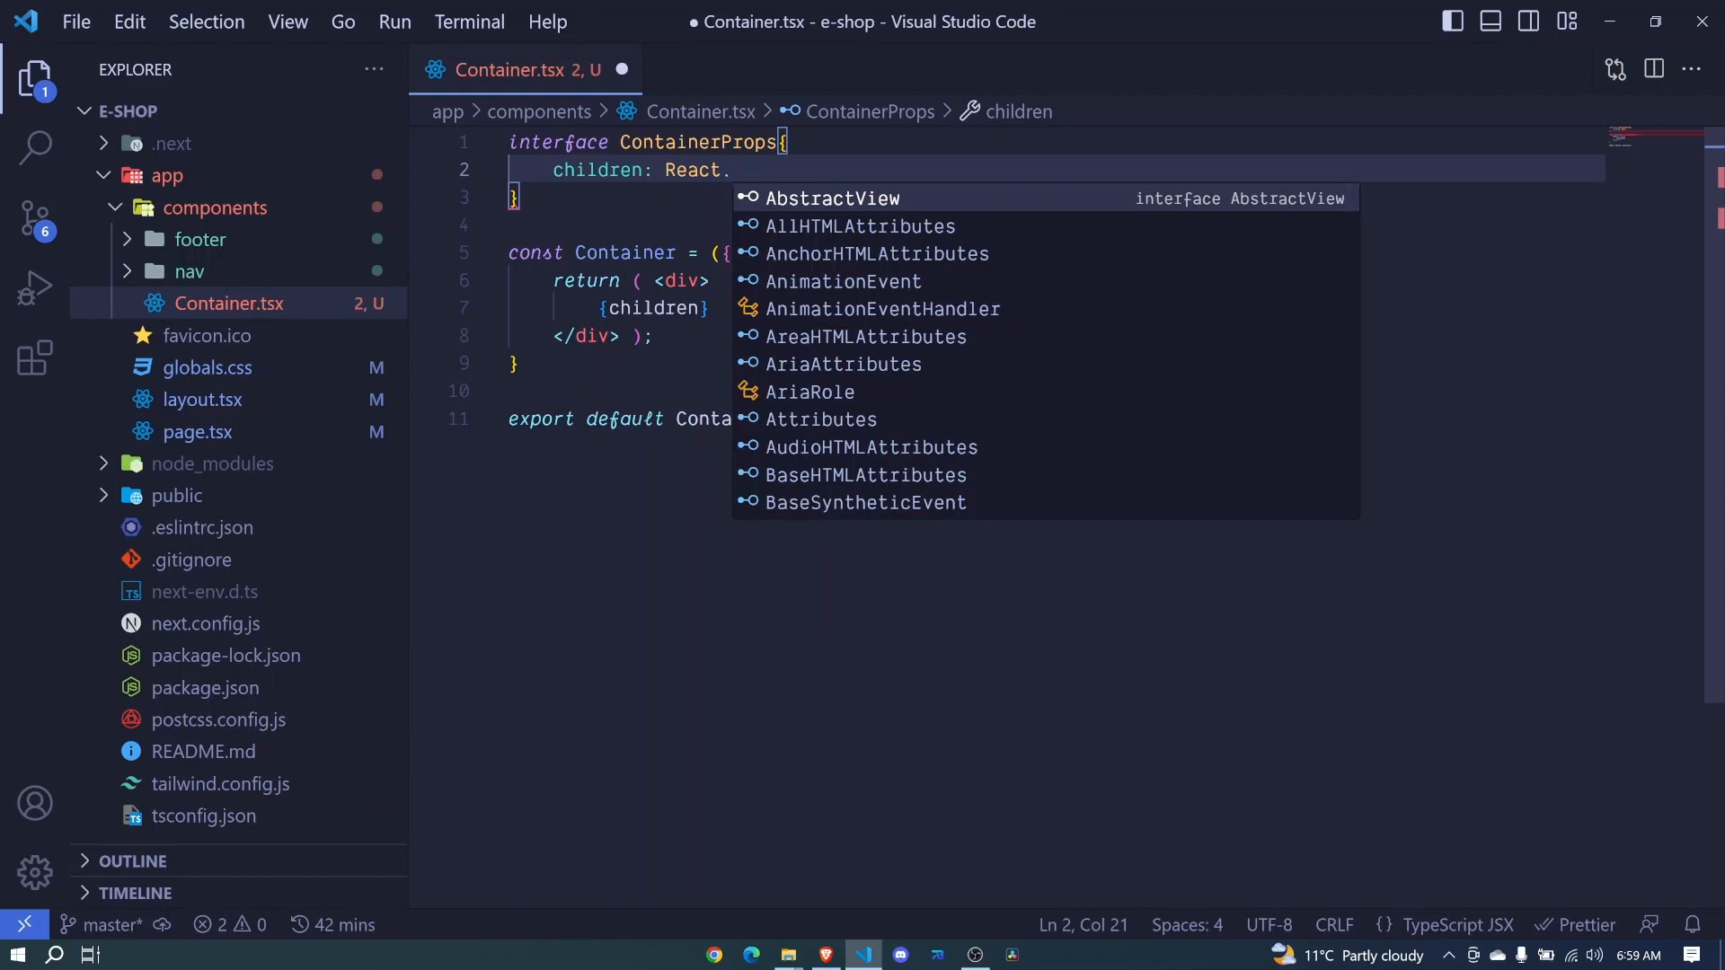
text(ReactNode)
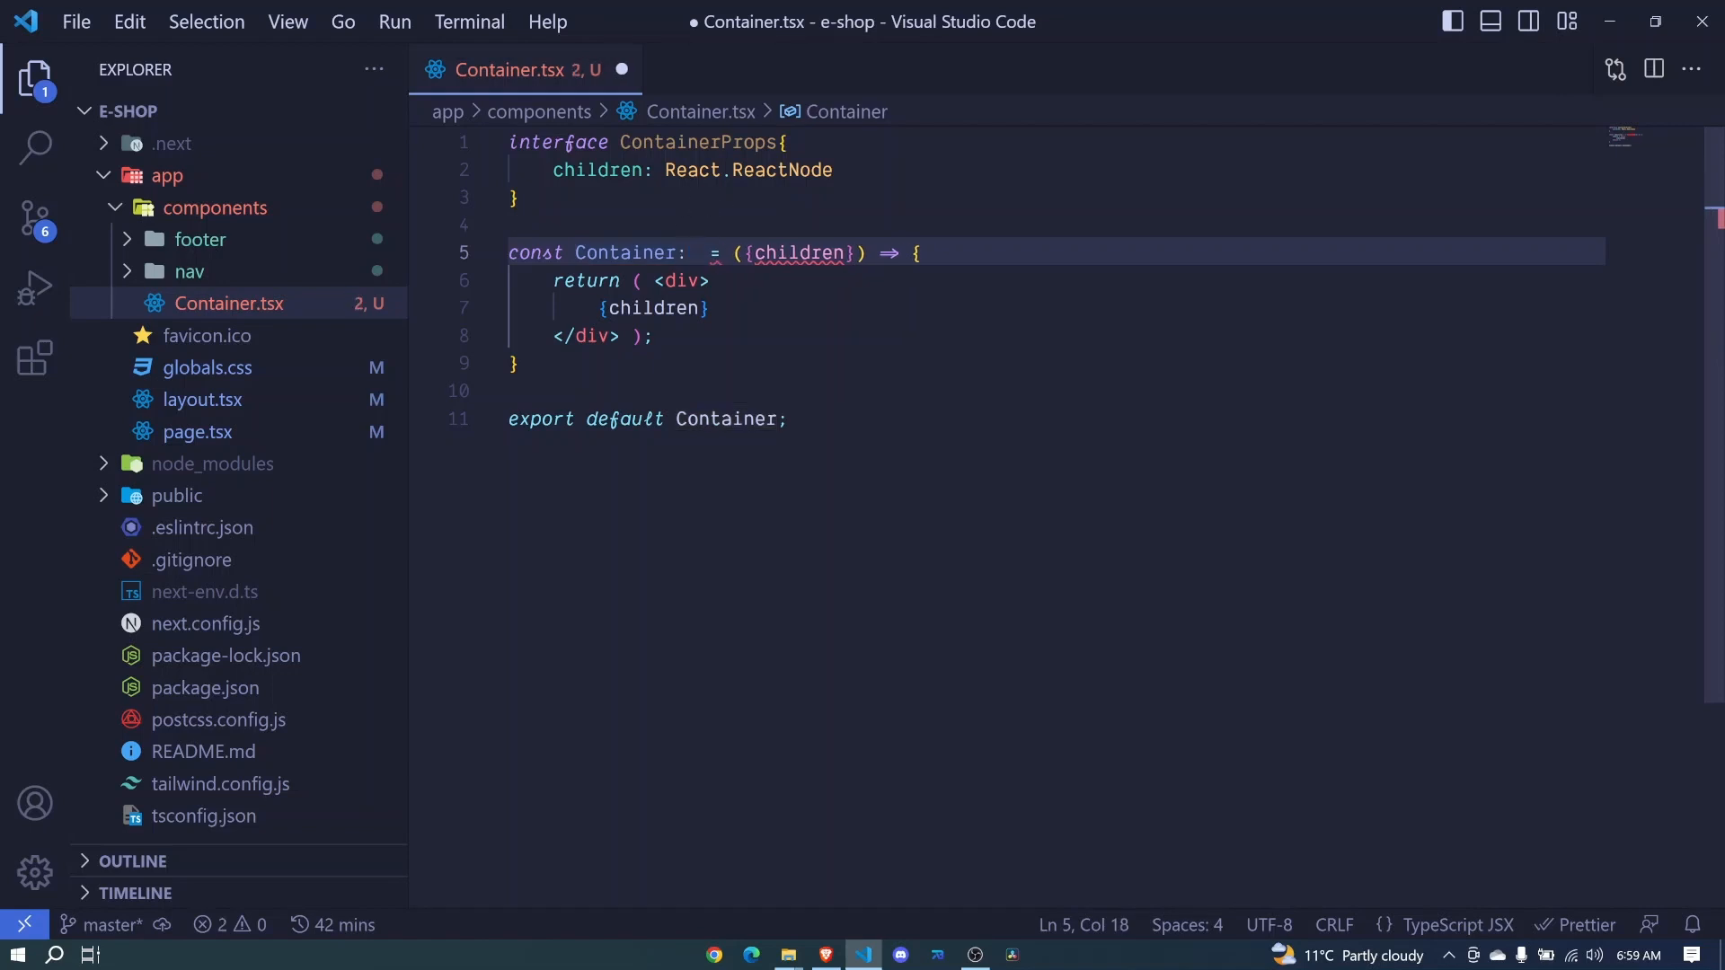
- Annotate Container with the type React.FC<ContainerProps>
text(React)
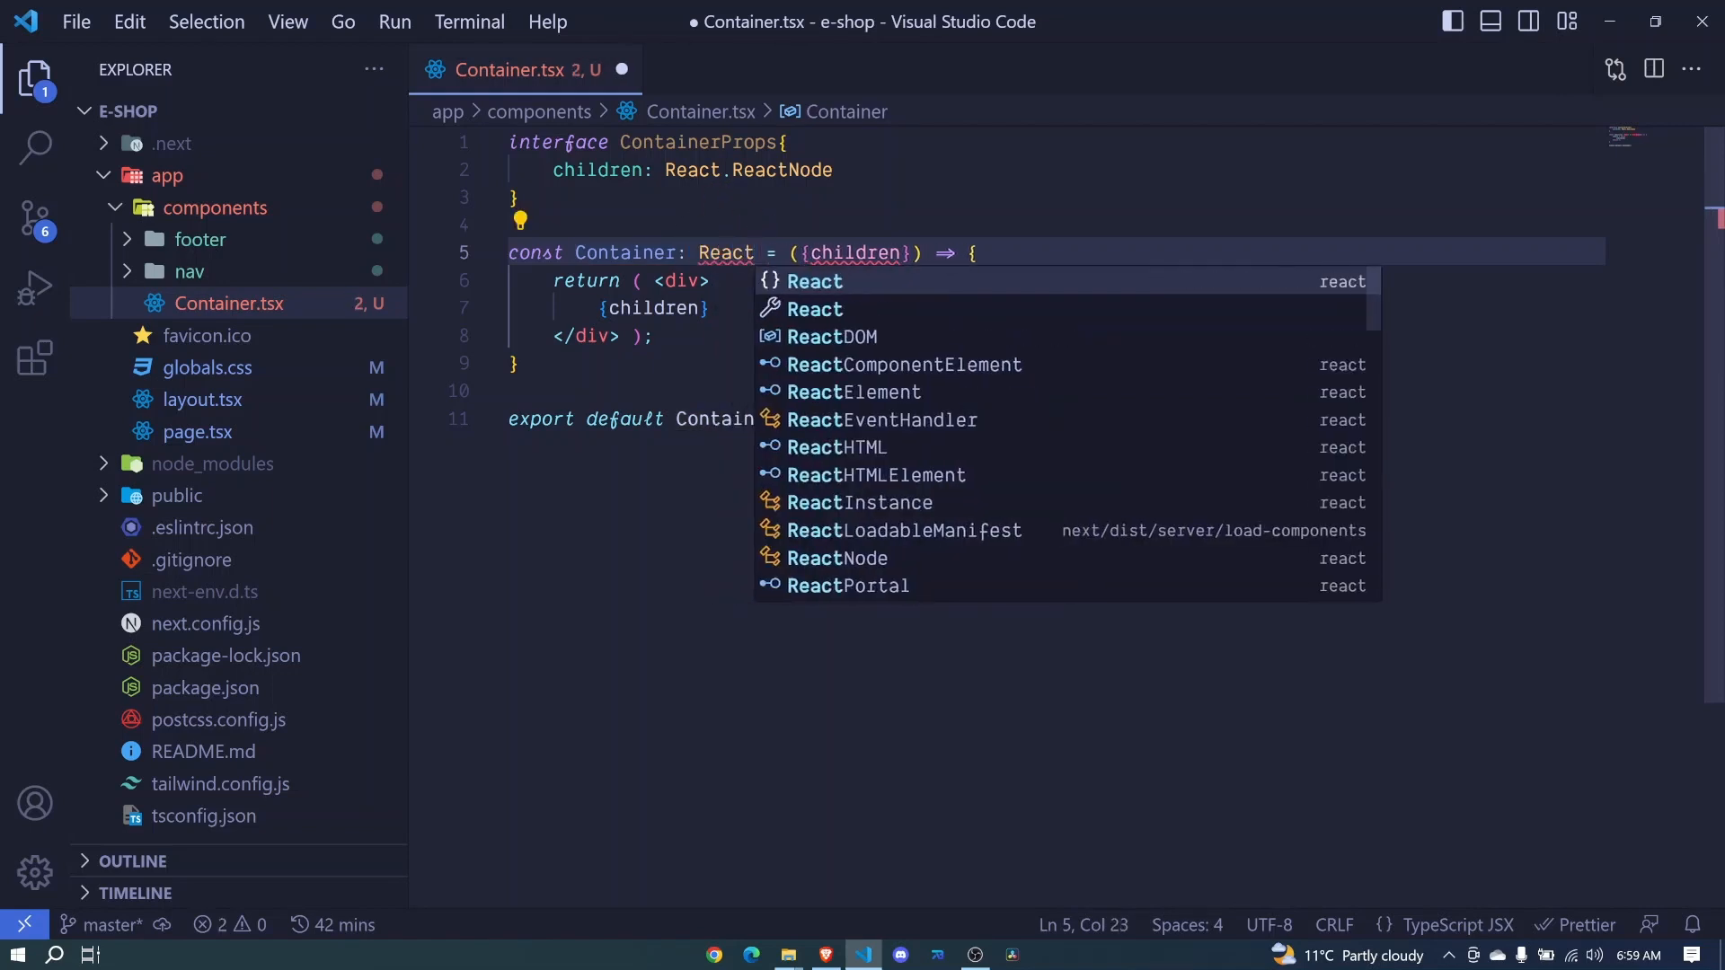
text(.FC,)
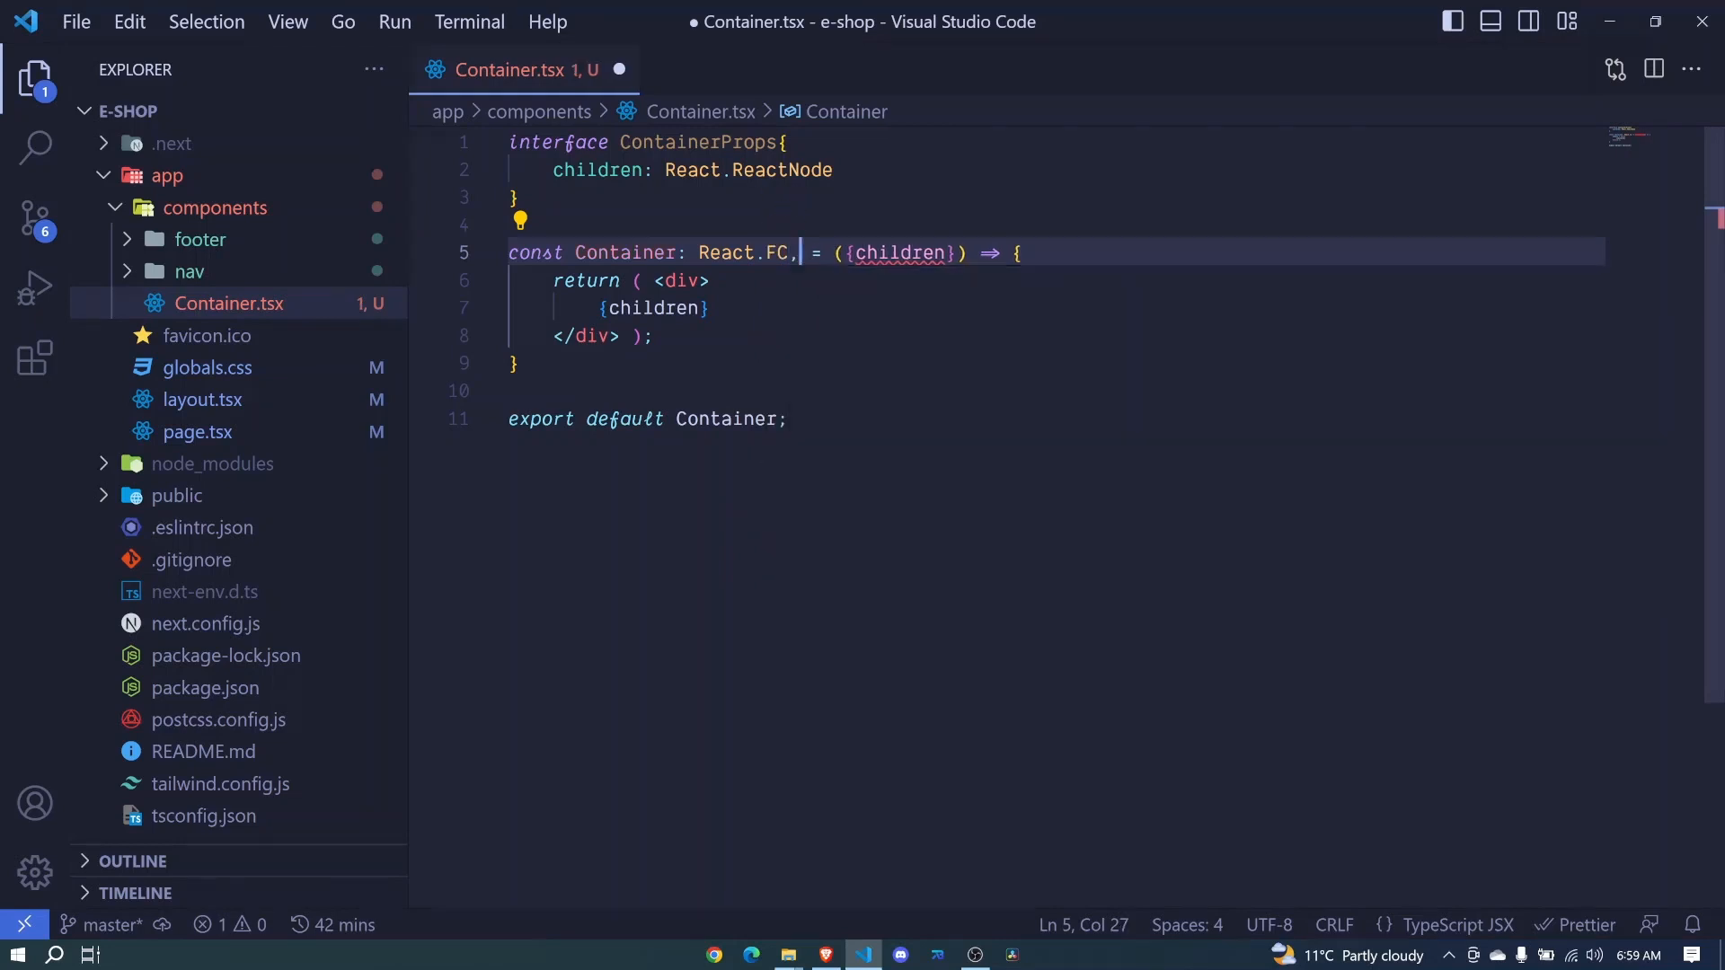
text(<>)
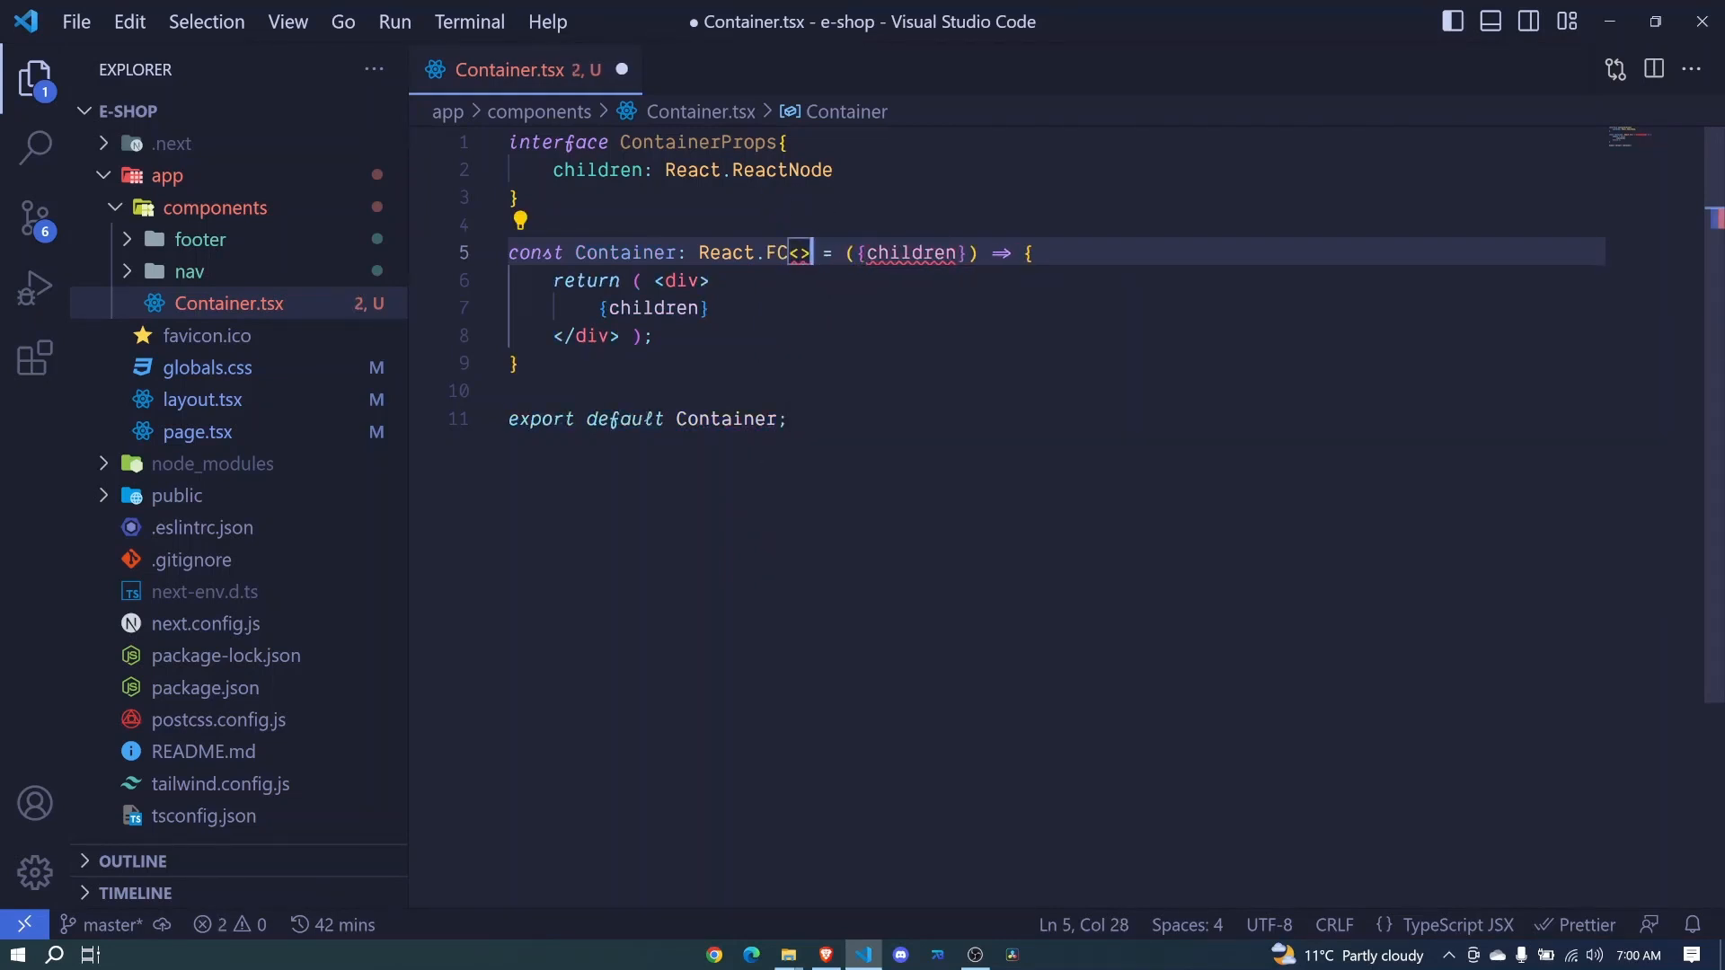
text(ContainerProps)
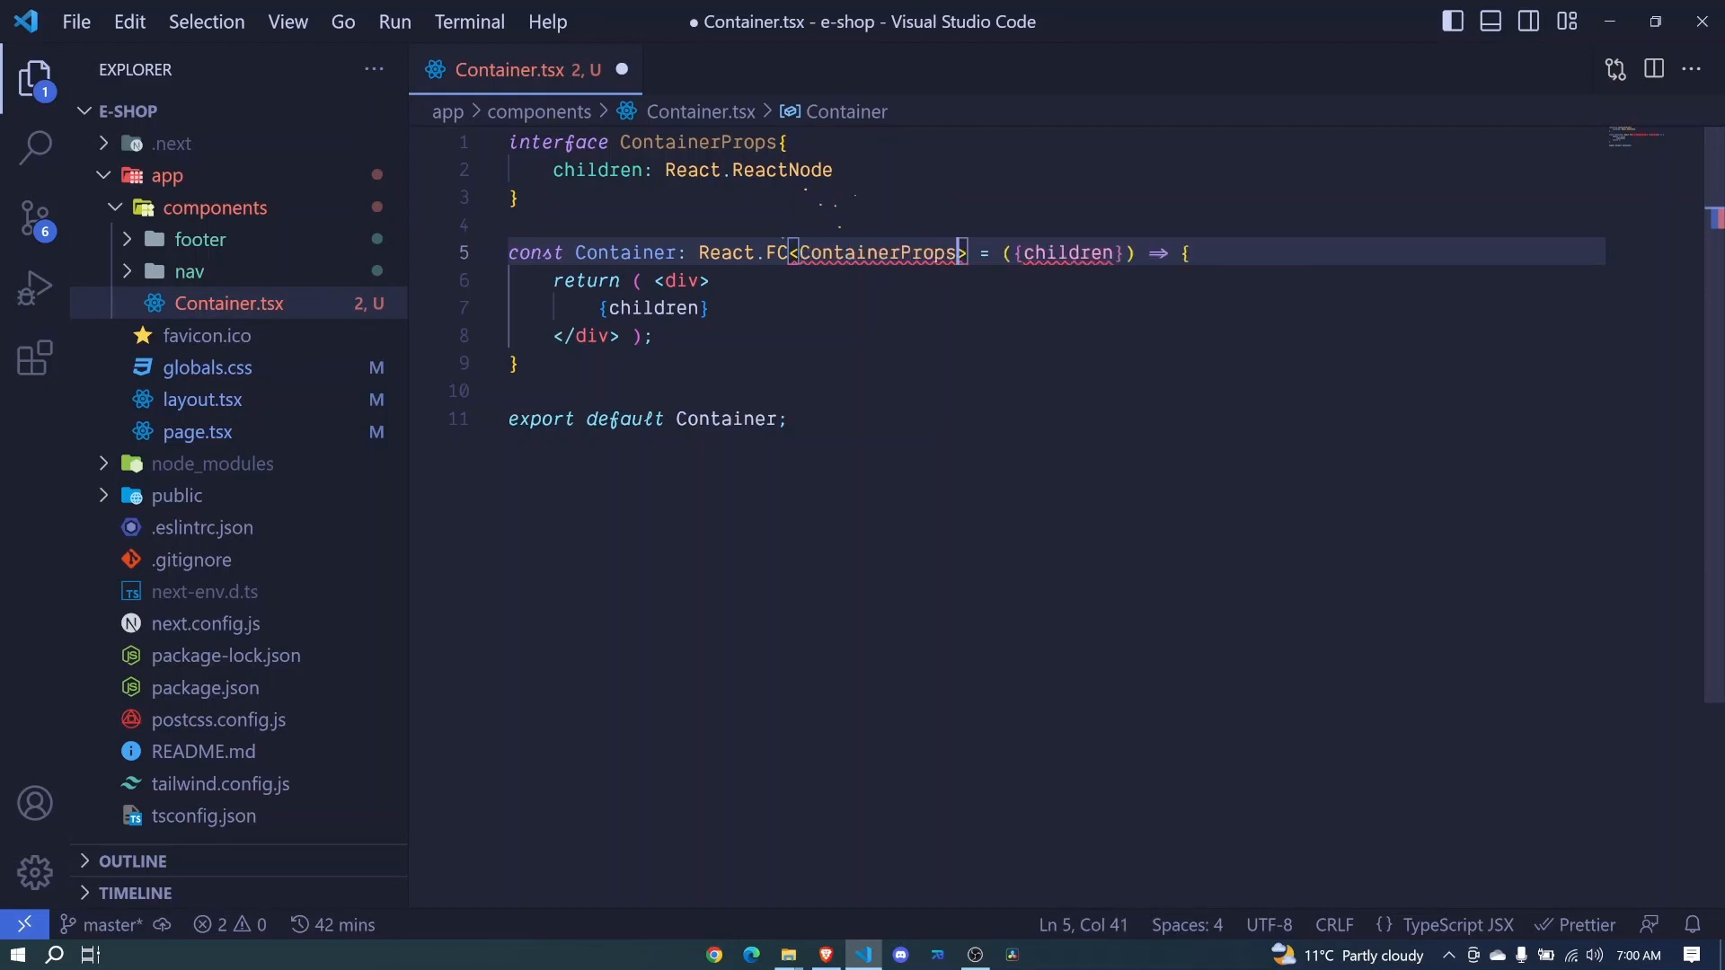
double_click(1066, 252)
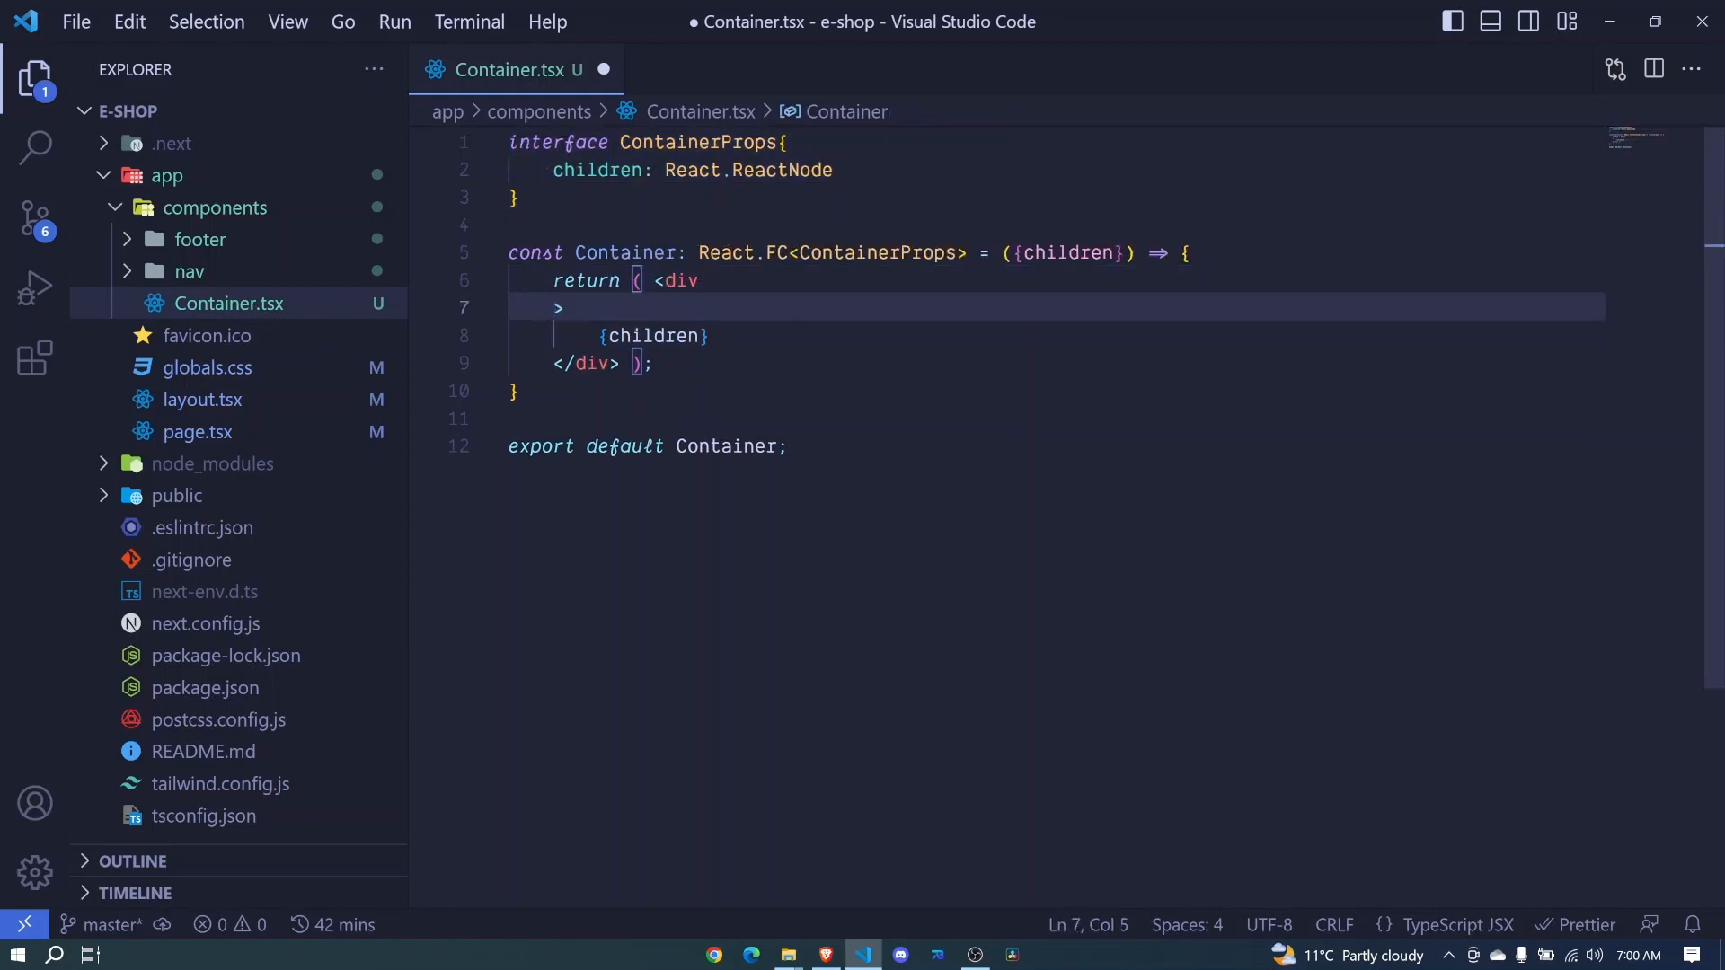
- Add an empty multi-line className attribute to the Container div
key(enter)
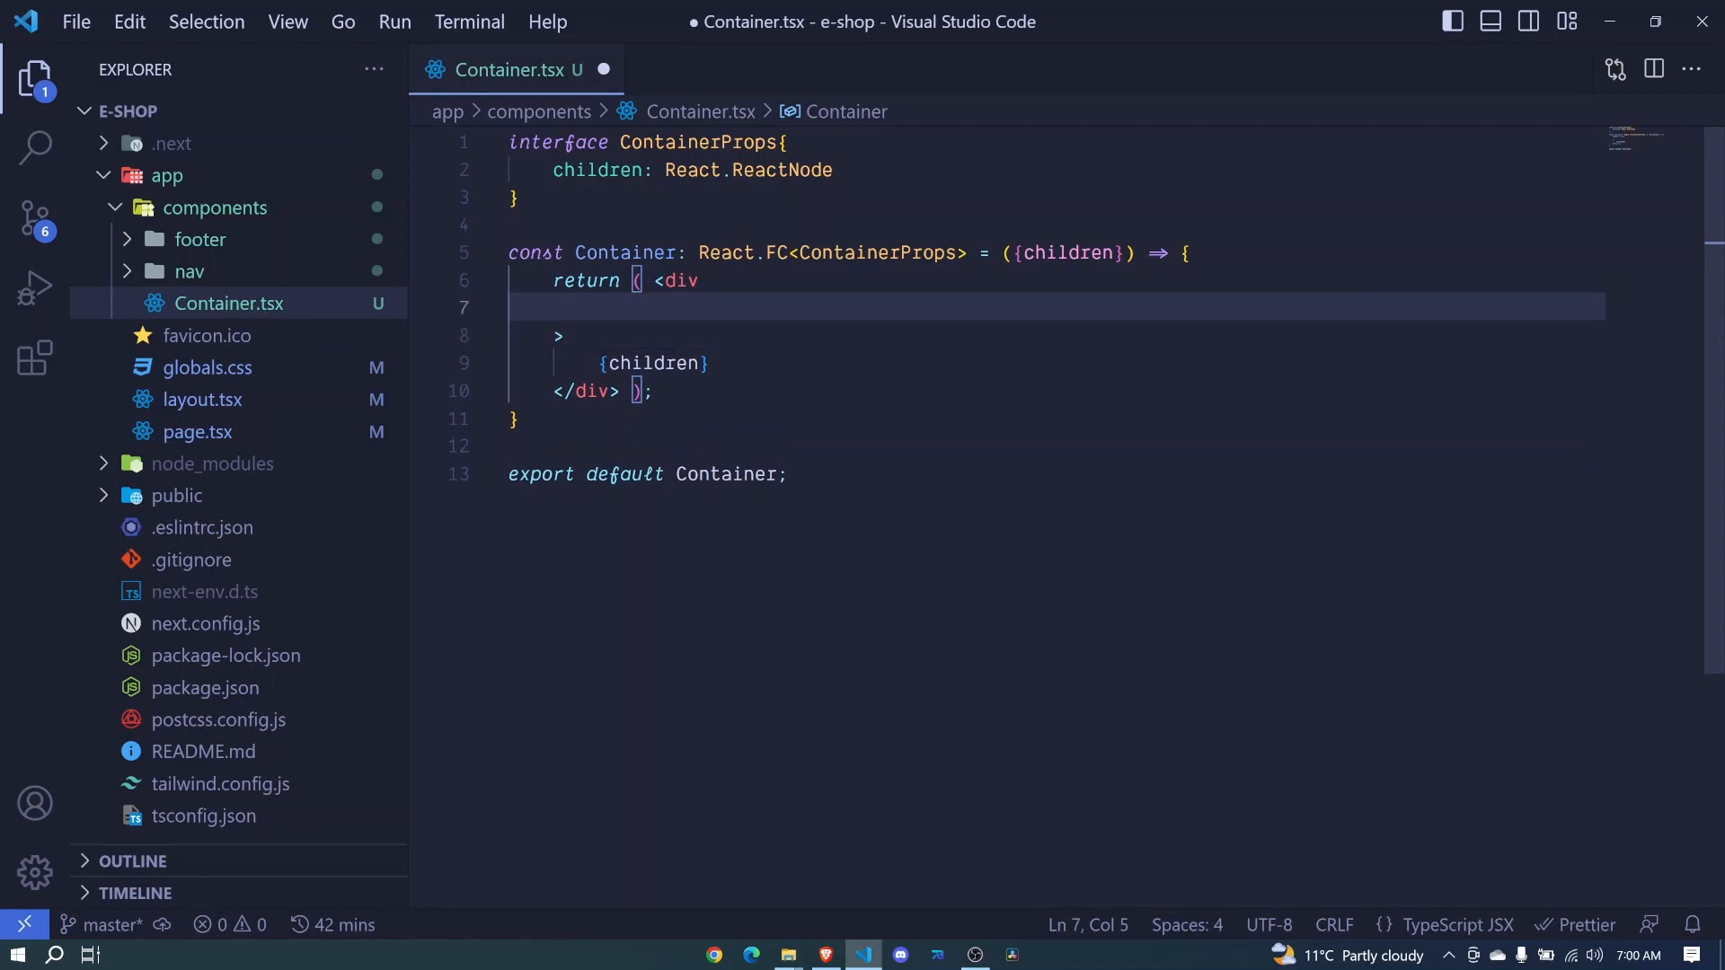
text(className="")
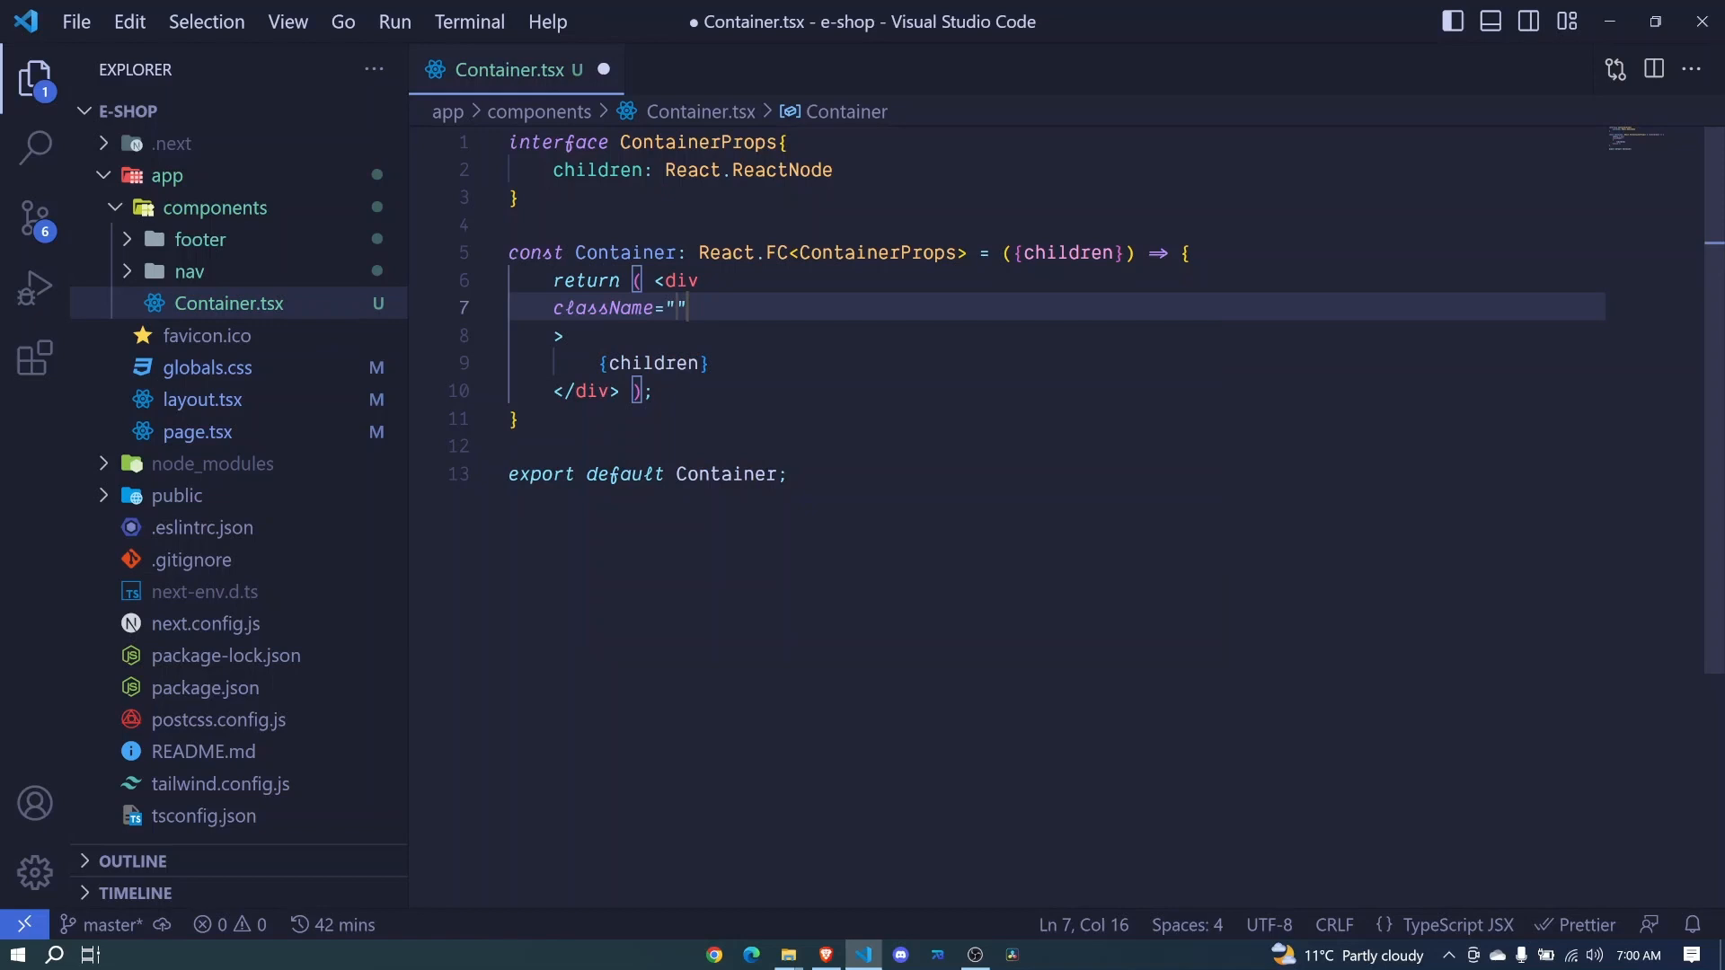
key(Enter)
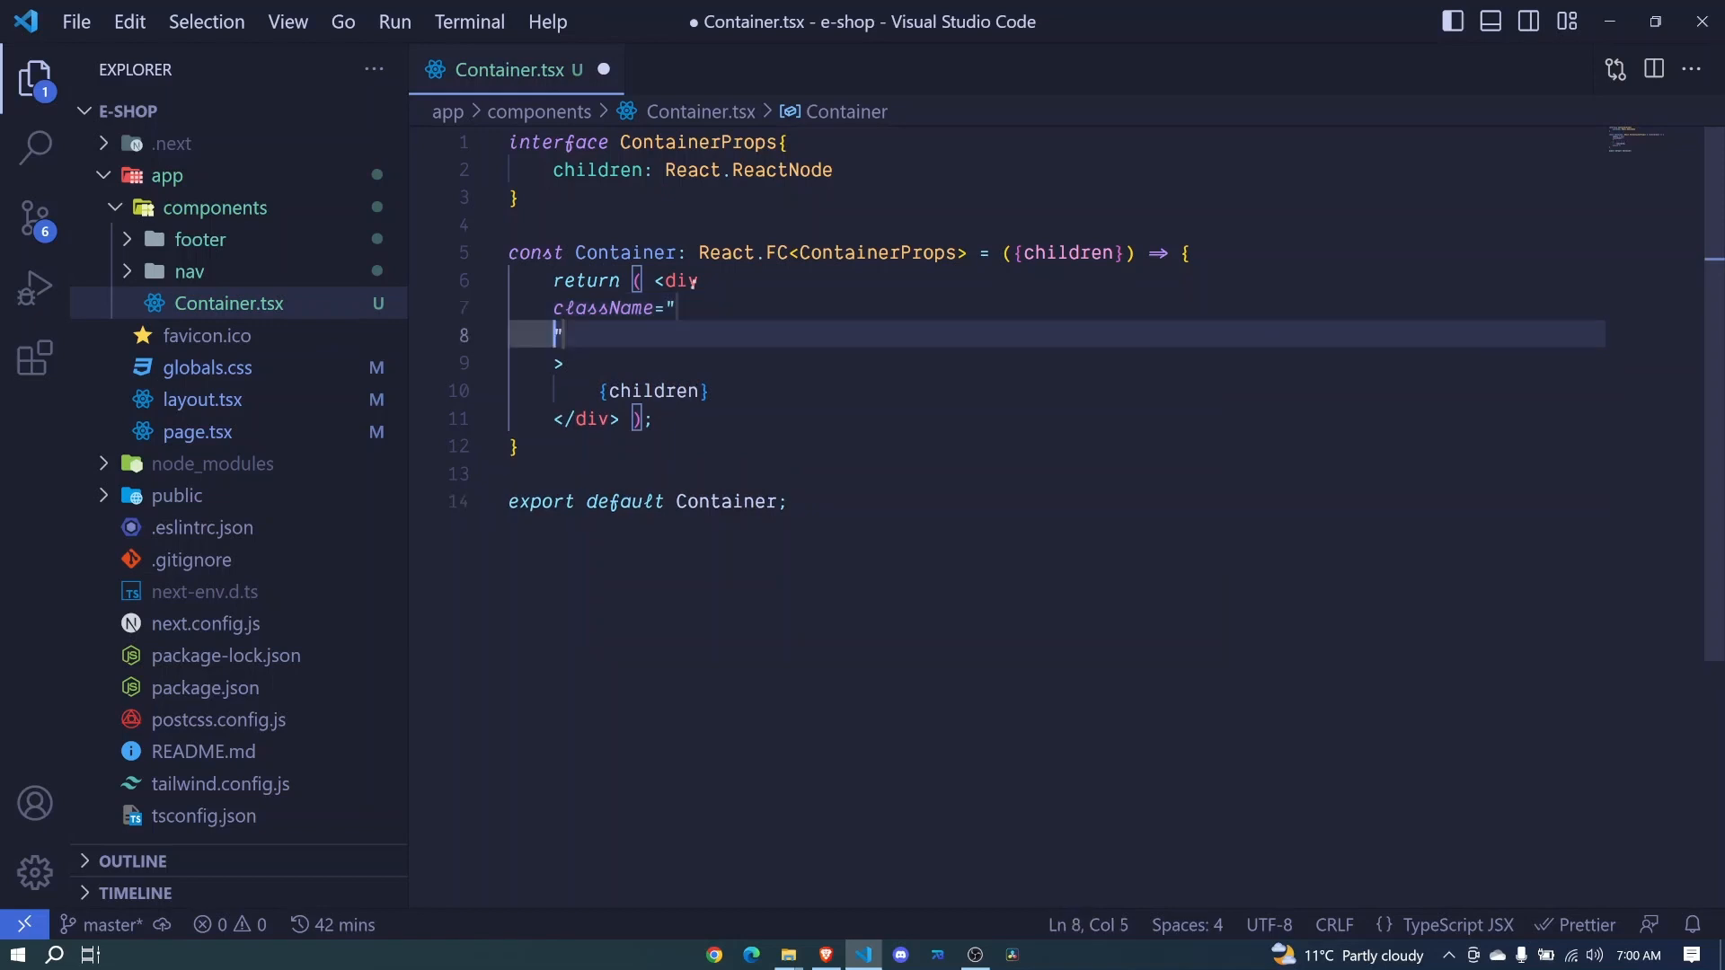
key(enter)
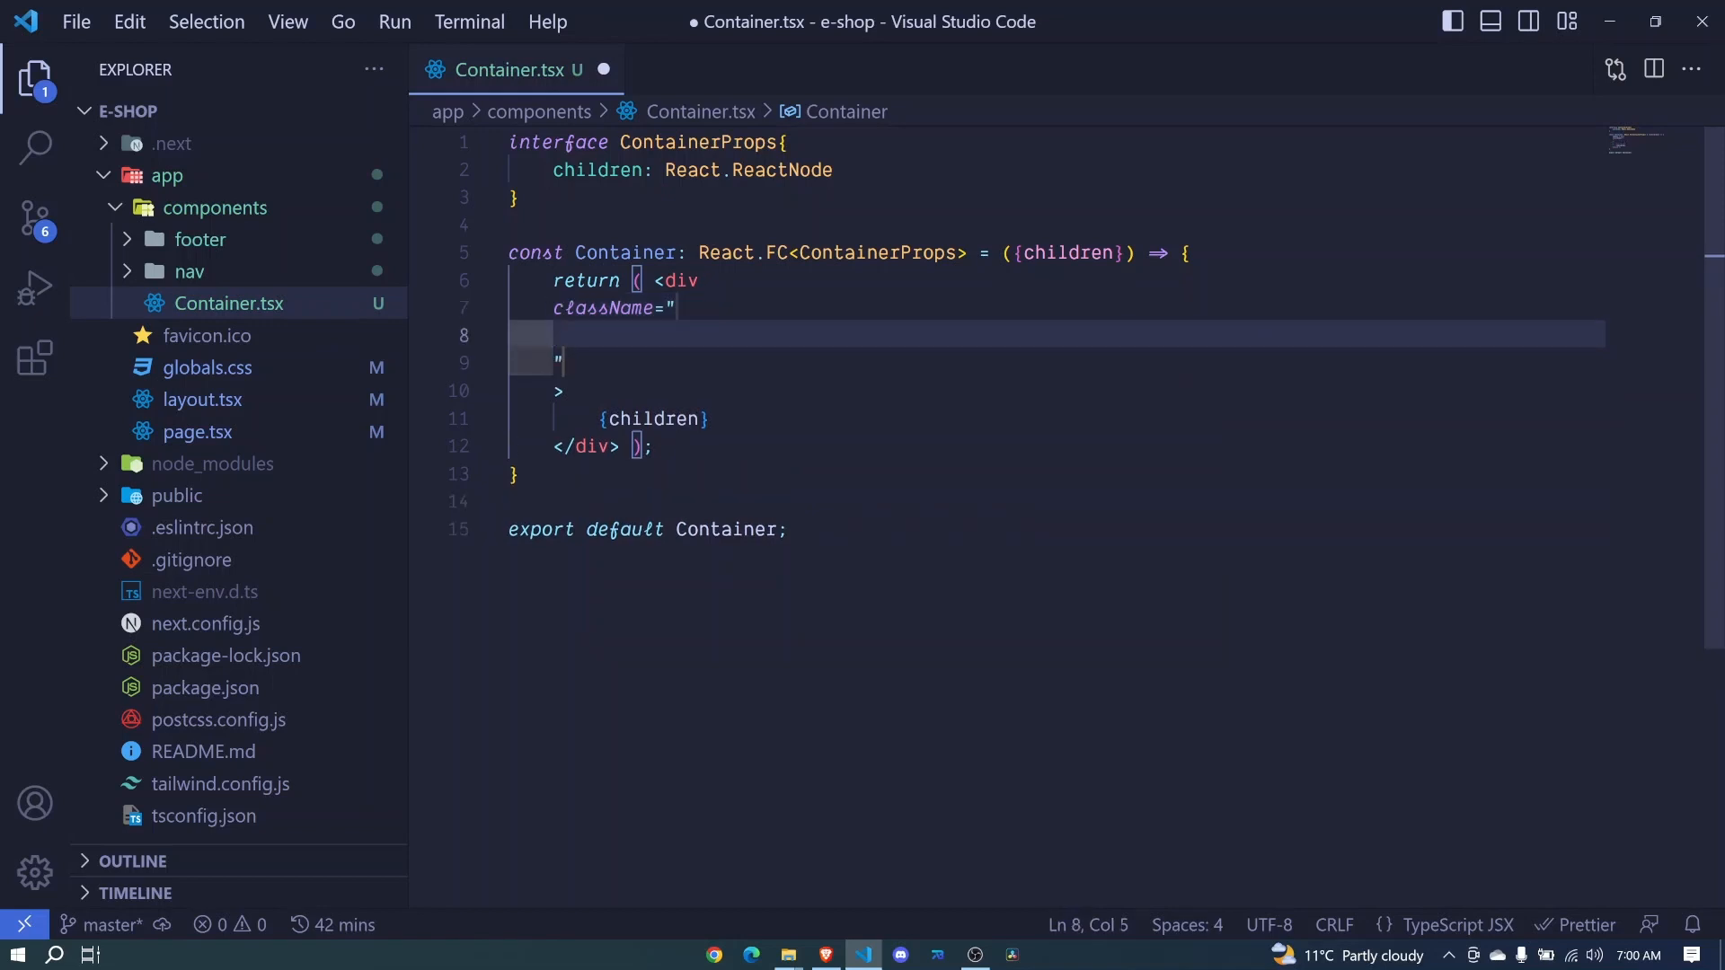
- Add max-w-[1920px] and mx-auto classes on separate lines, beginning an xl: class
text(ma)
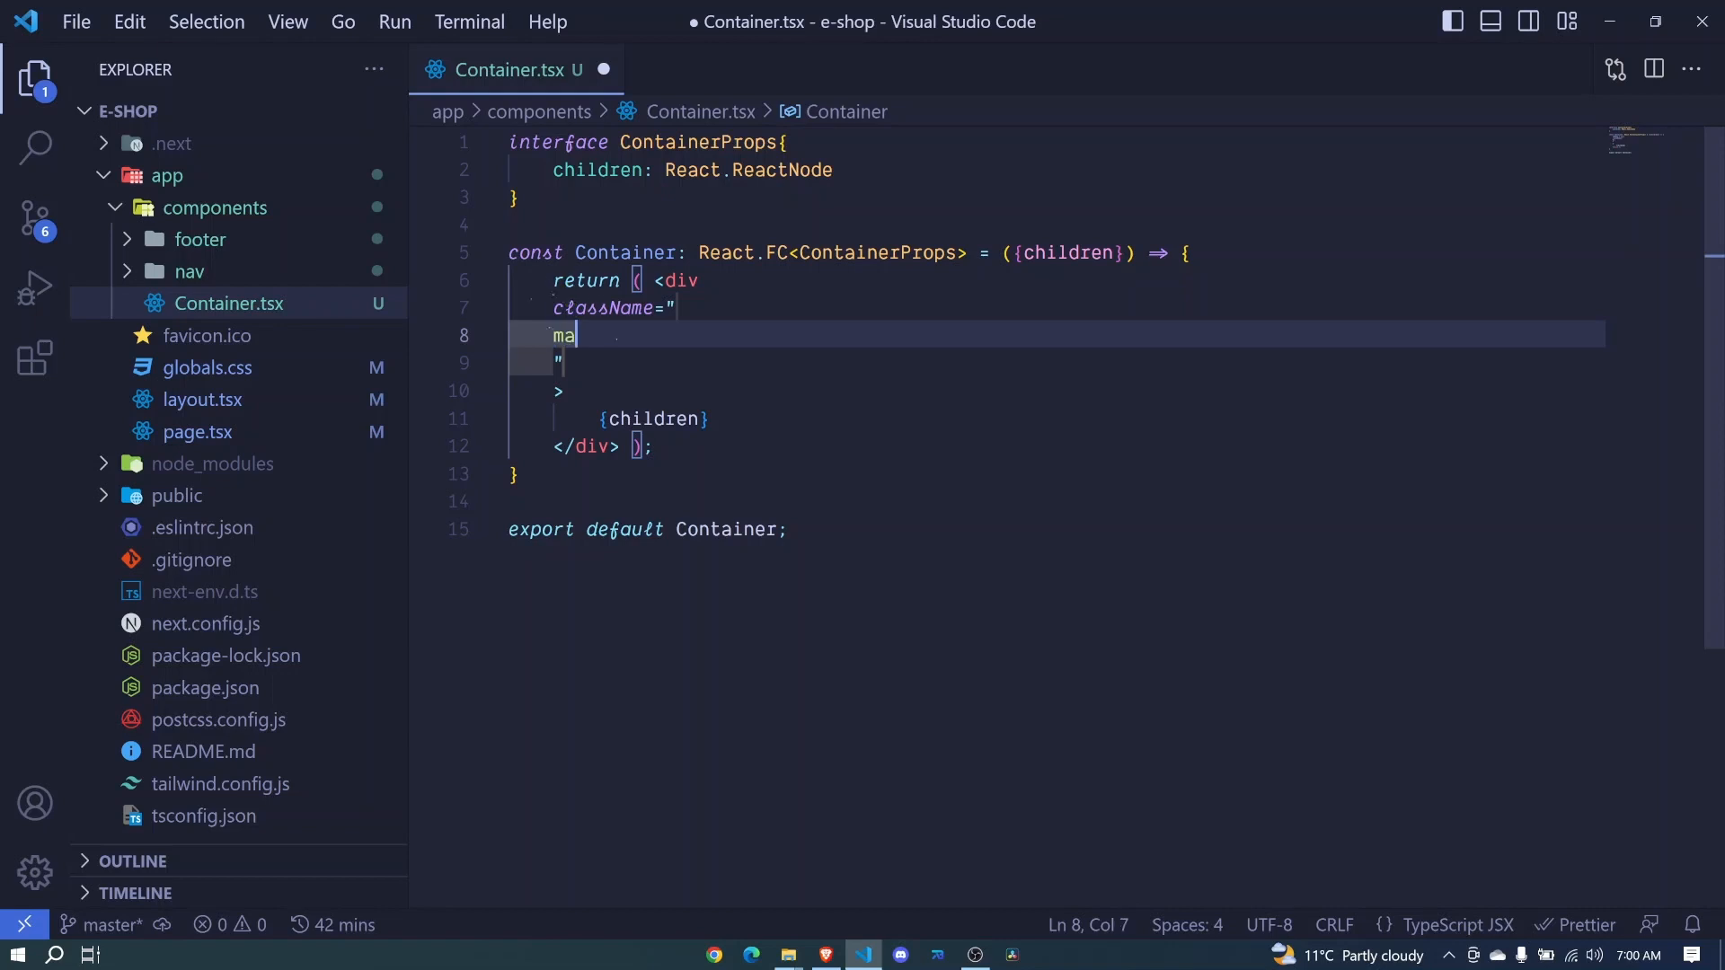
text(x-)
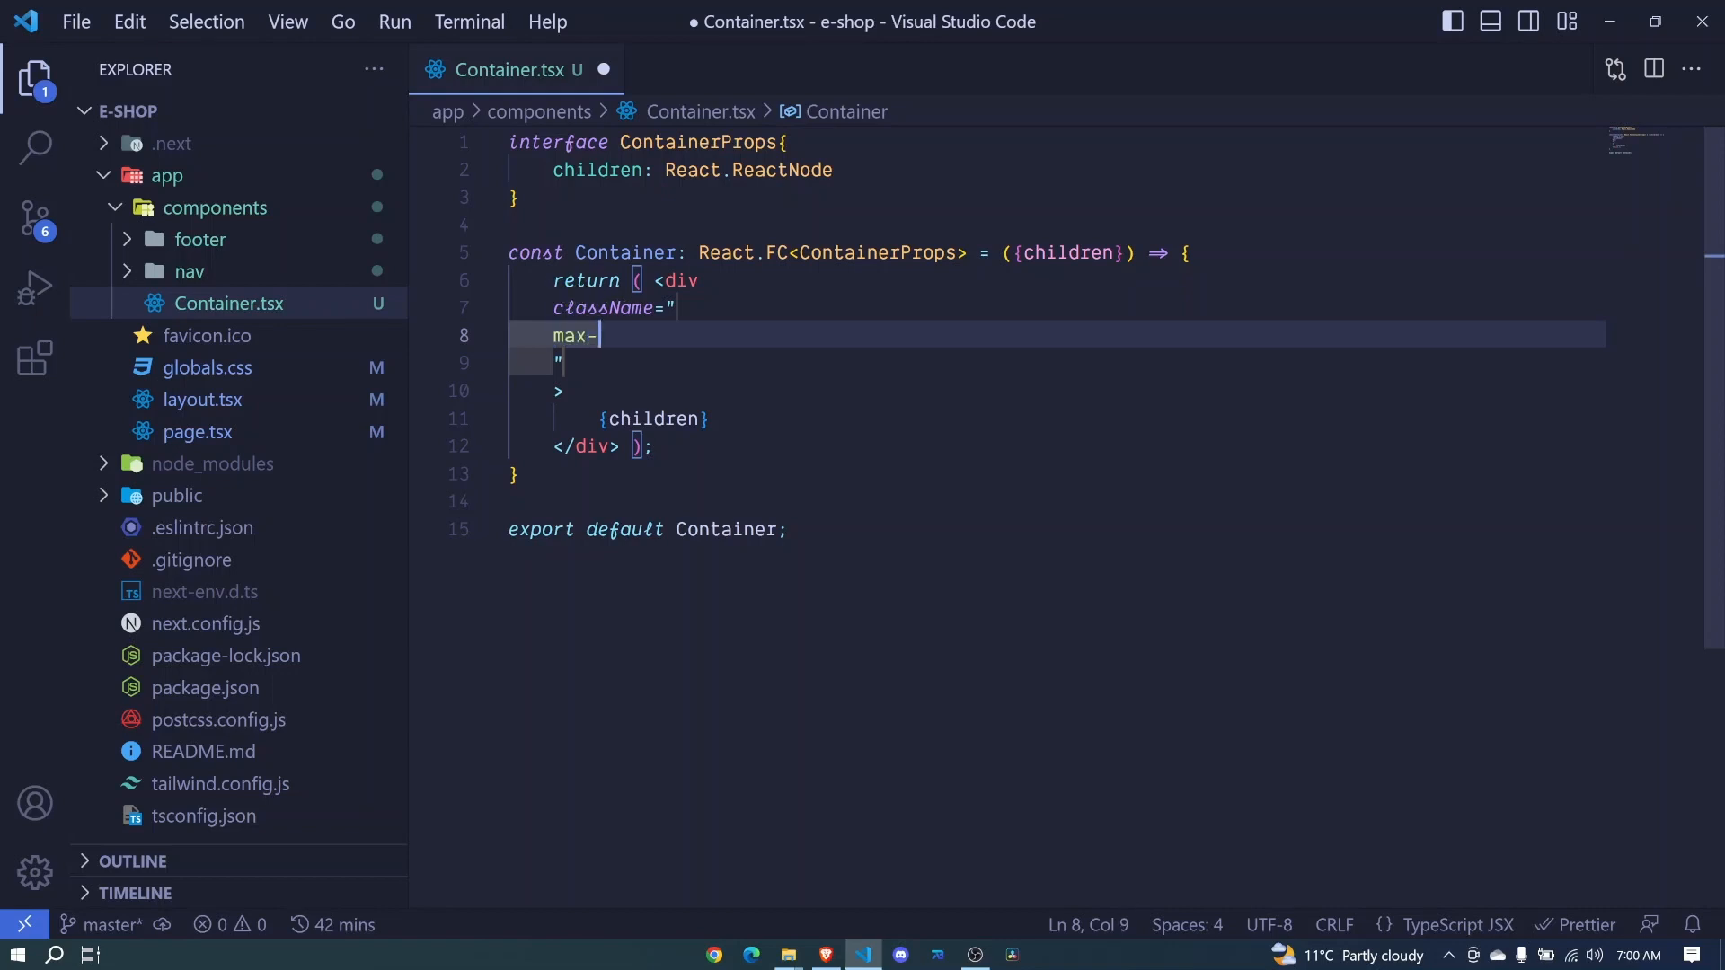
text(w-[])
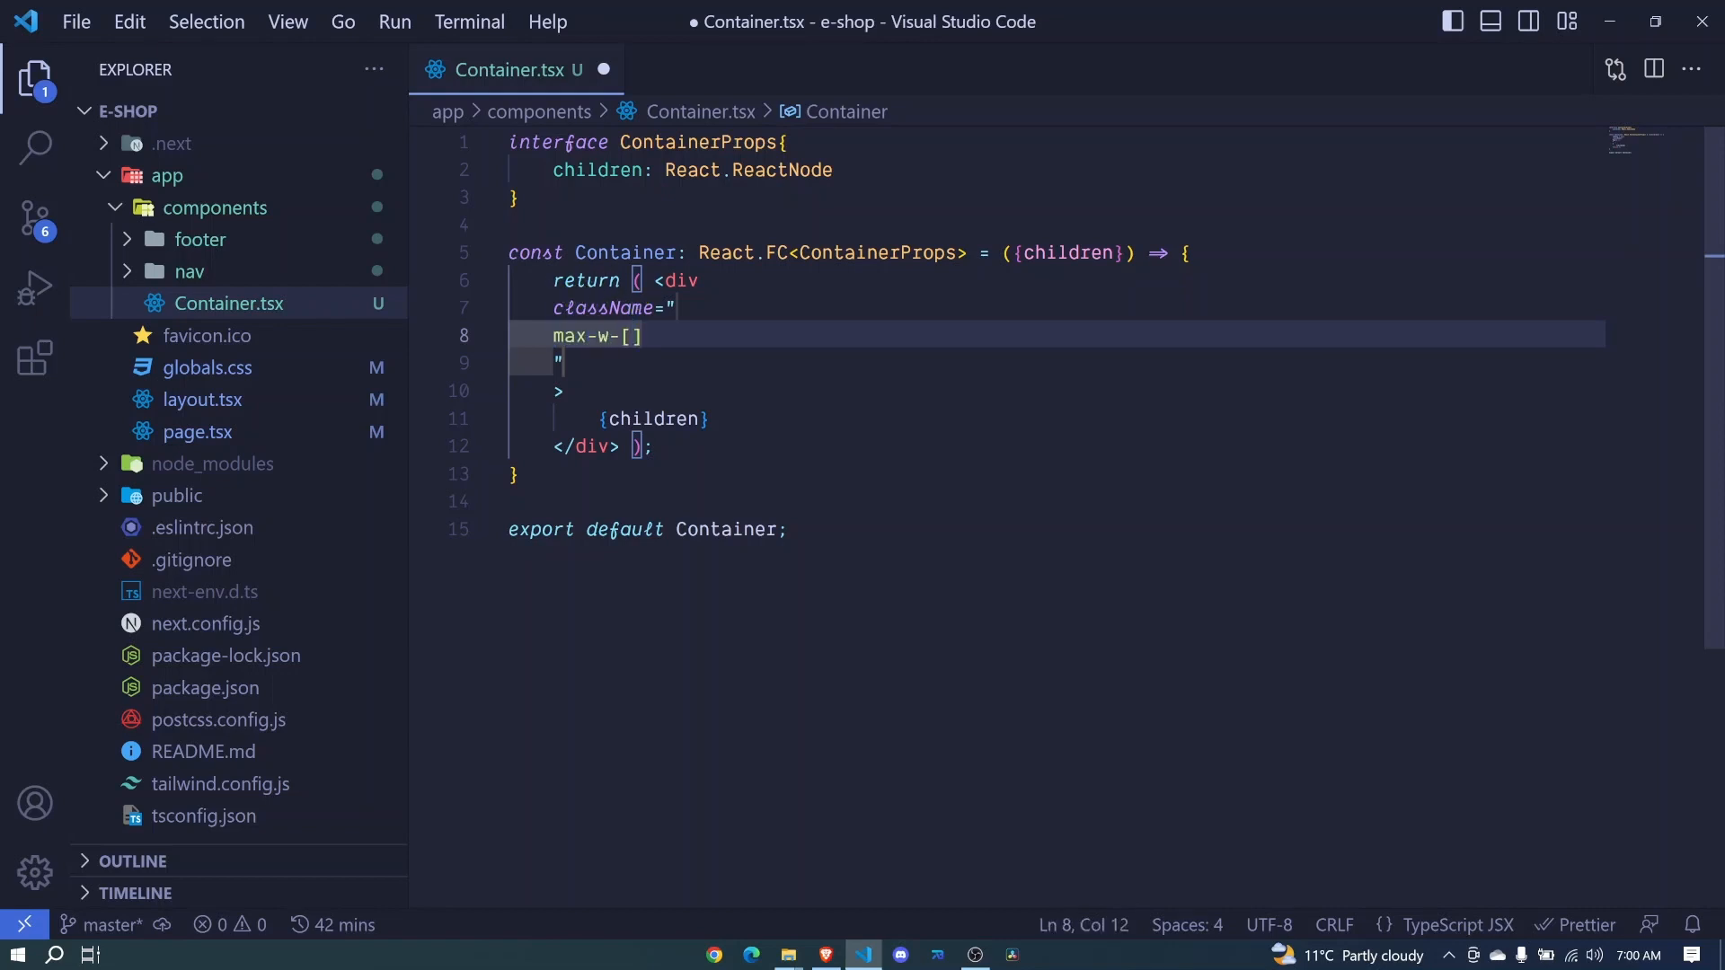
text(1)
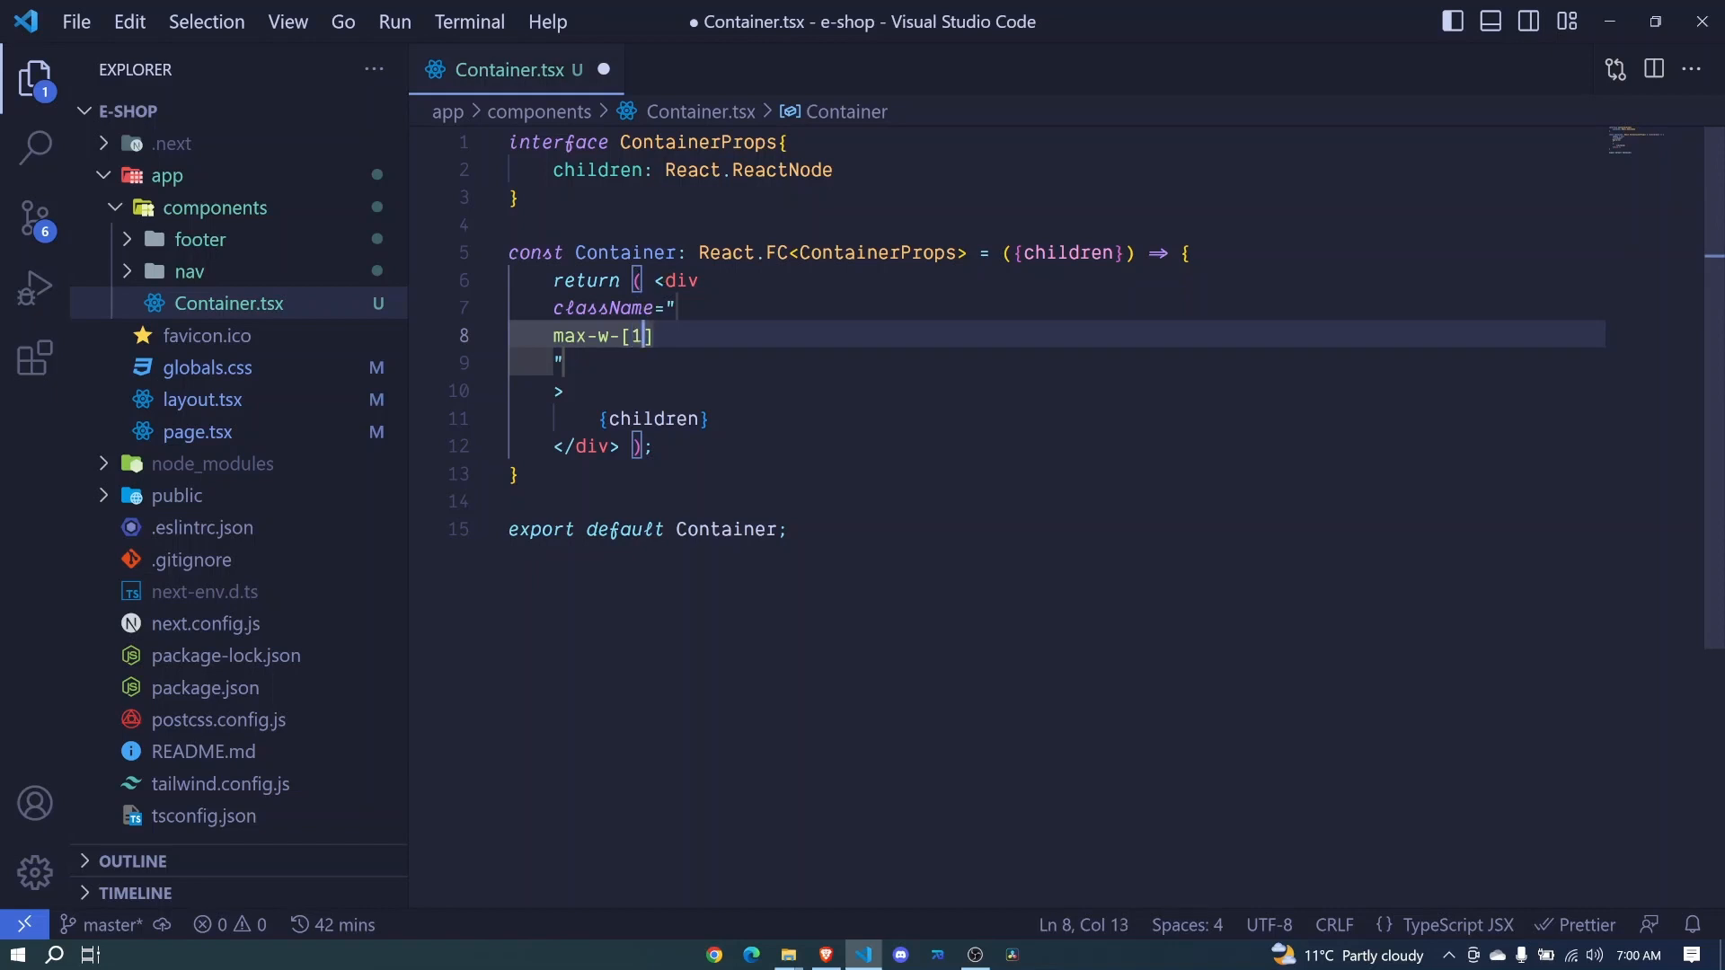
text(920px)
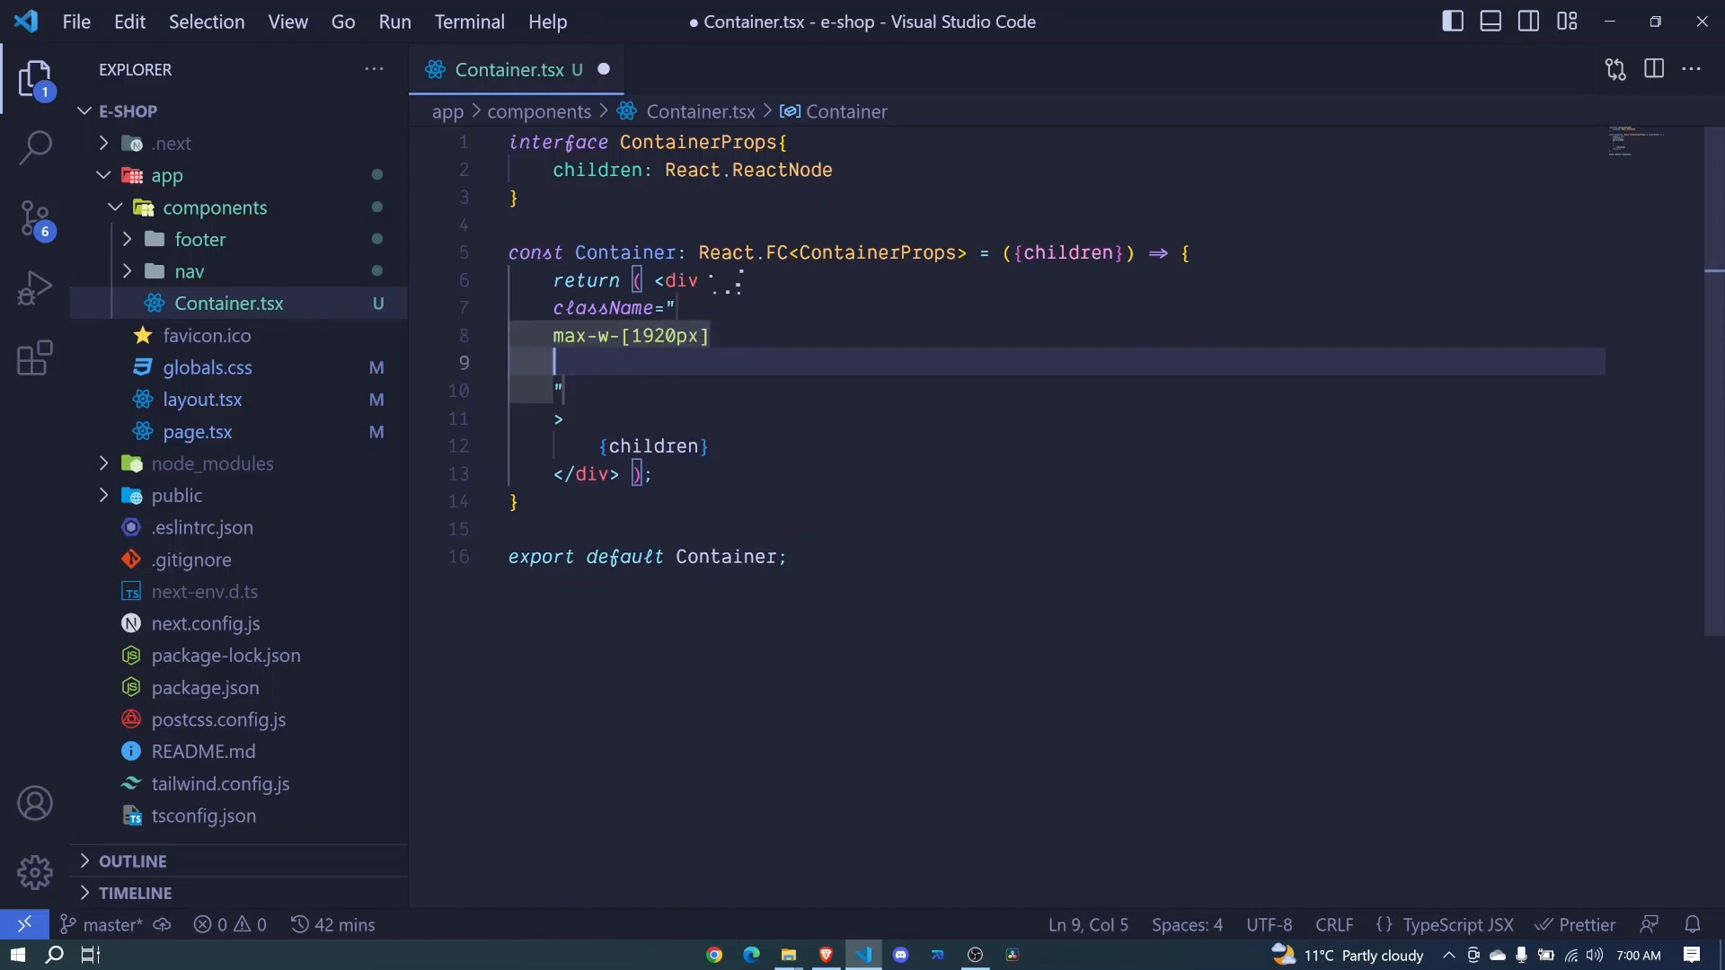
text(mx)
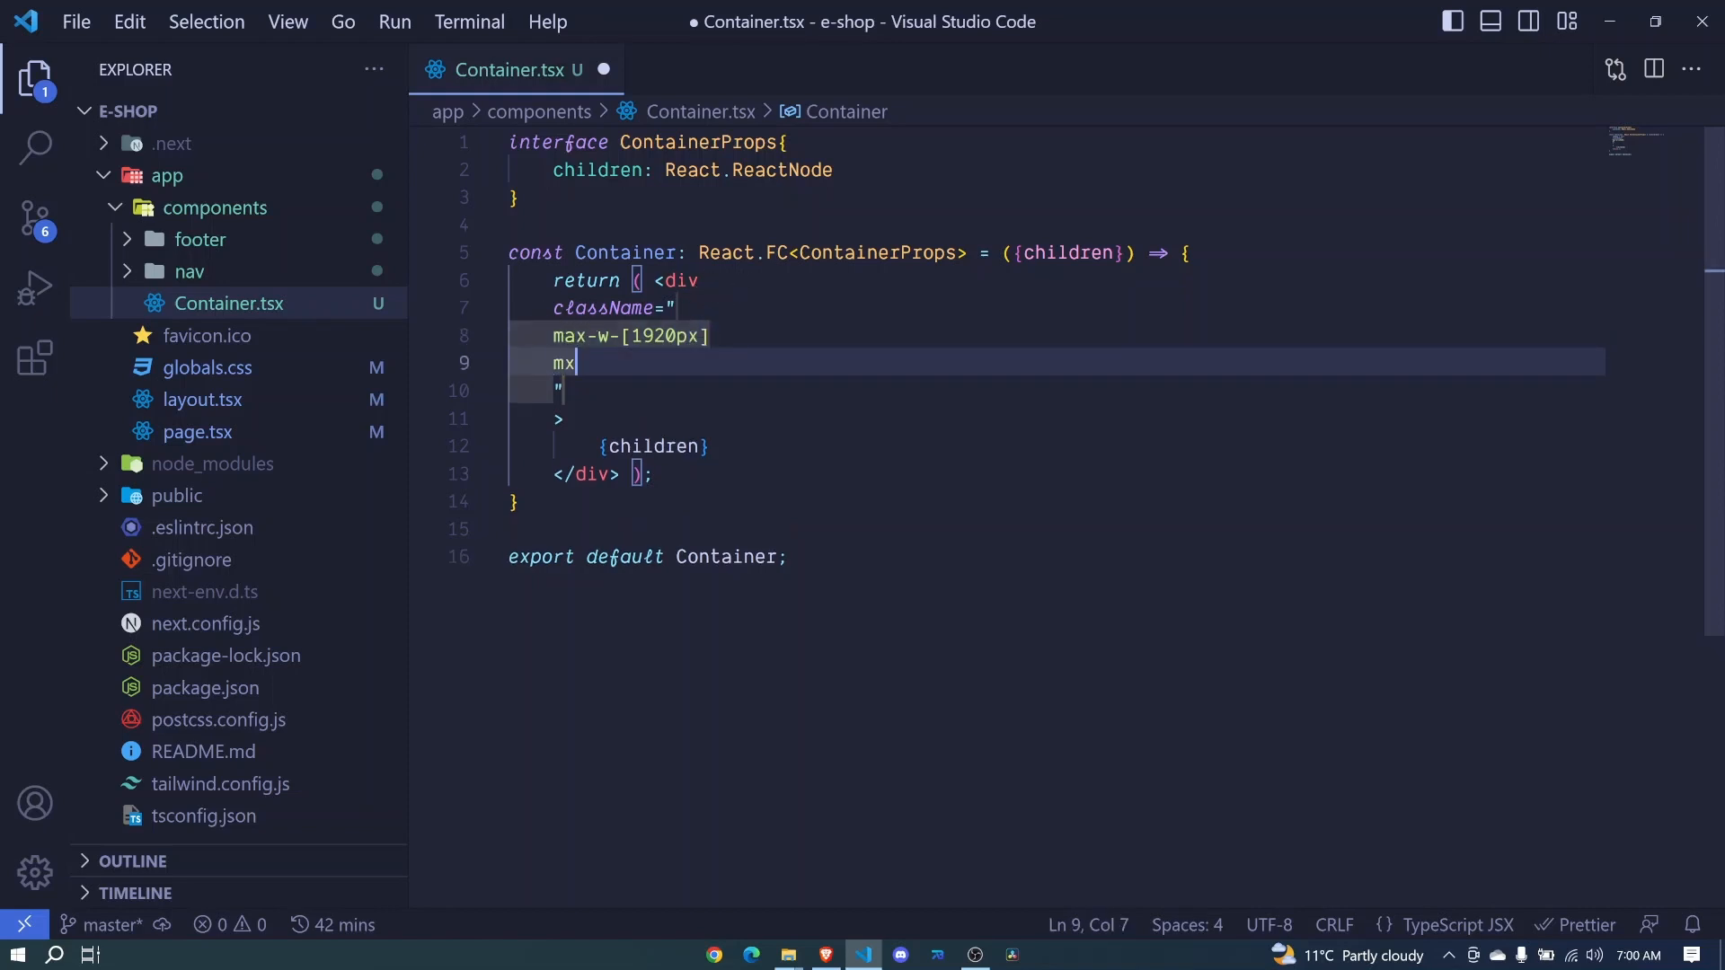
text(-auto)
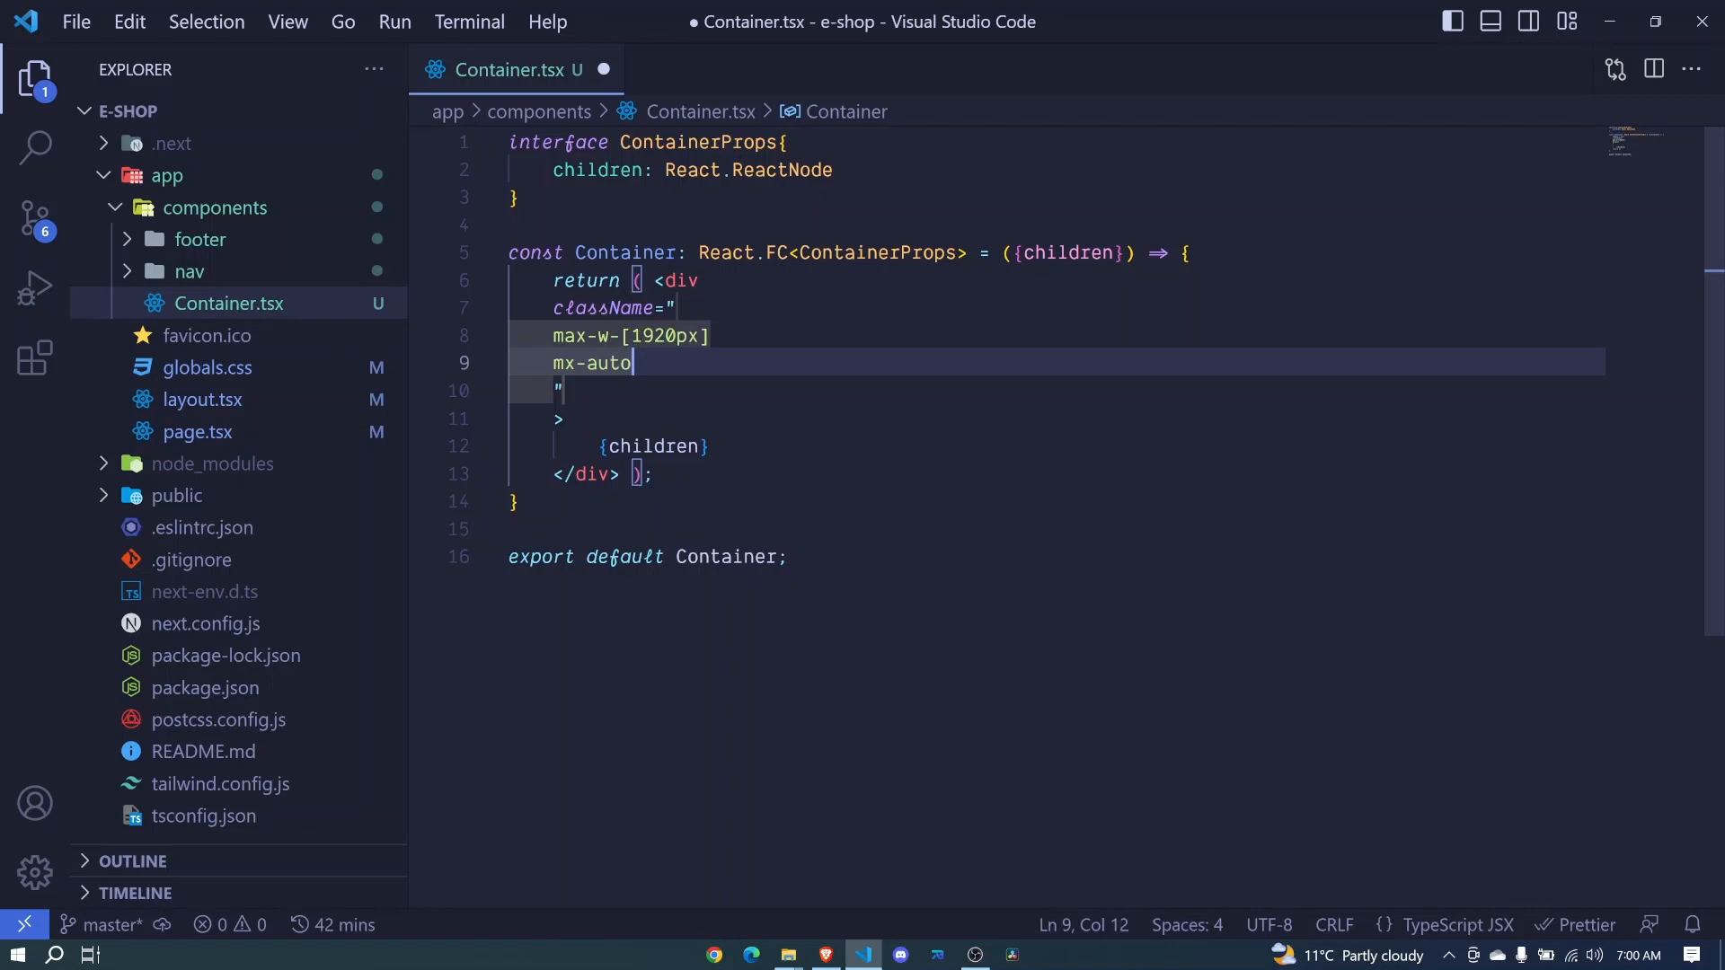
key(Enter)
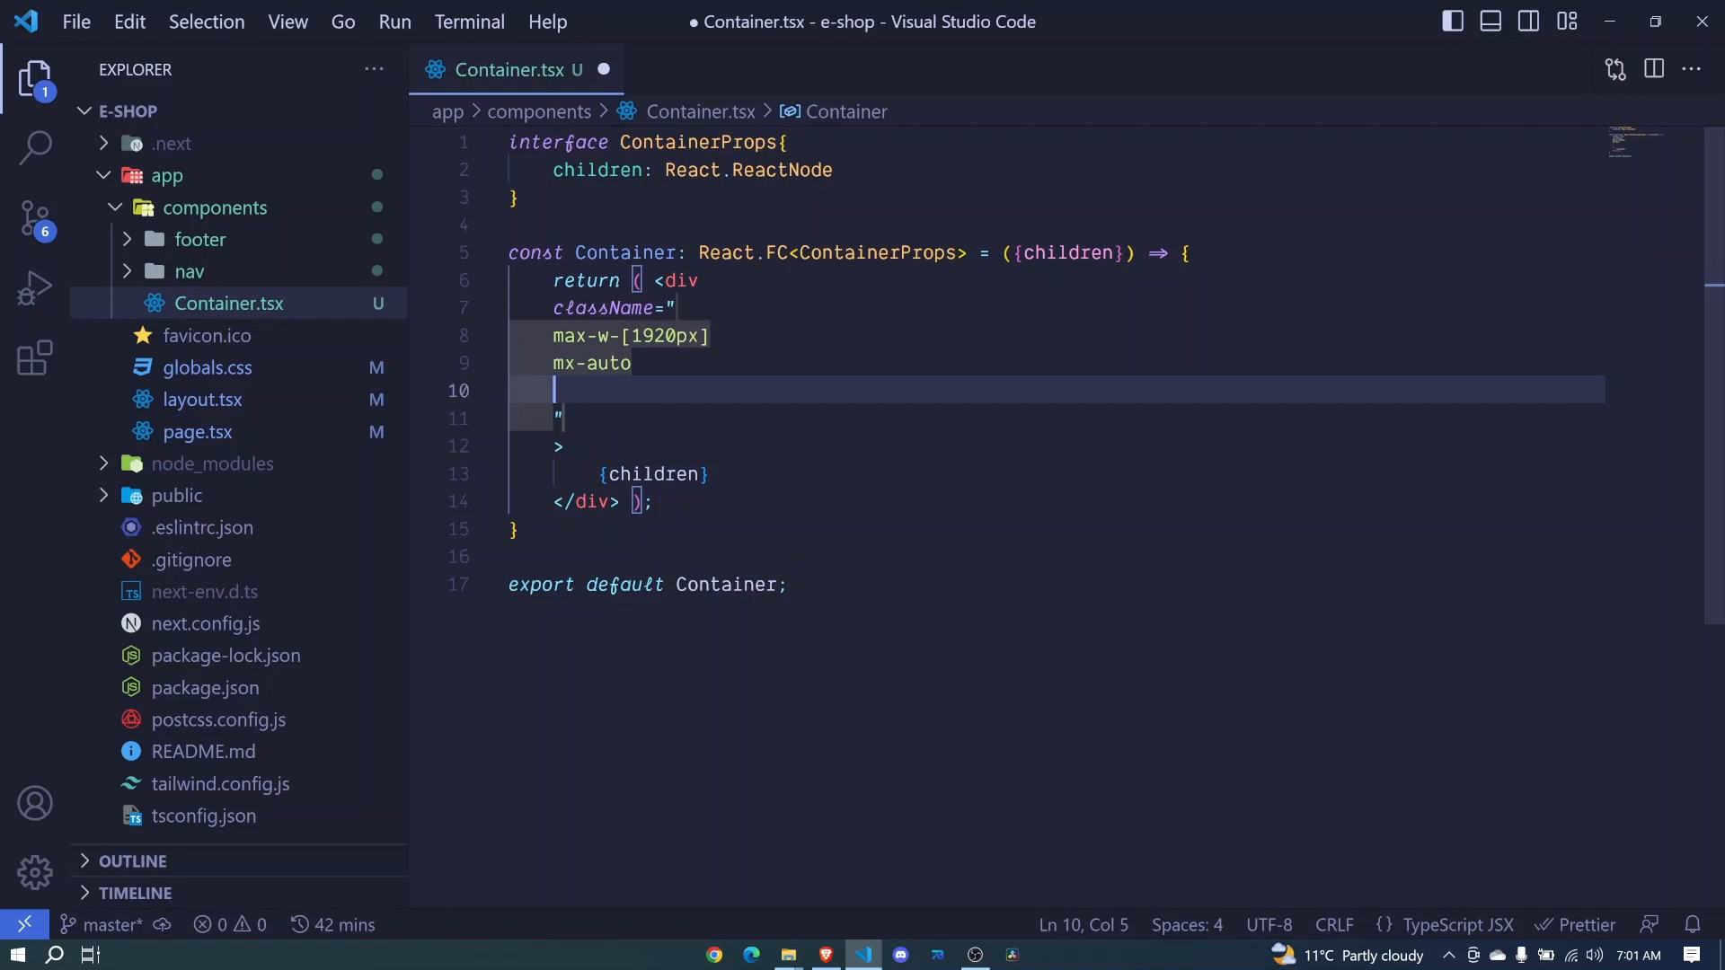
text(xl:)
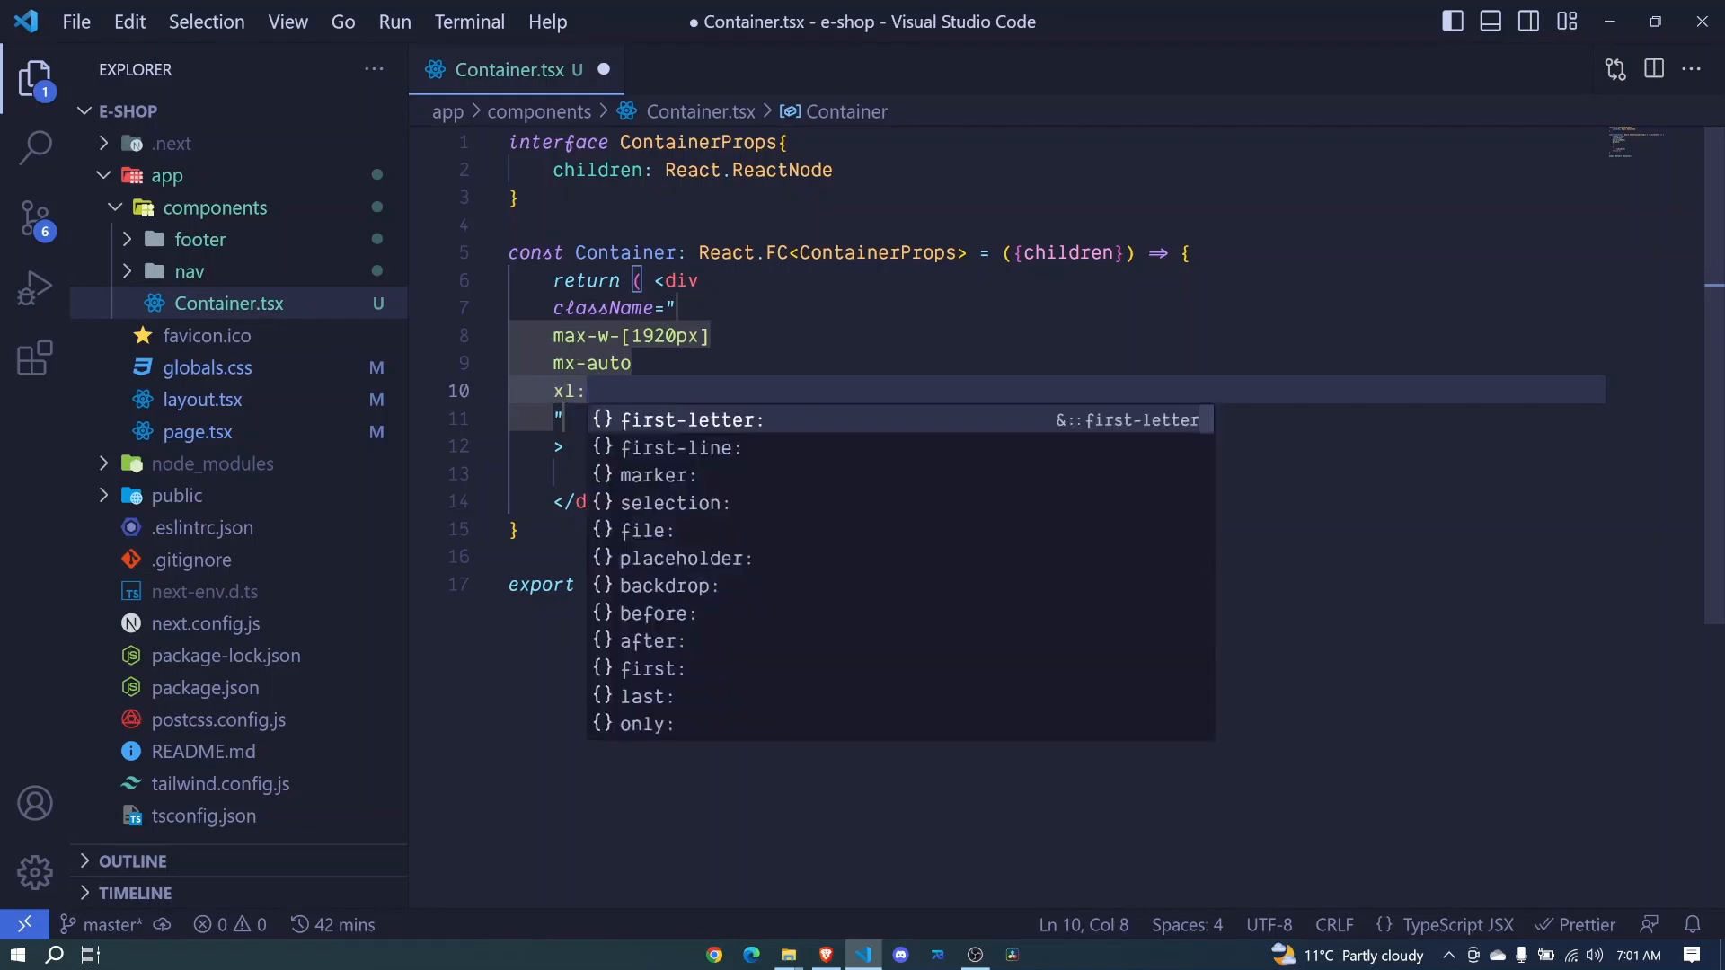
- Complete xl:px-20 and add md:px-2, dismissing the class suggestions
text(p)
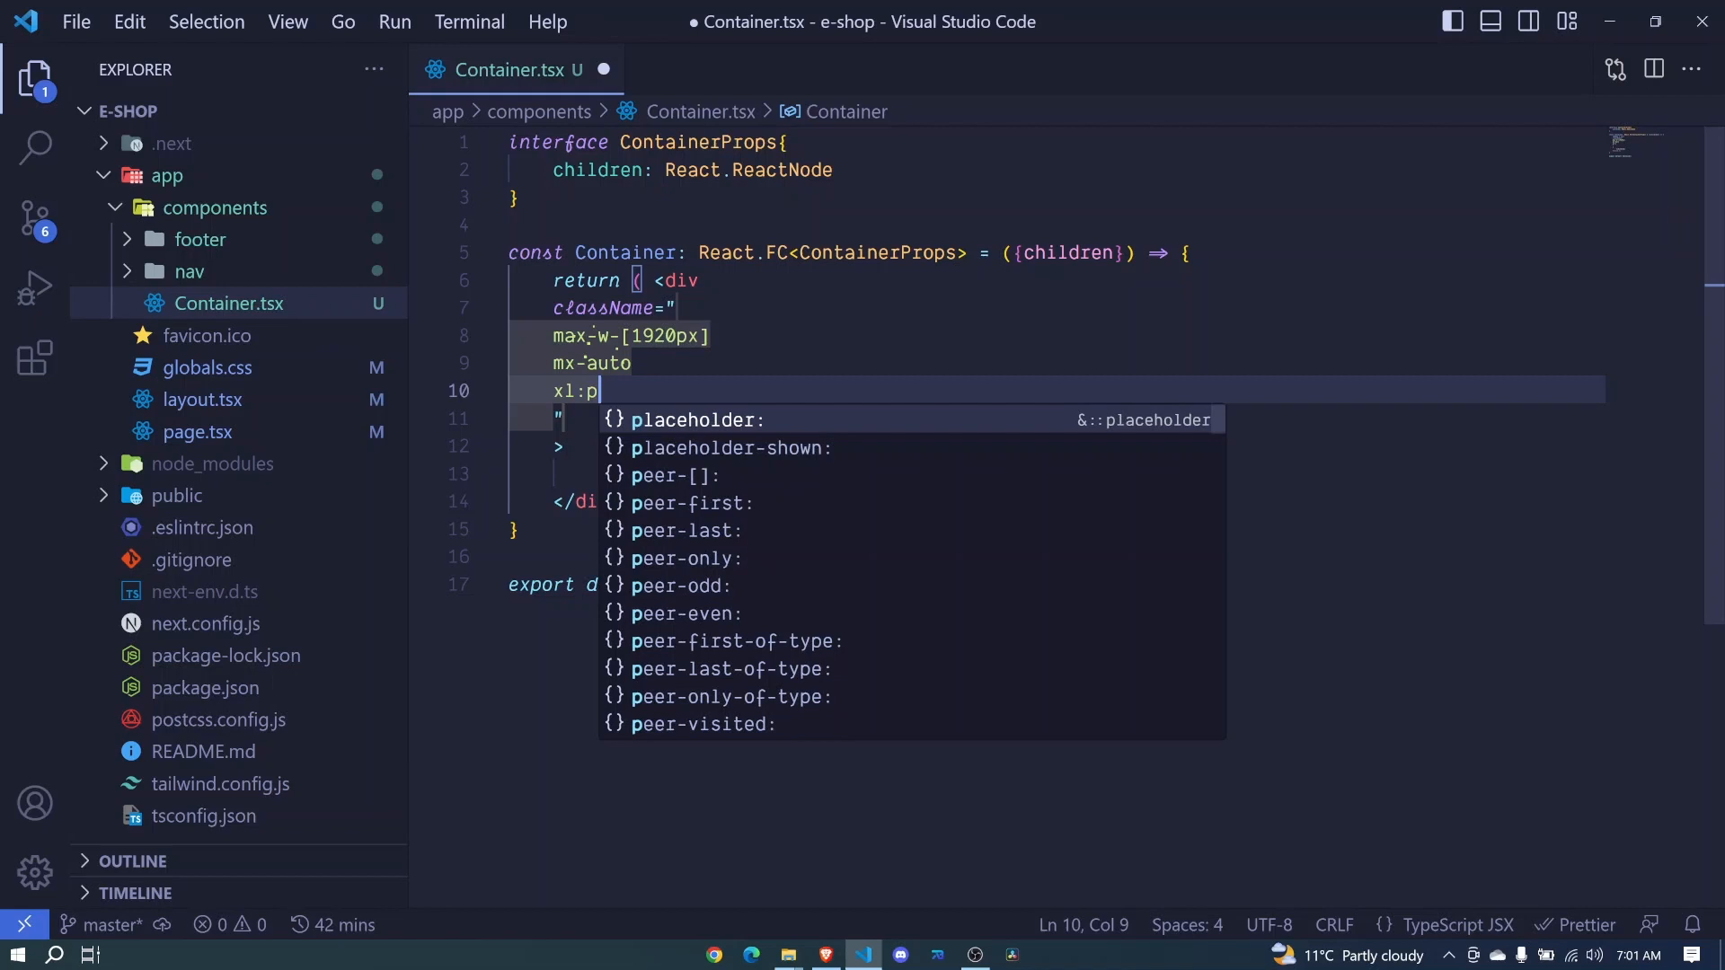
text(x-20)
text(m)
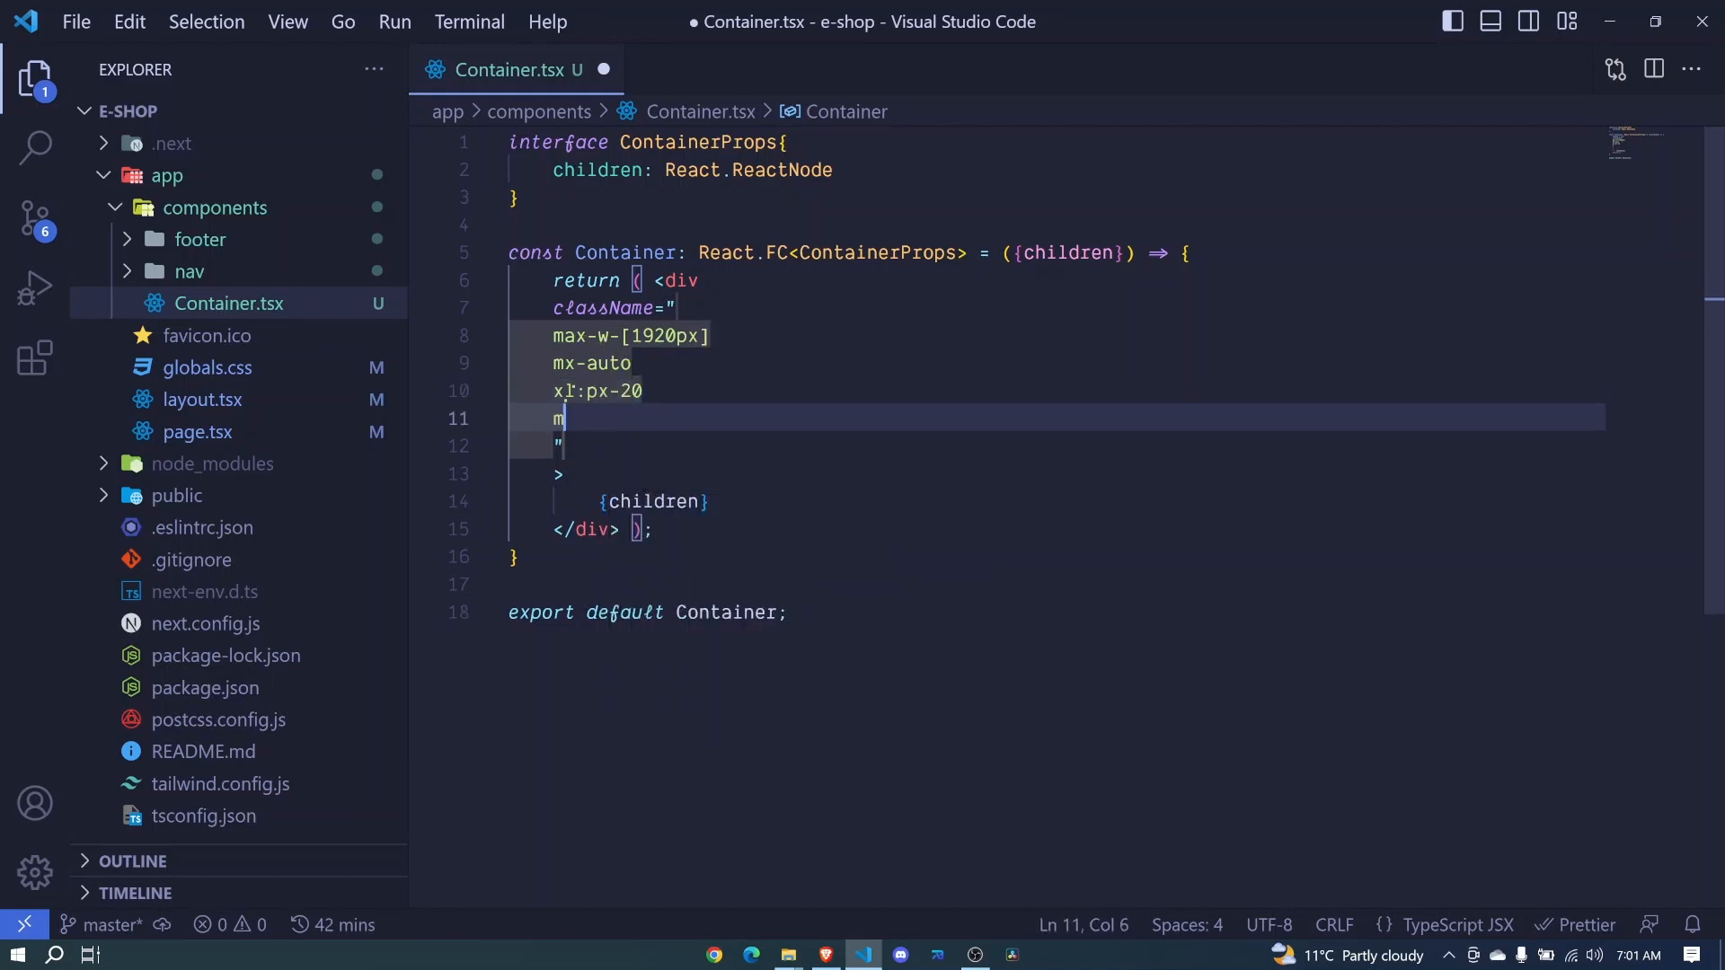
text(d:)
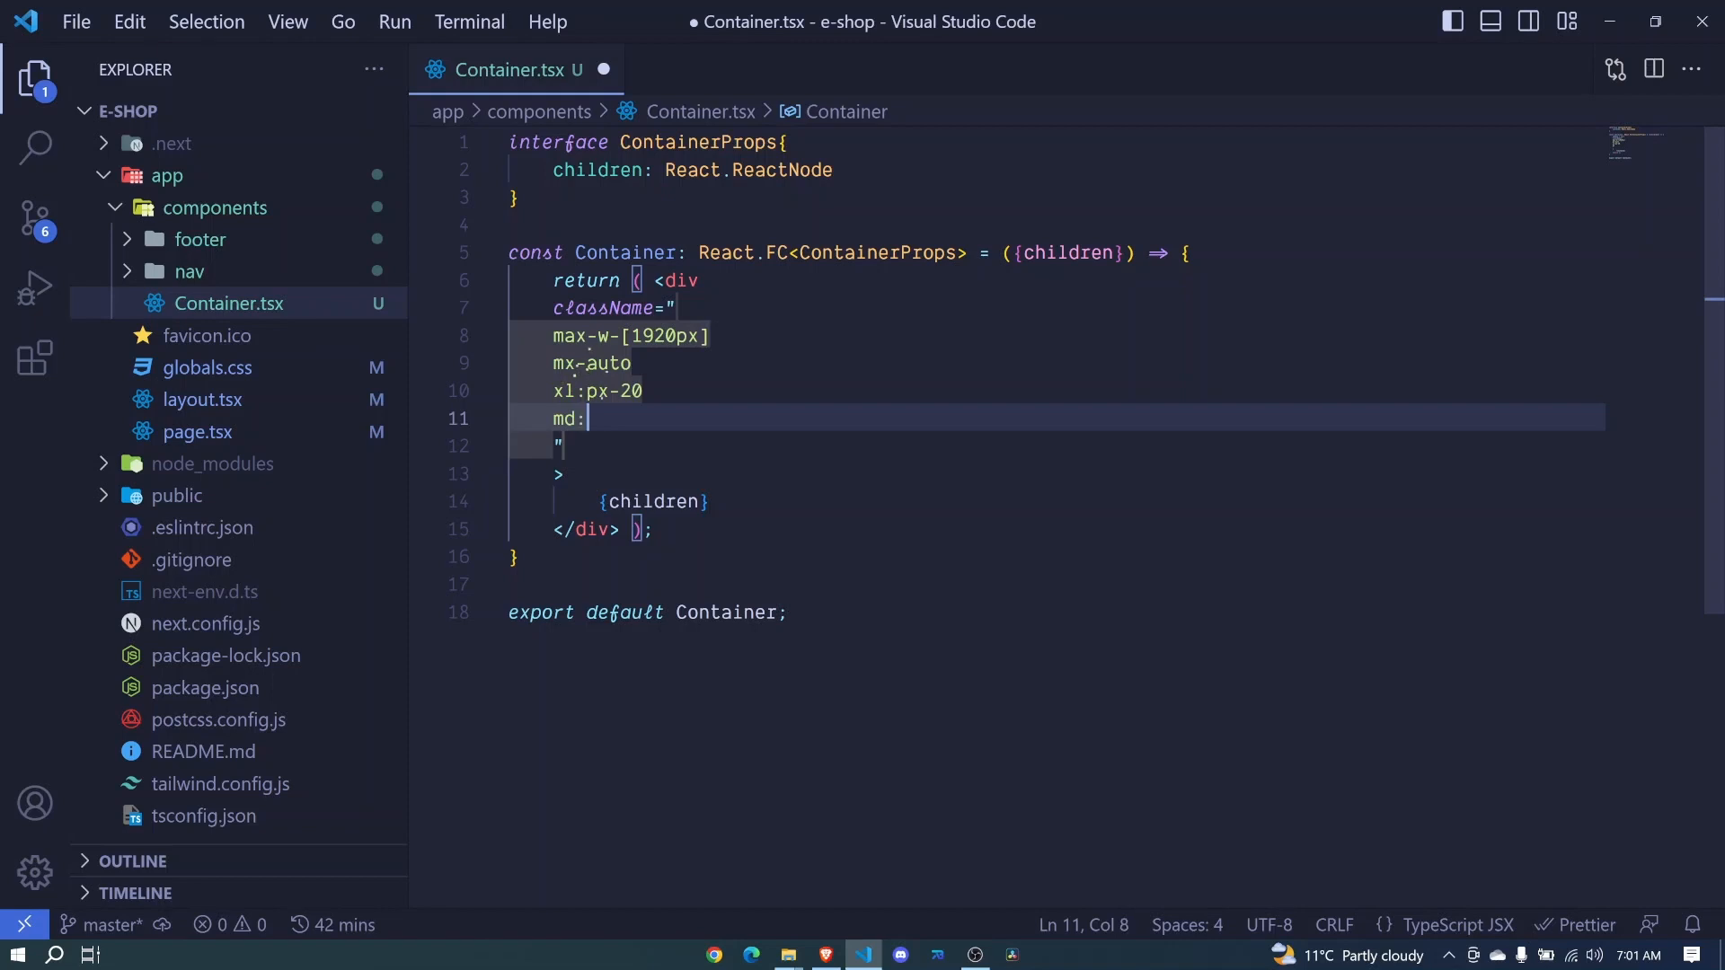
text(px)
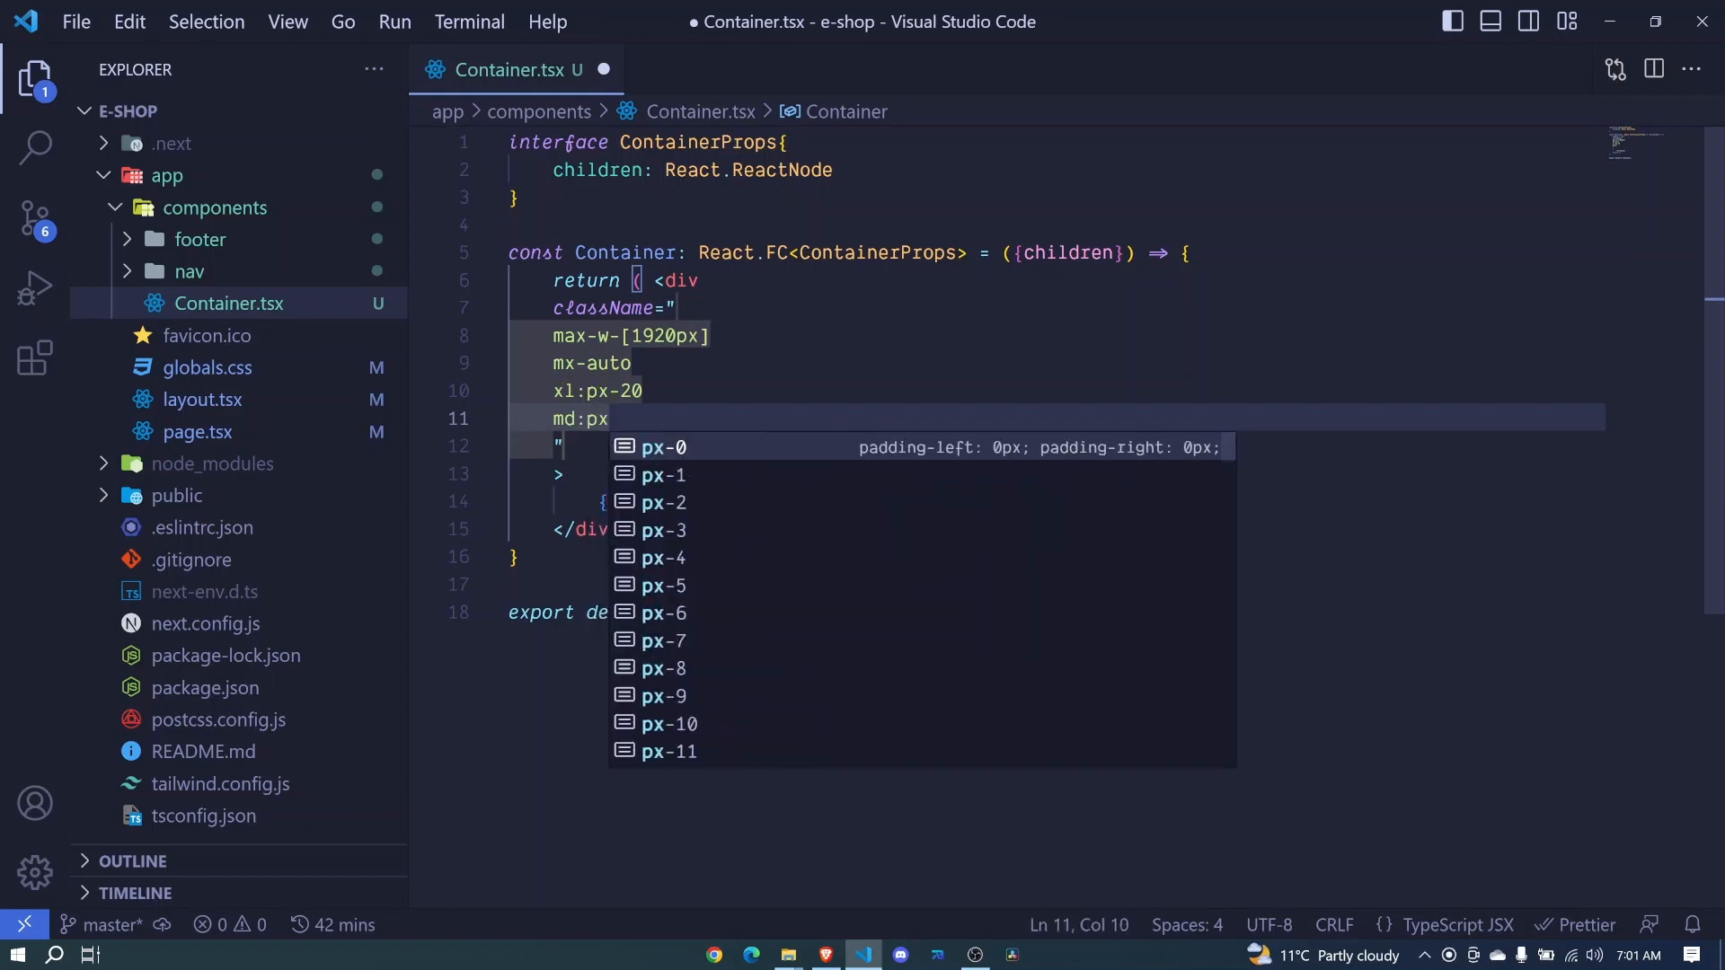
text(-2)
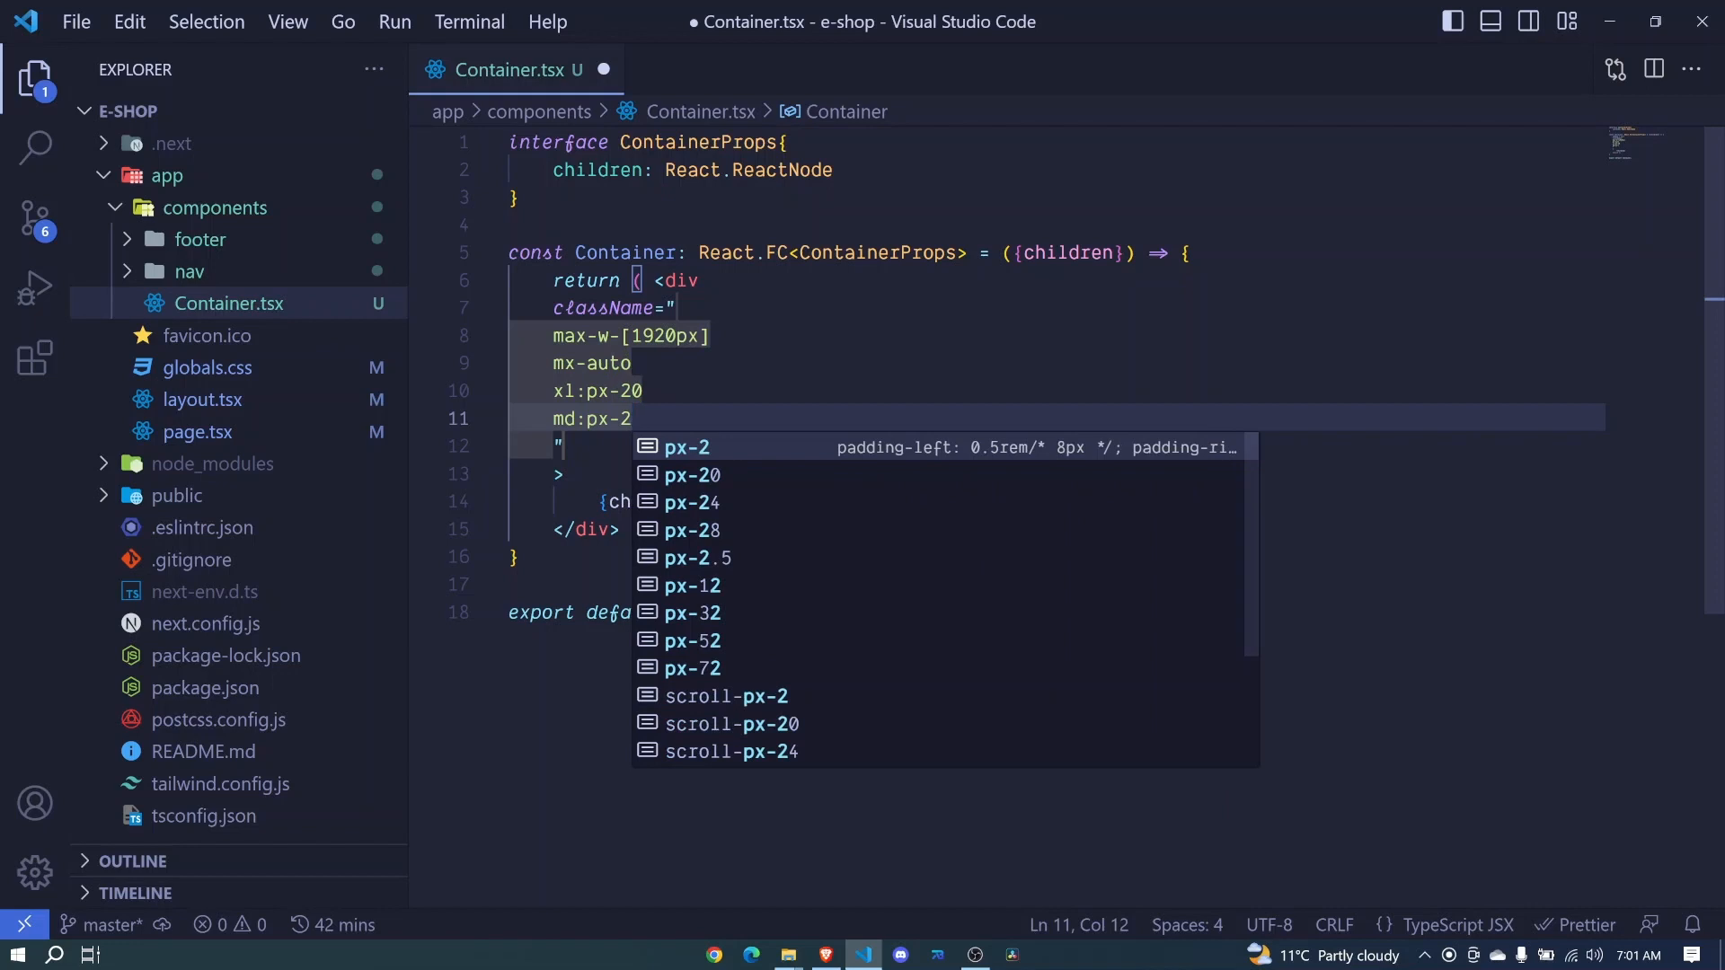
mouse_move(1165, 480)
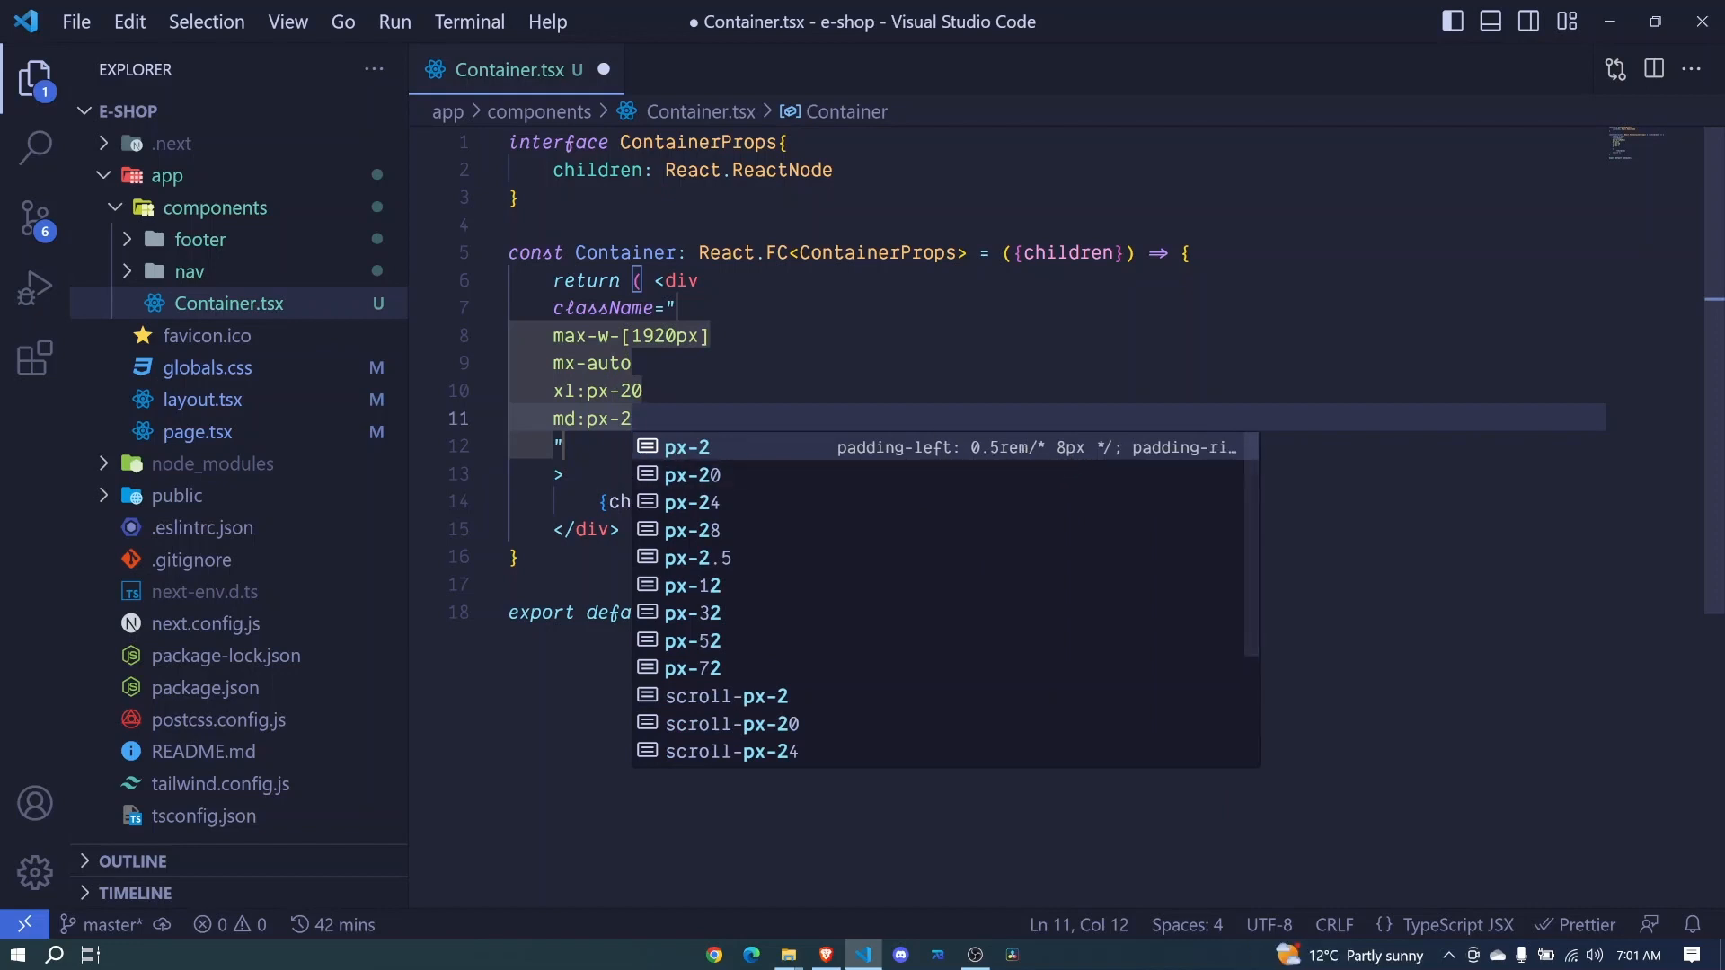
key(Escape)
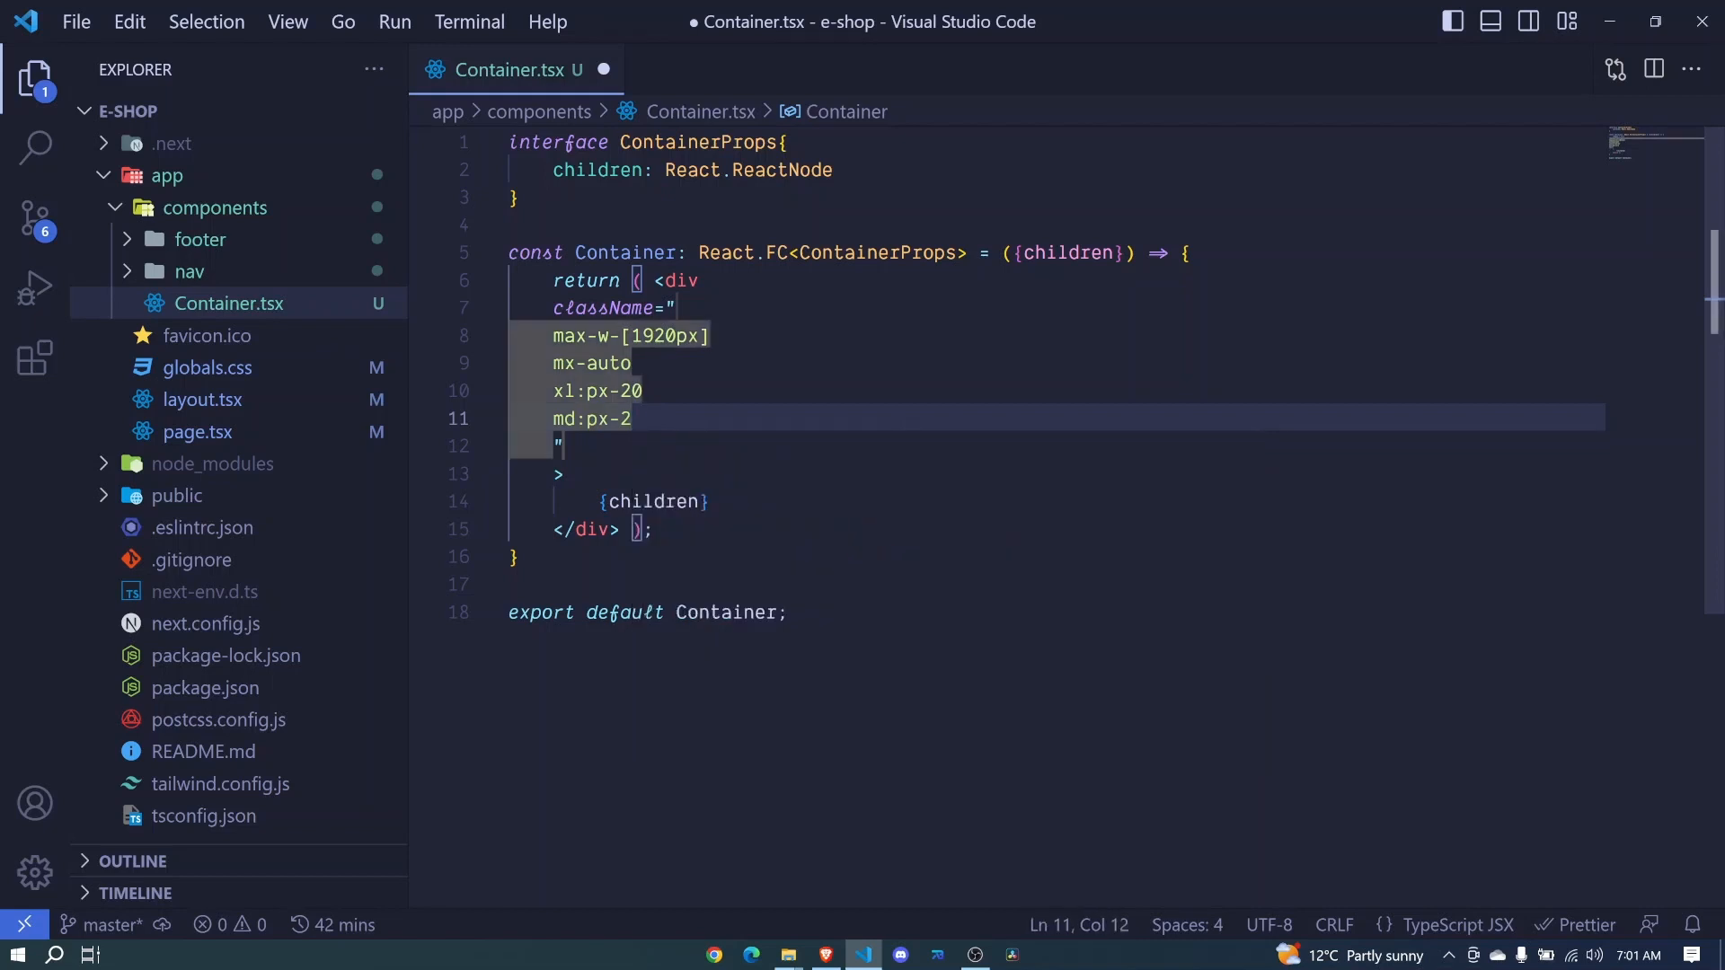
- Add the default px-4 padding class to the class list
text(p)
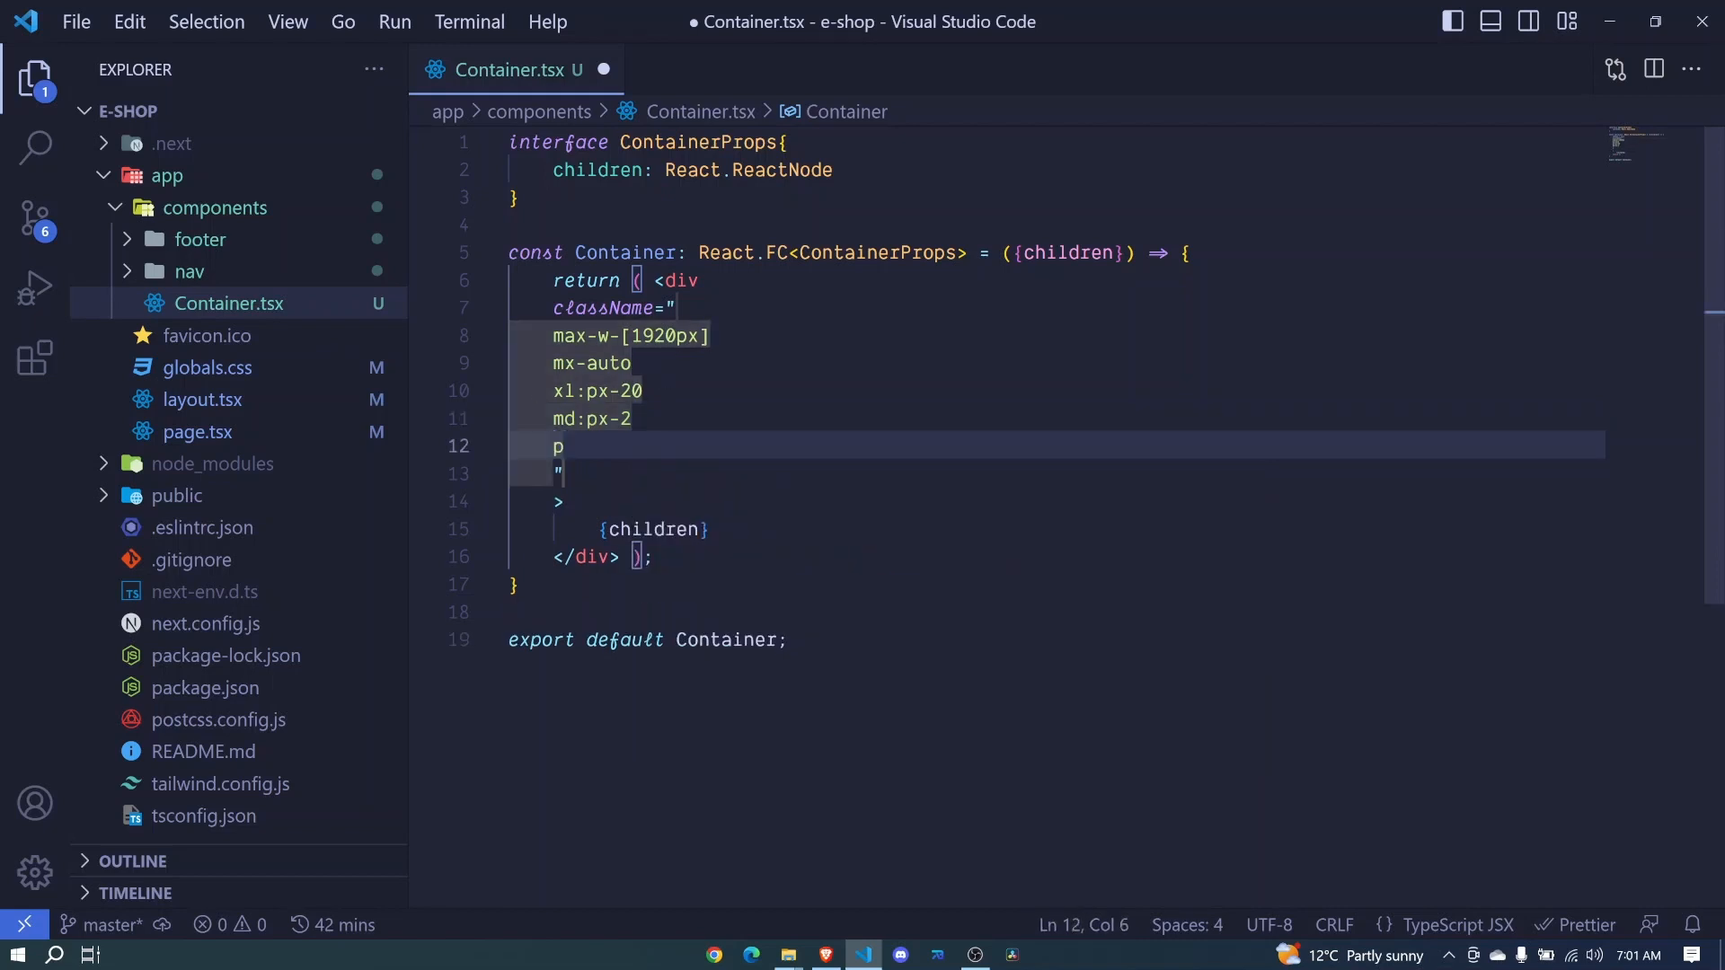
text(x)
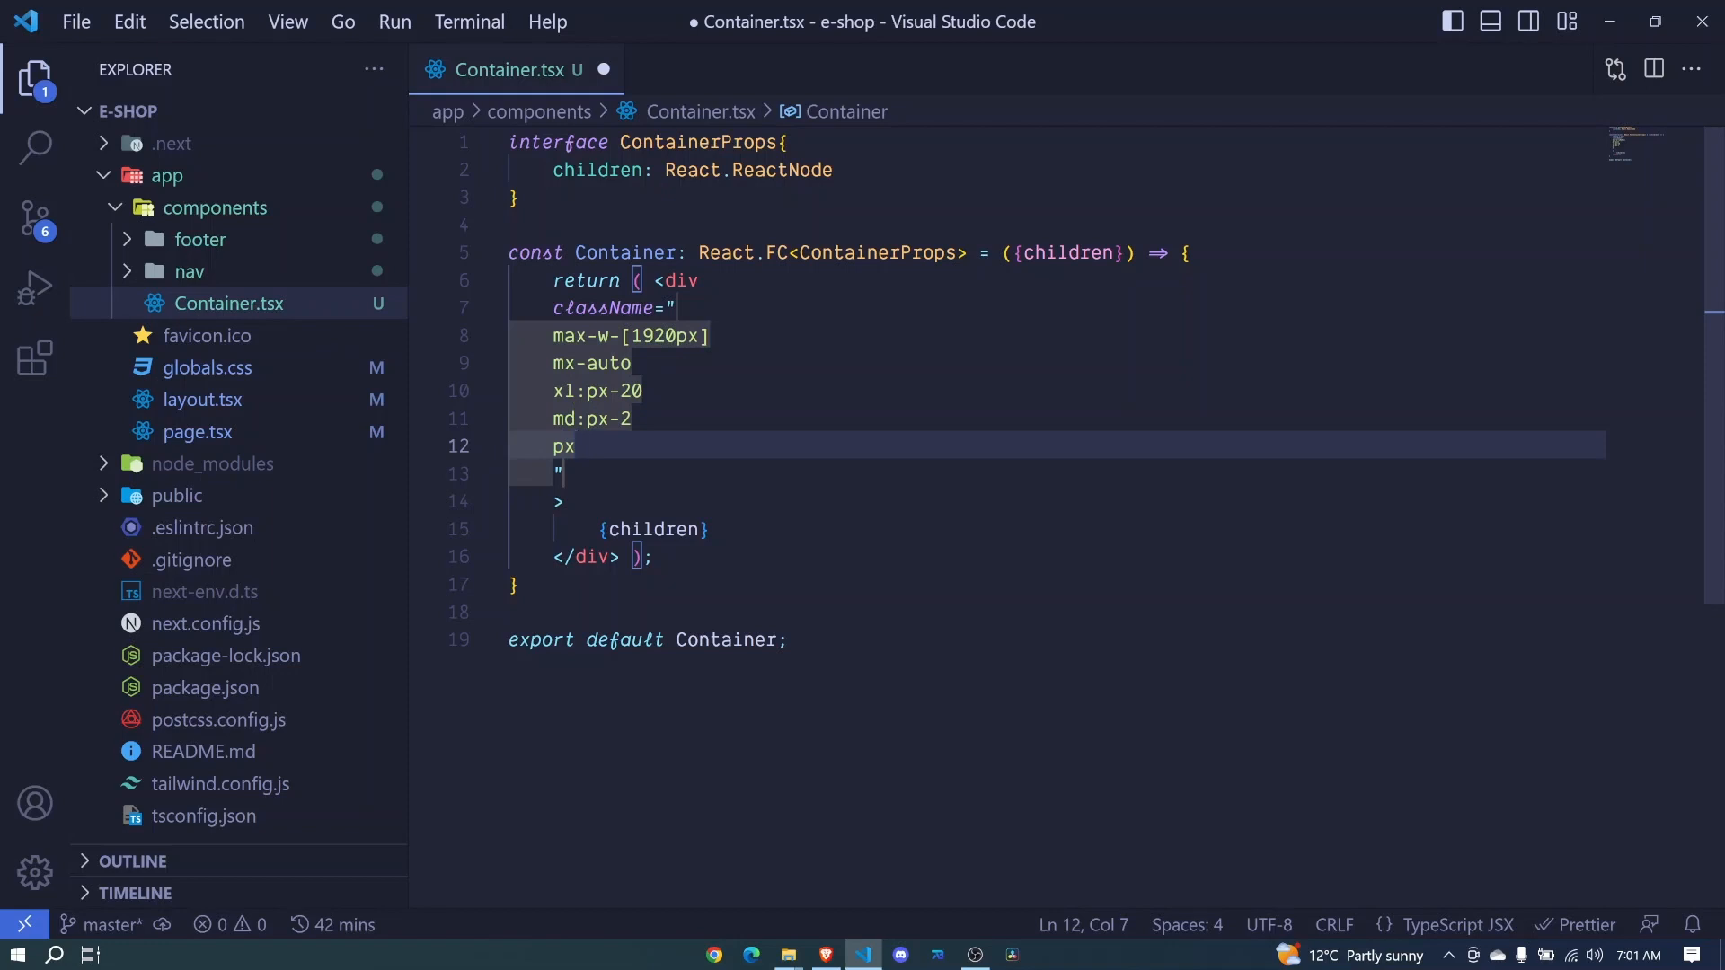
text(:)
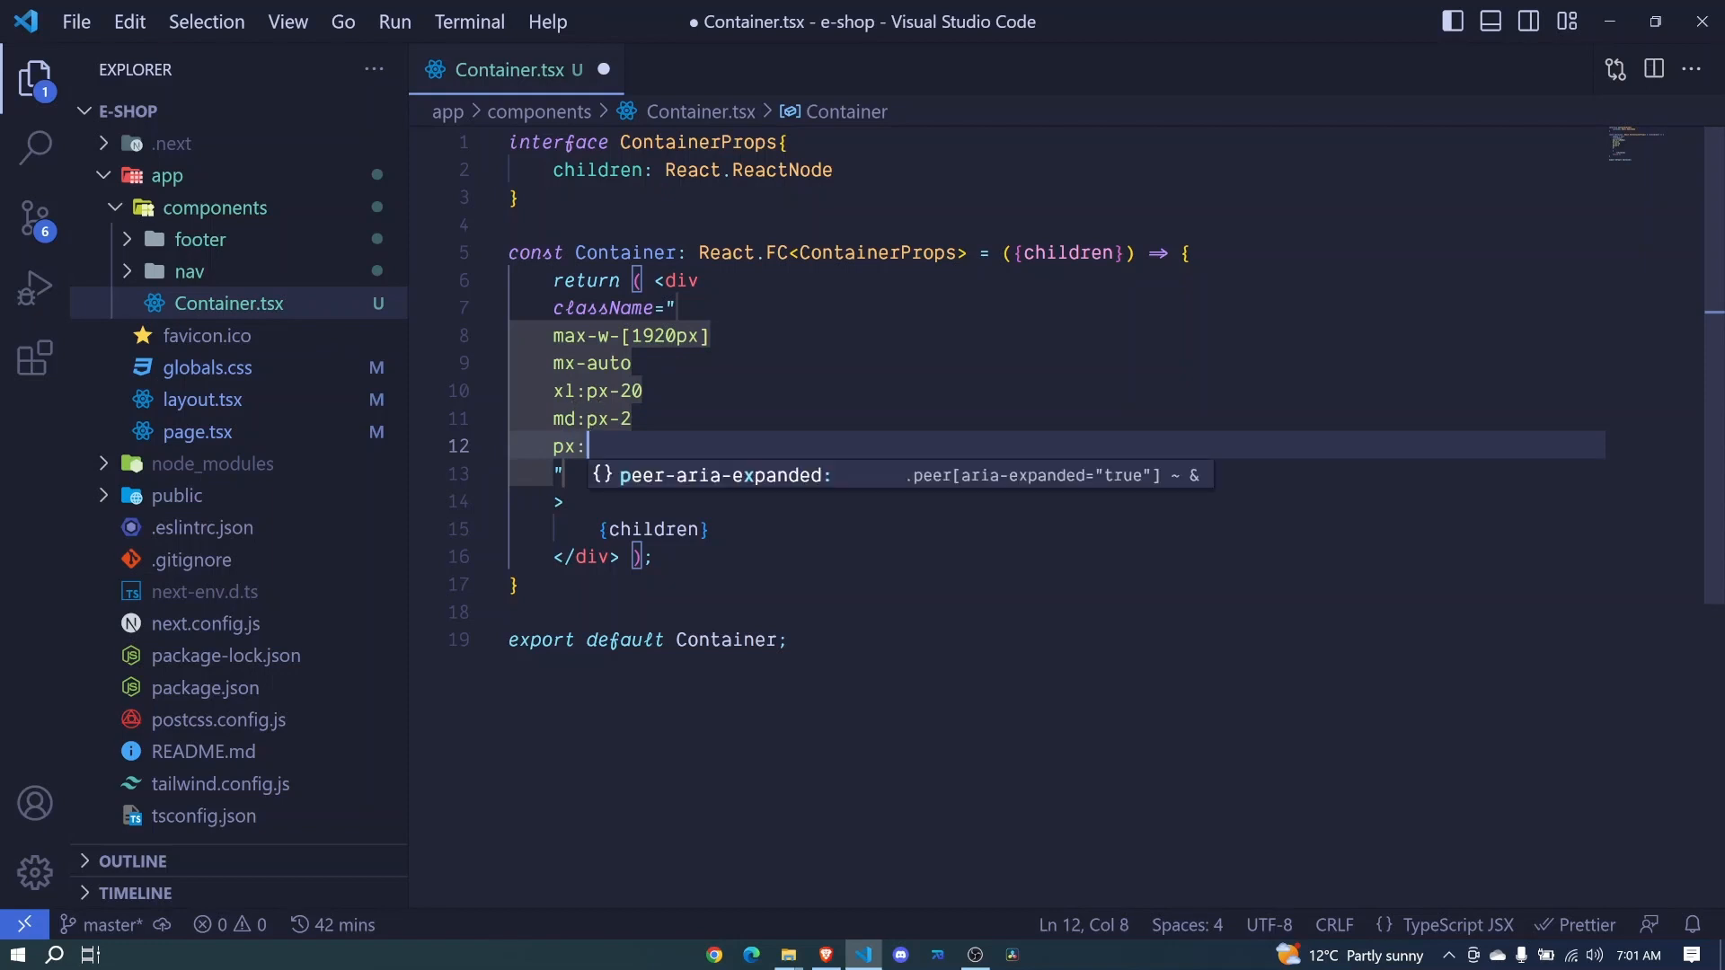
text(-)
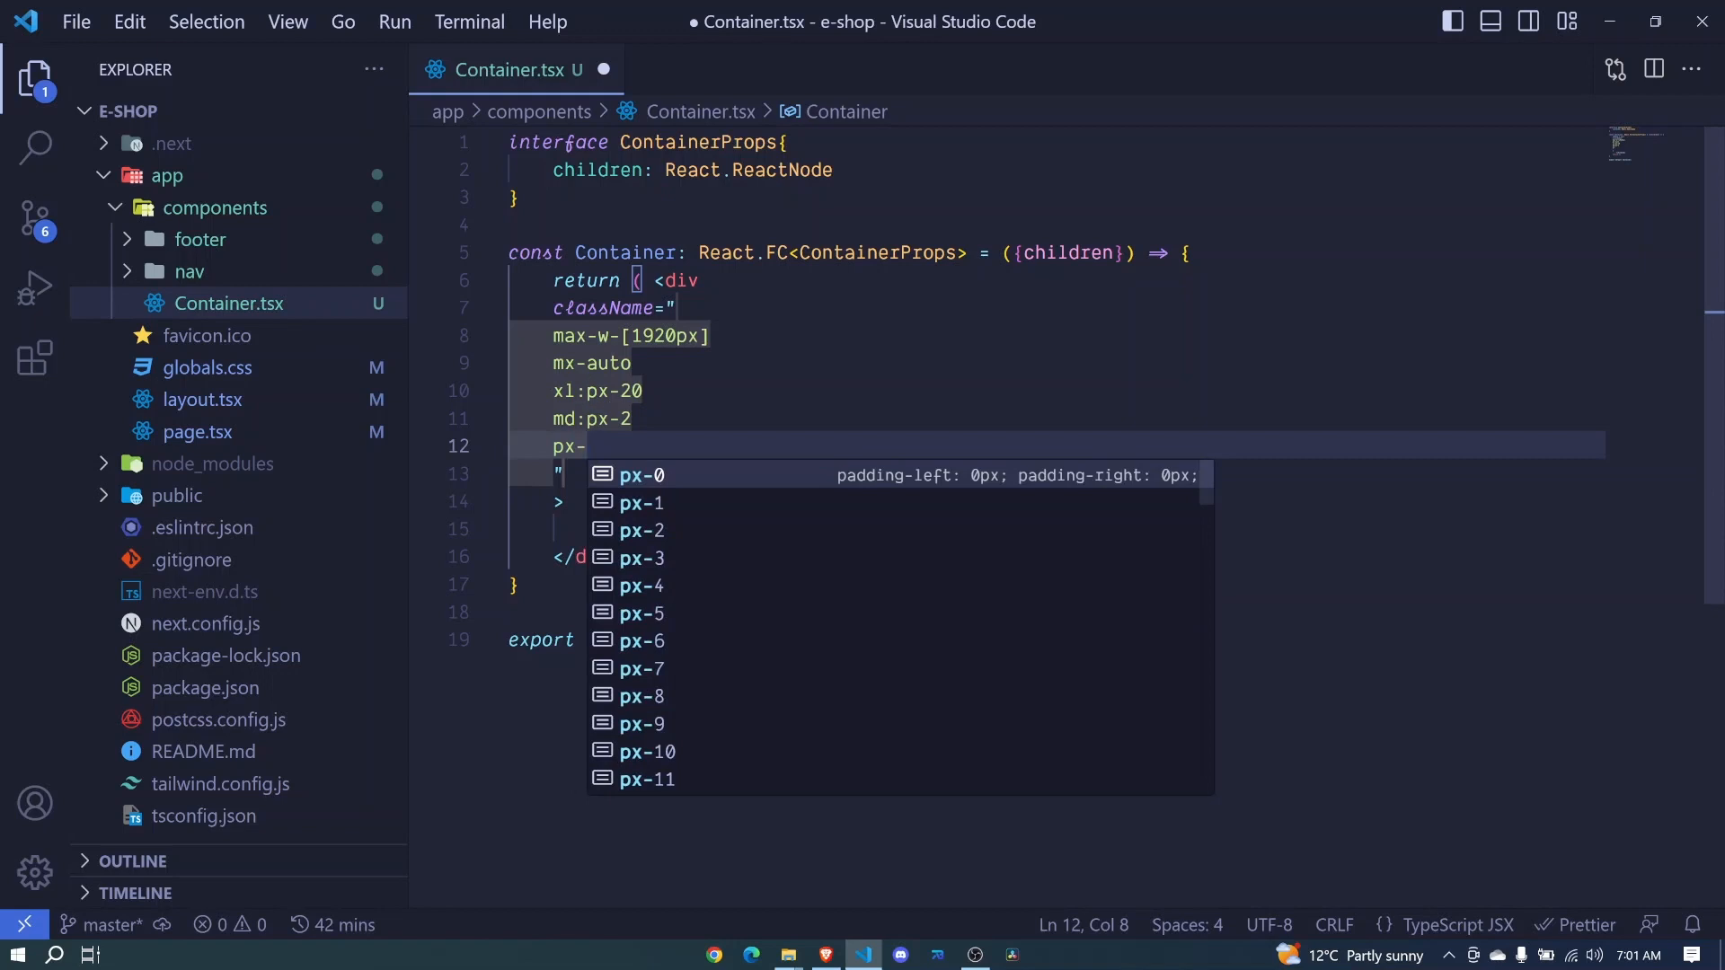
text(4)
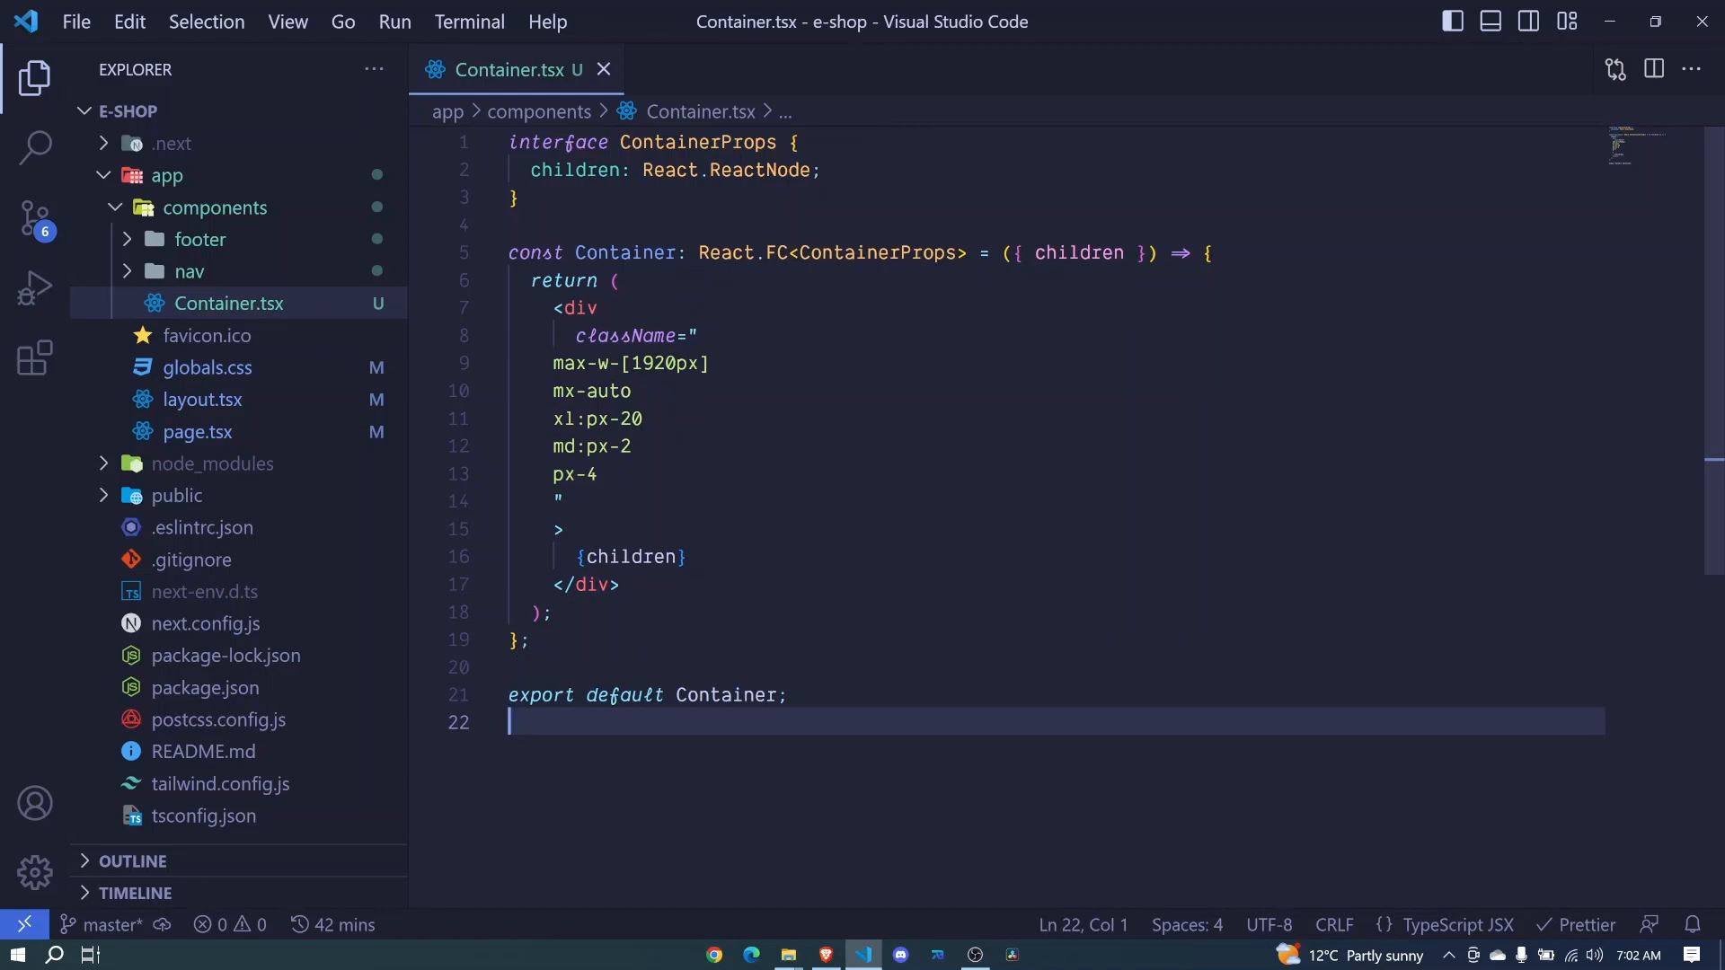
- Expand the nav folder and open NavBar.tsx
click(230, 304)
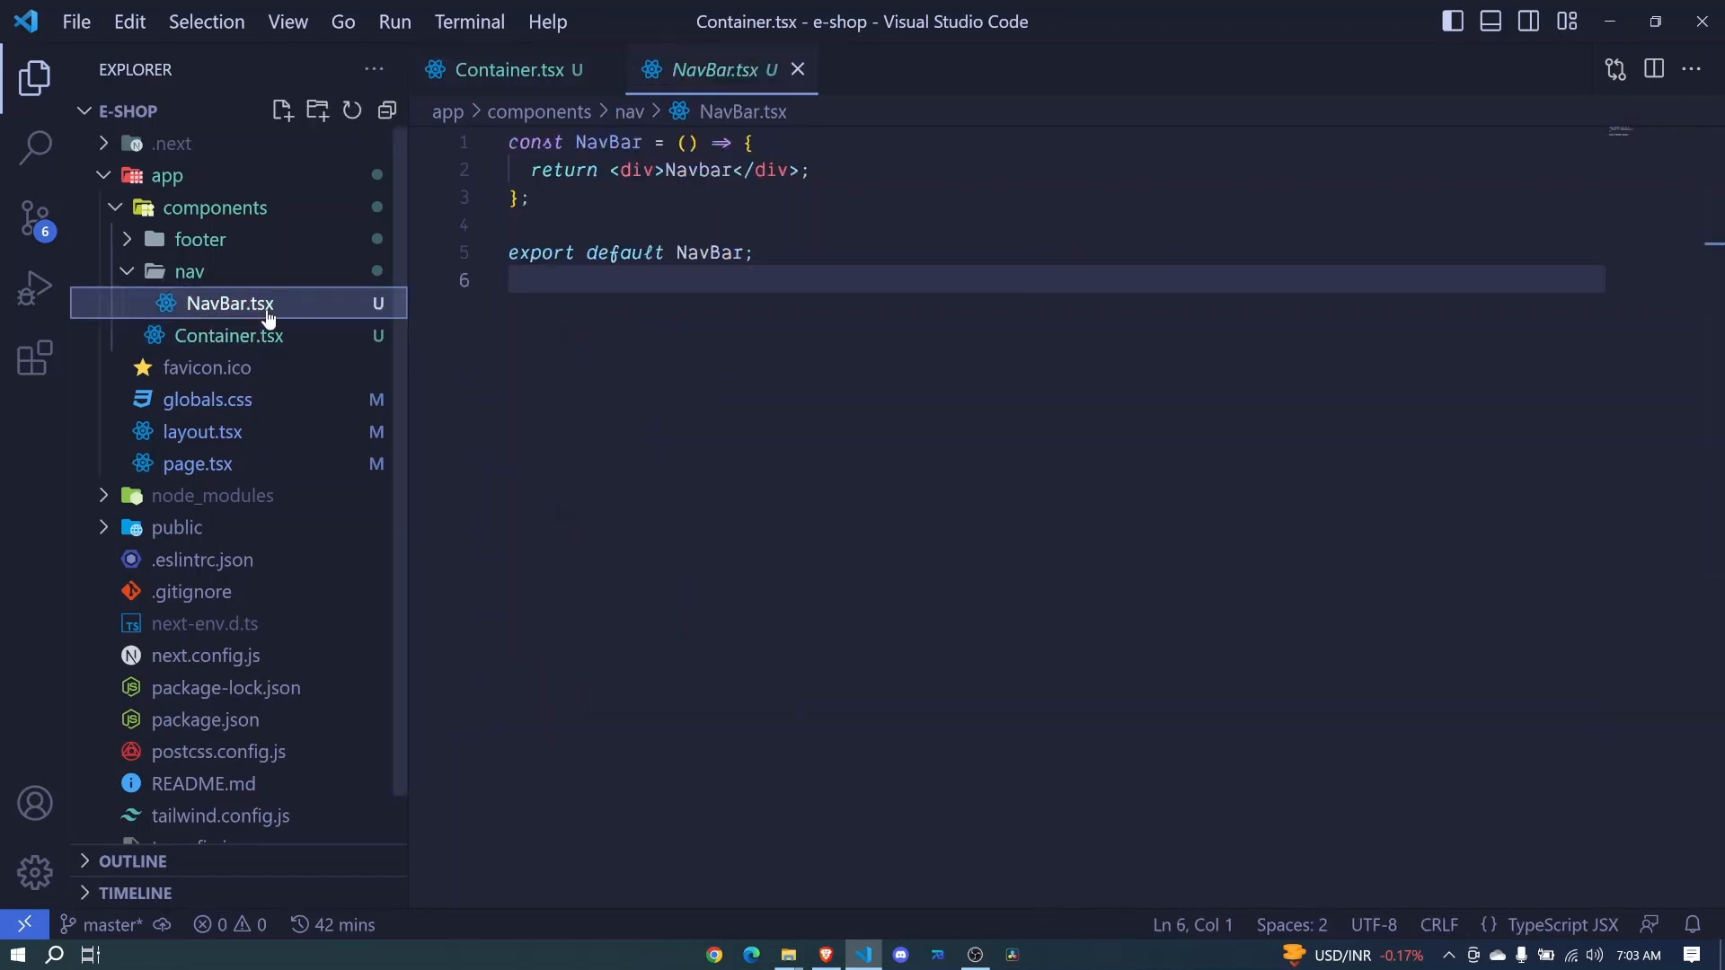
click(231, 303)
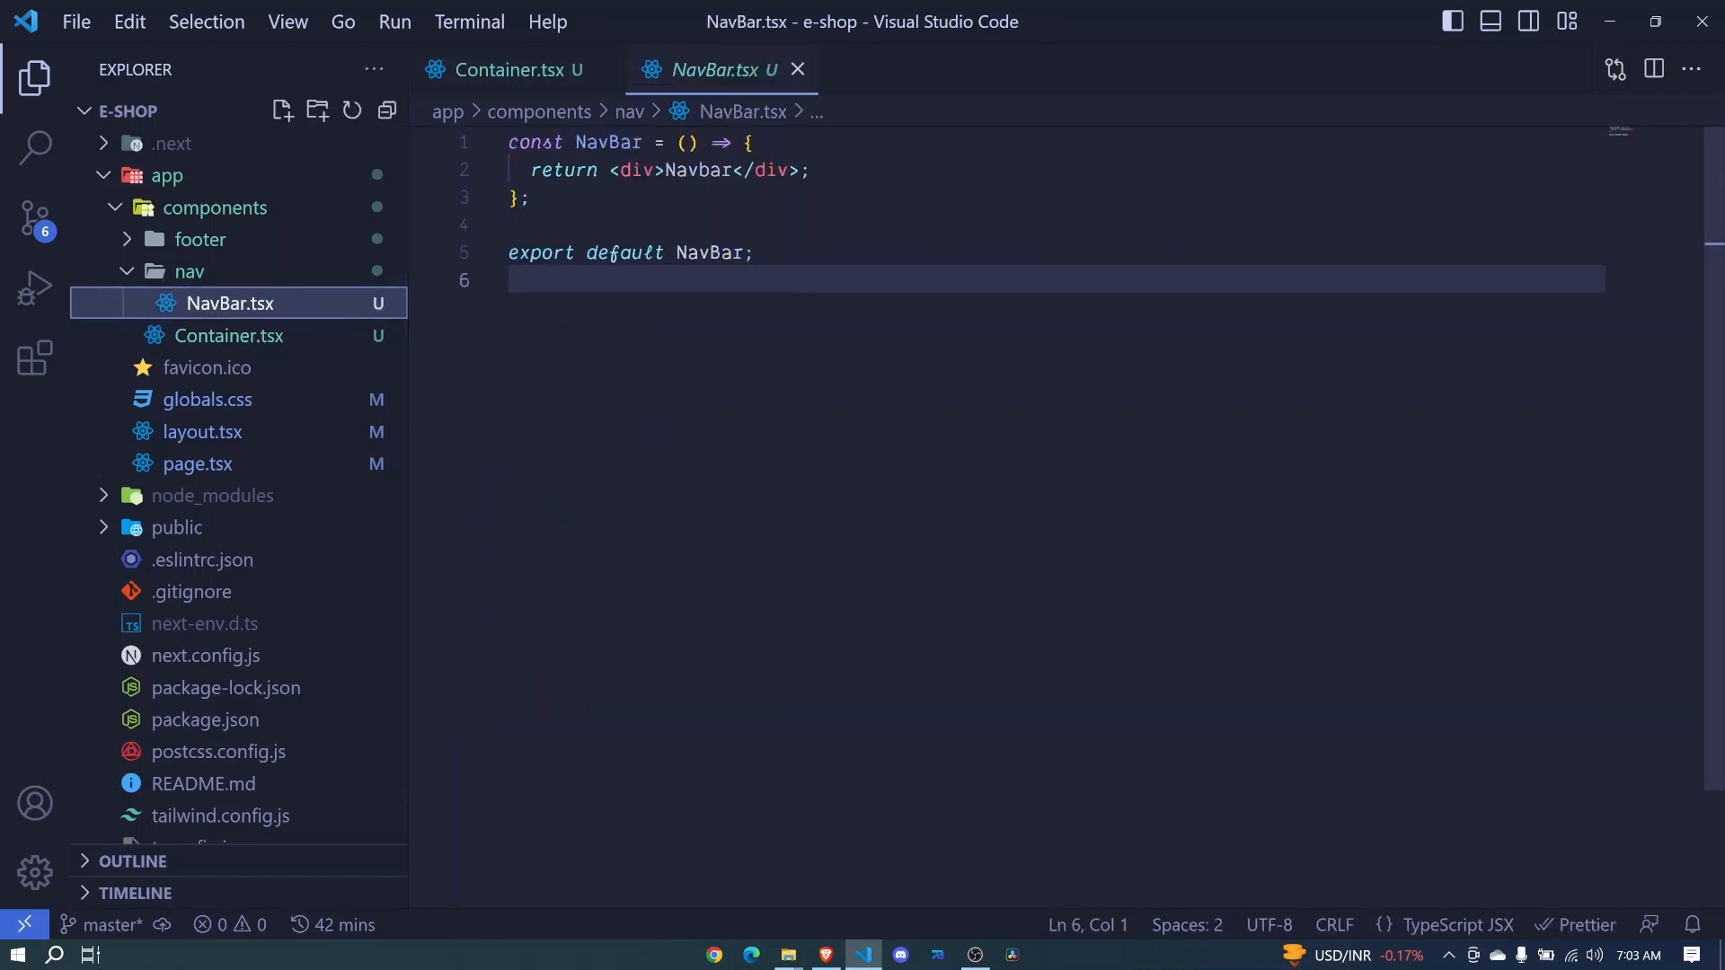